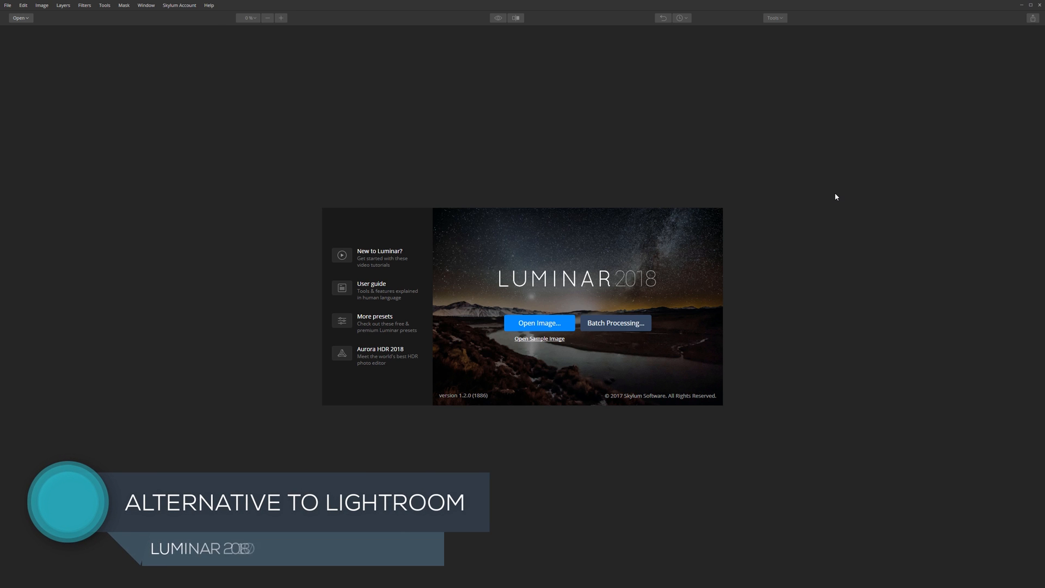
mouse_move(831, 178)
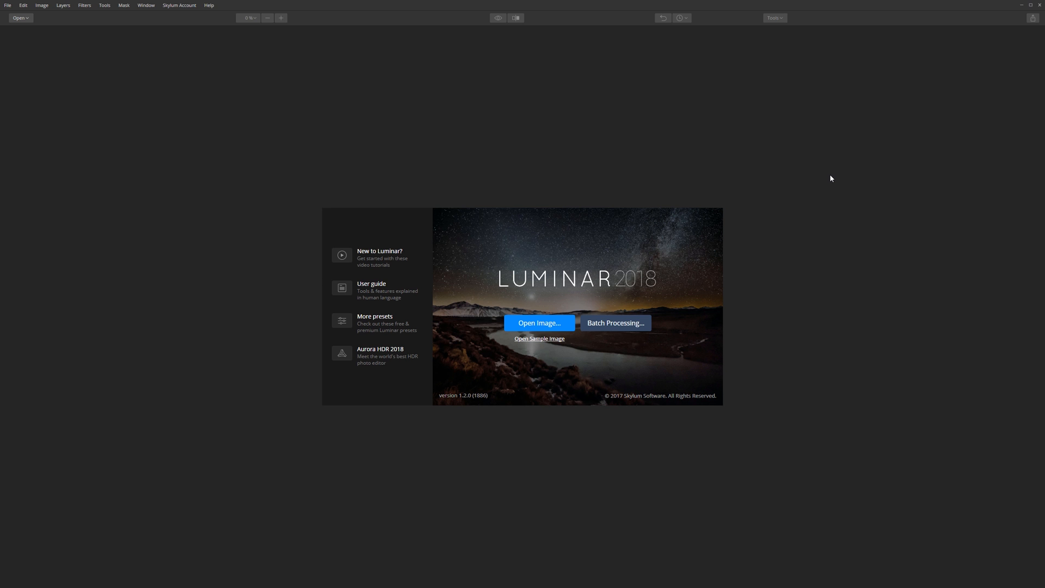
mouse_move(696, 161)
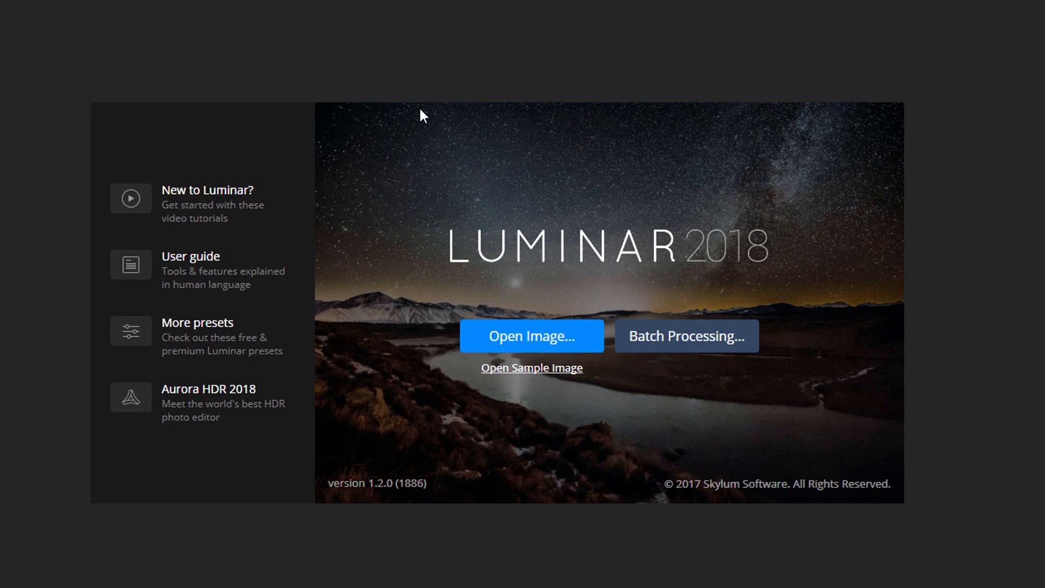
mouse_move(895, 349)
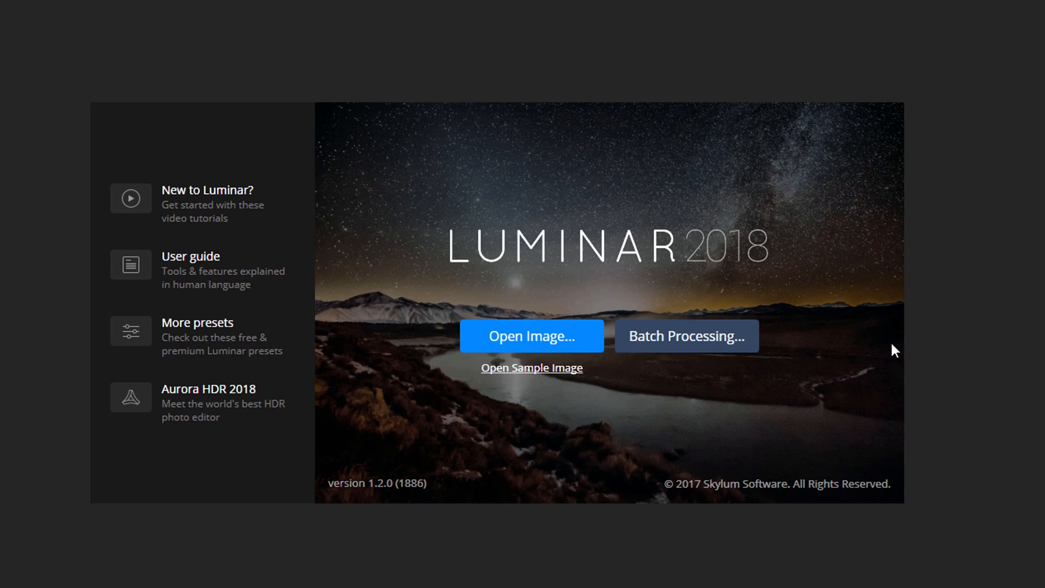
mouse_move(1000, 307)
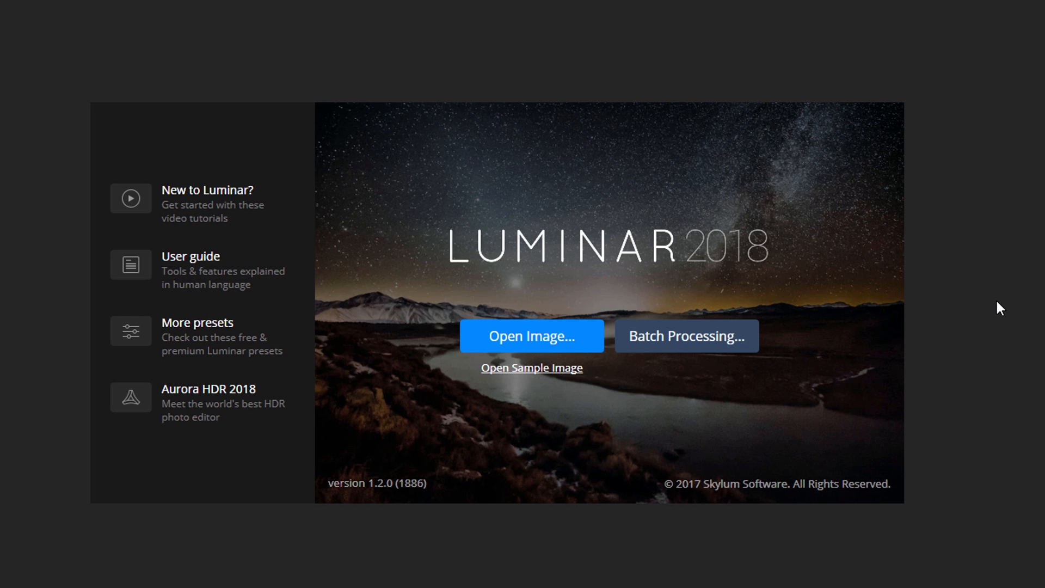
mouse_move(1000, 261)
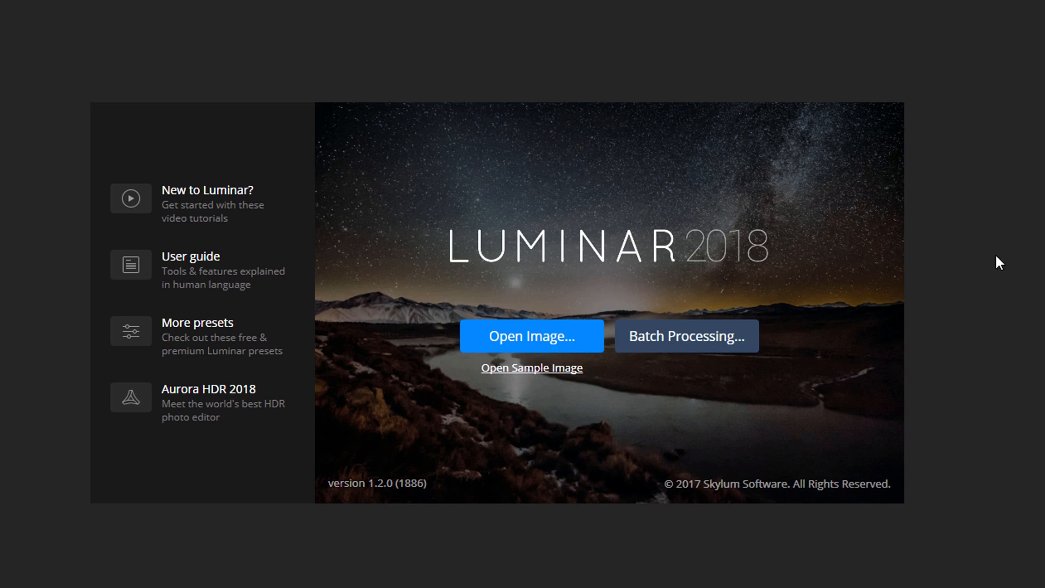
mouse_move(1014, 218)
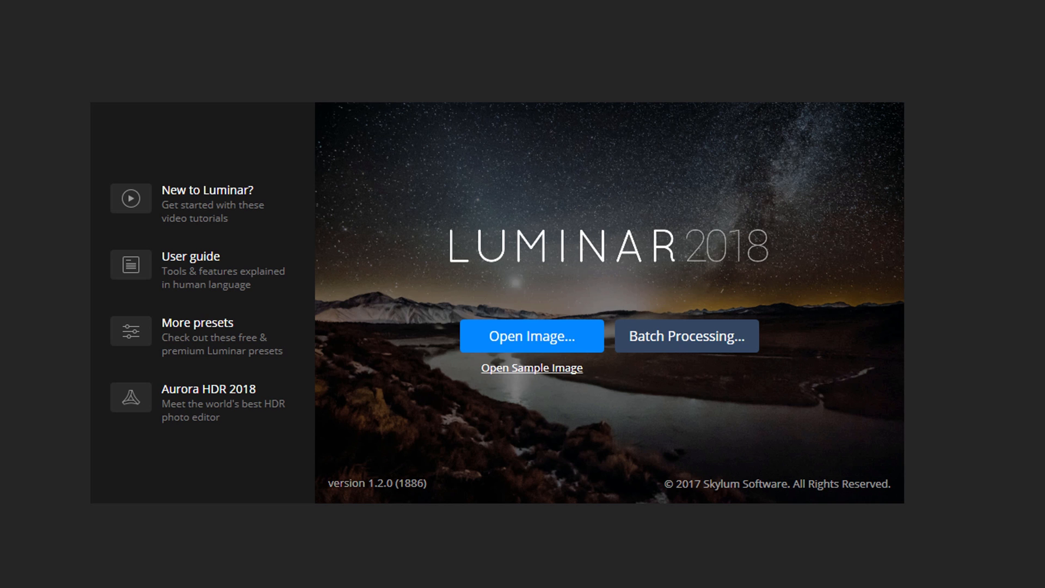
mouse_move(1026, 123)
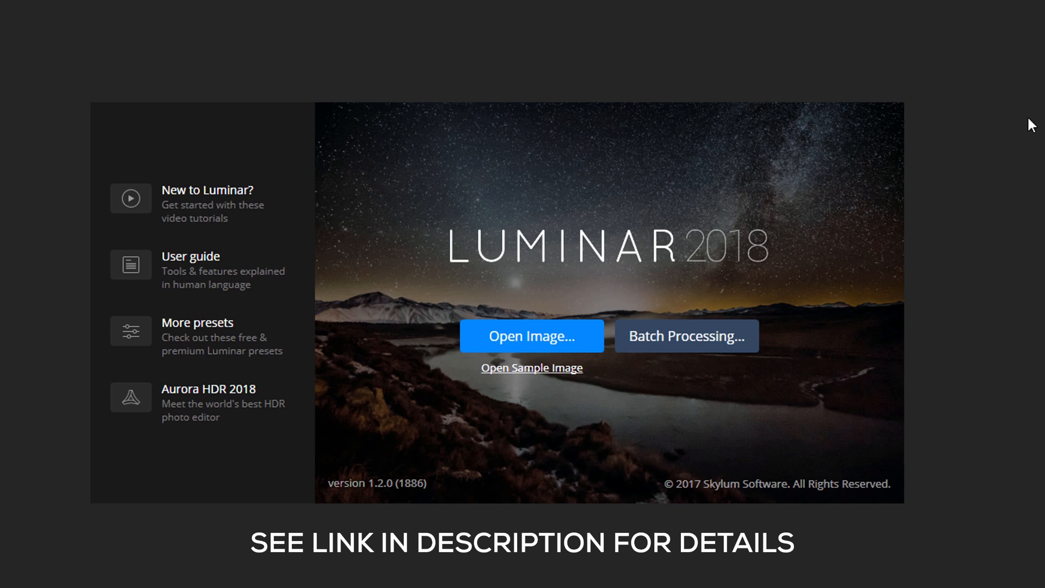
mouse_move(1023, 69)
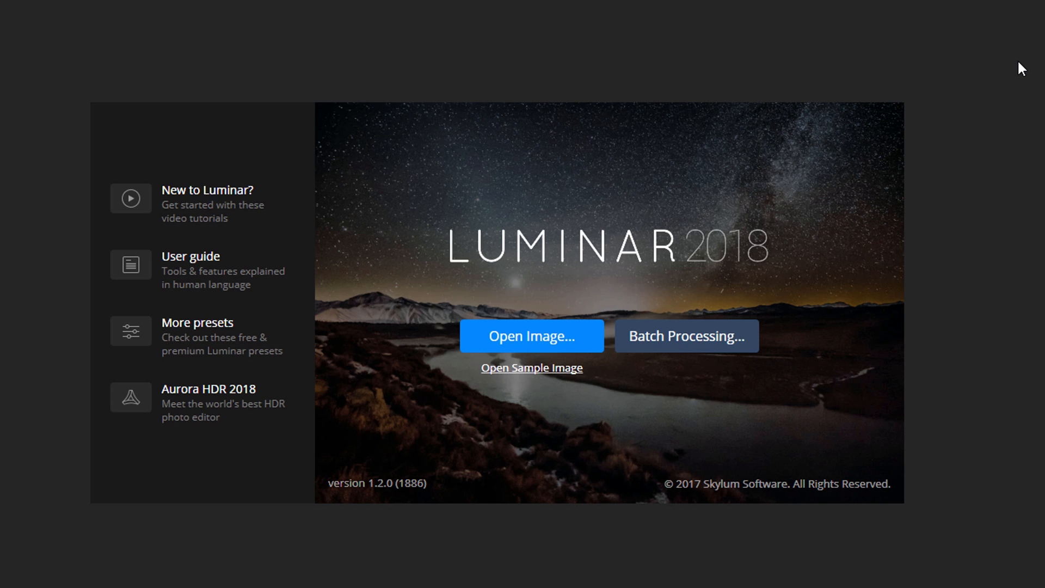
mouse_move(1013, 40)
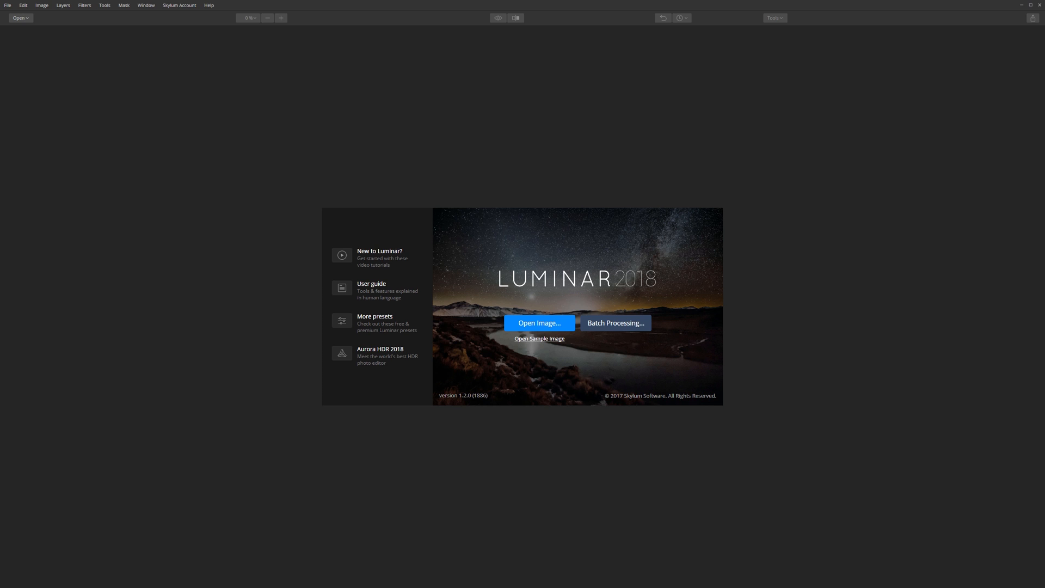
Step: Open the CR2 RAW photo of the child in the red stroller for editing
left_click(539, 324)
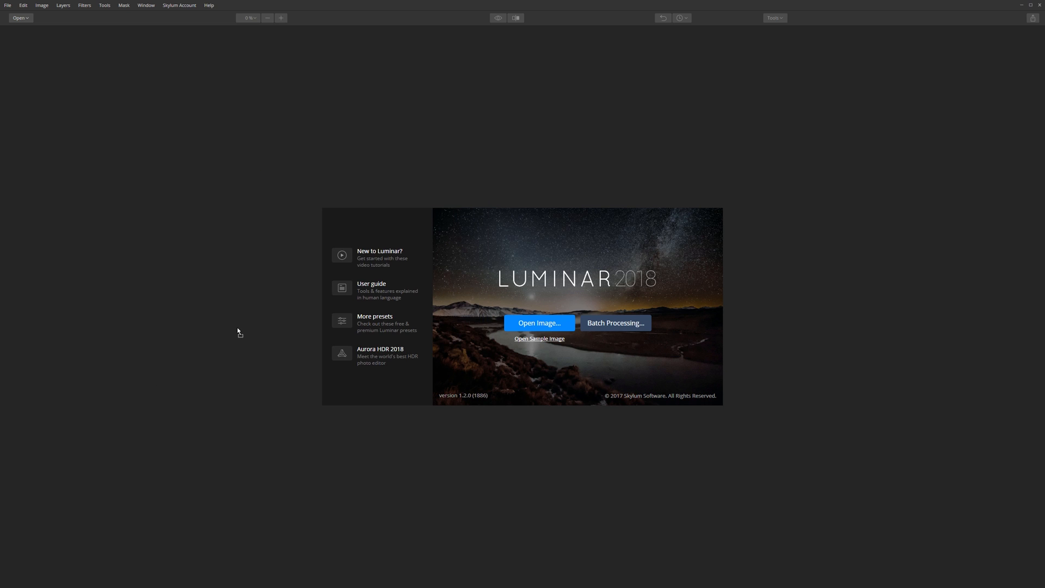
left_click(539, 323)
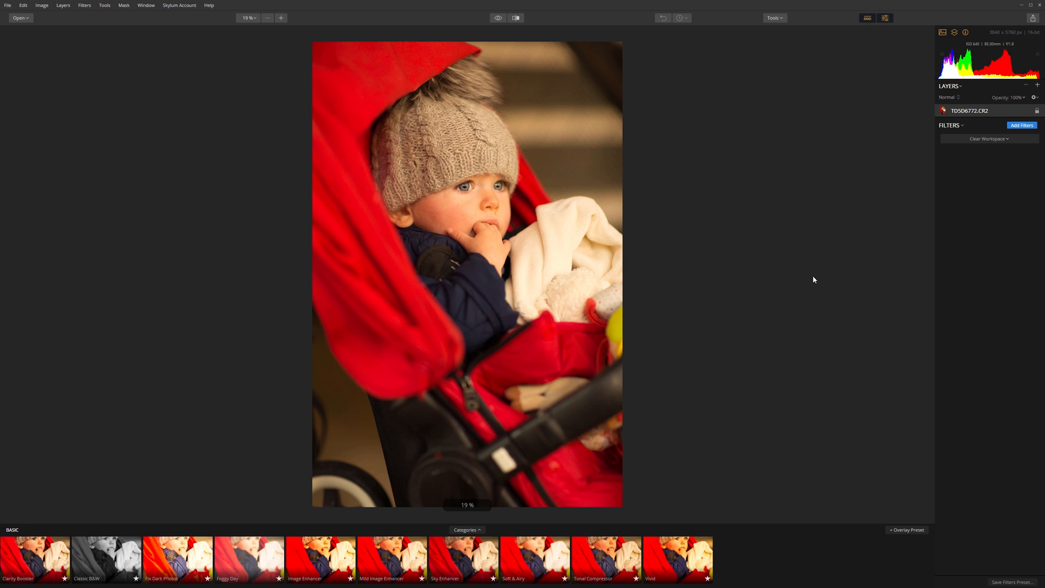
mouse_move(819, 278)
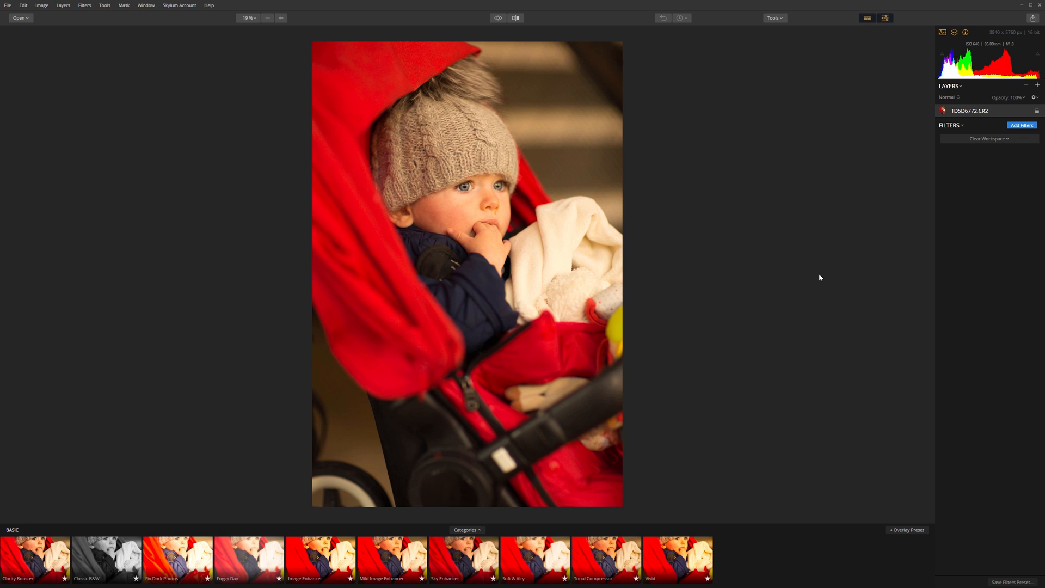
mouse_move(691, 227)
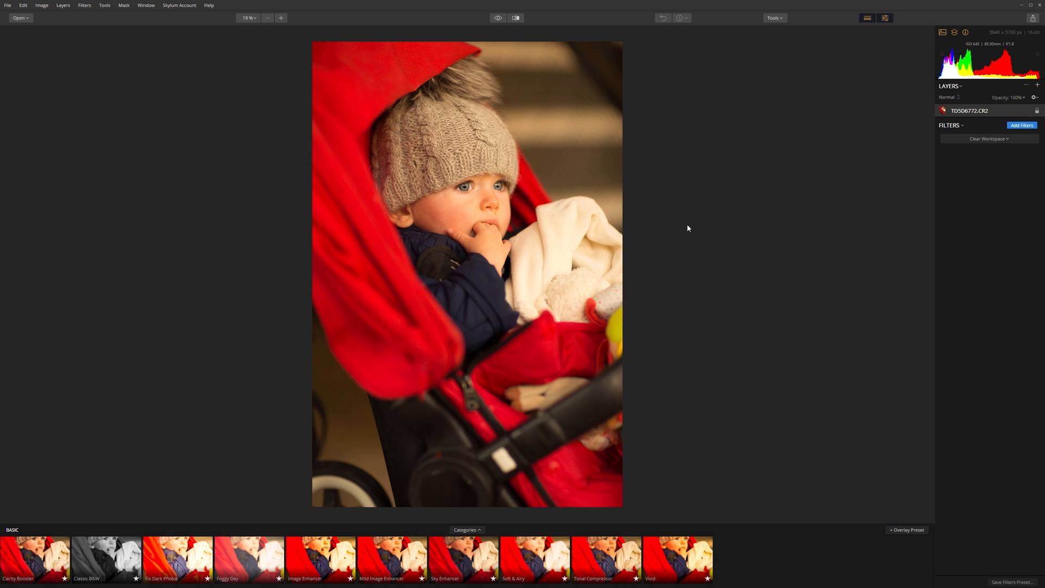
mouse_move(691, 214)
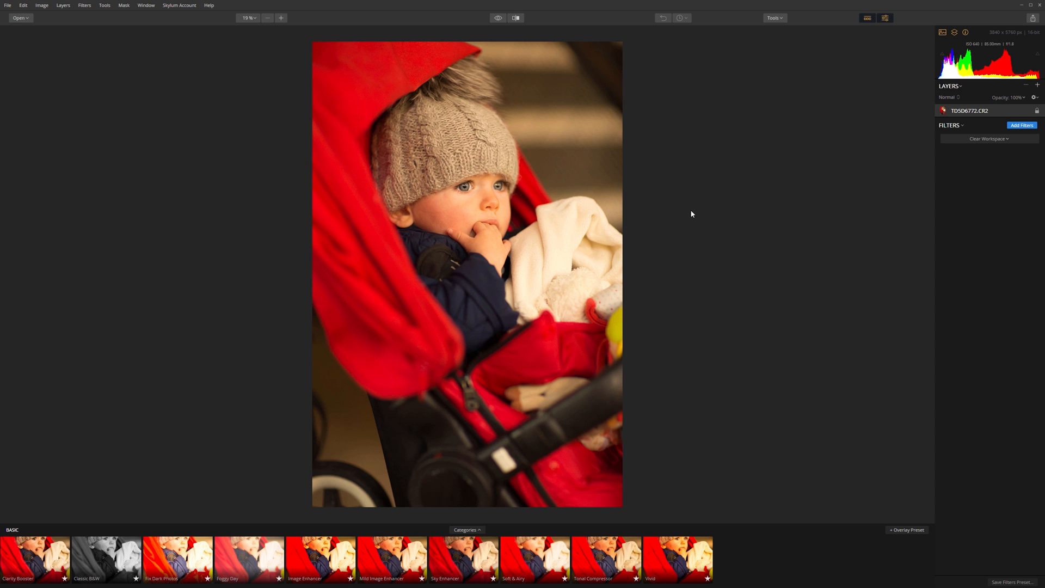
mouse_move(697, 210)
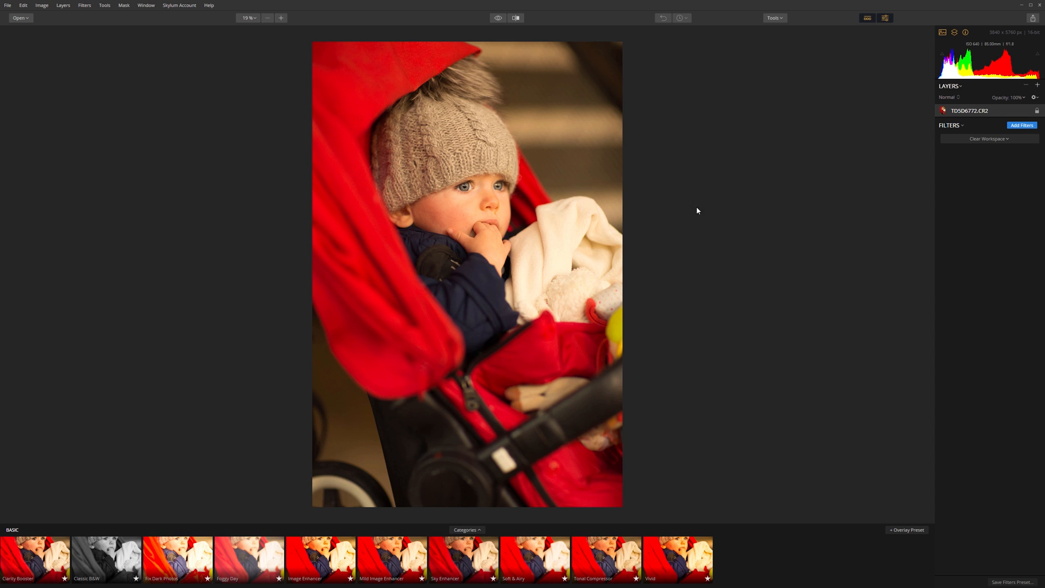
mouse_move(729, 284)
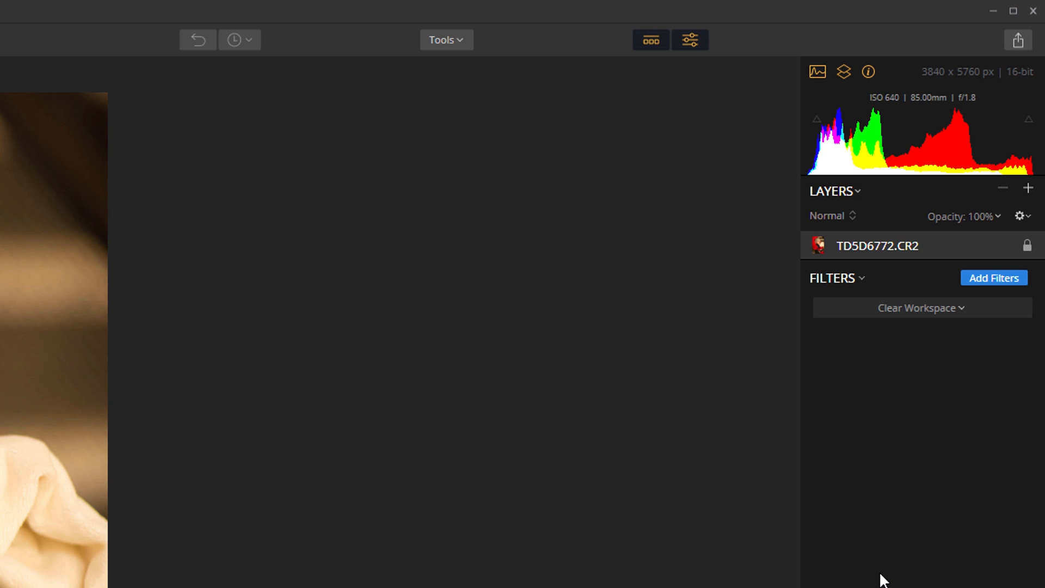
mouse_move(914, 331)
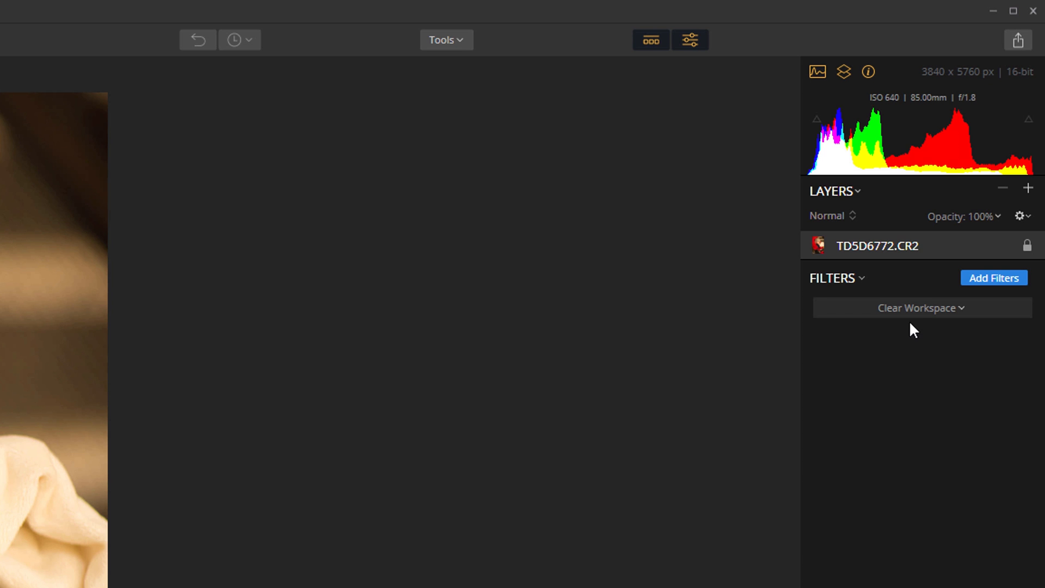
mouse_move(917, 315)
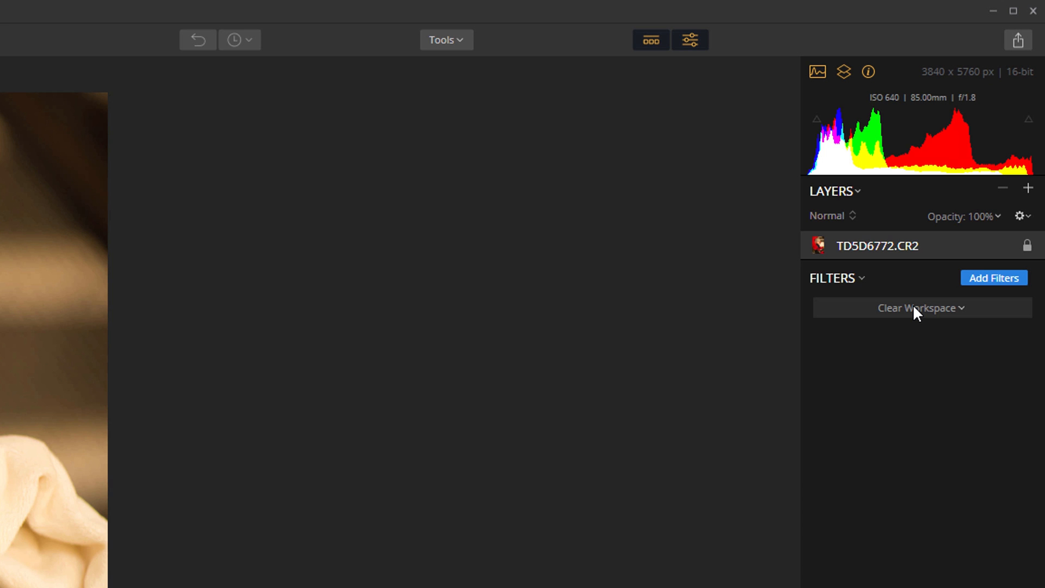
mouse_move(904, 534)
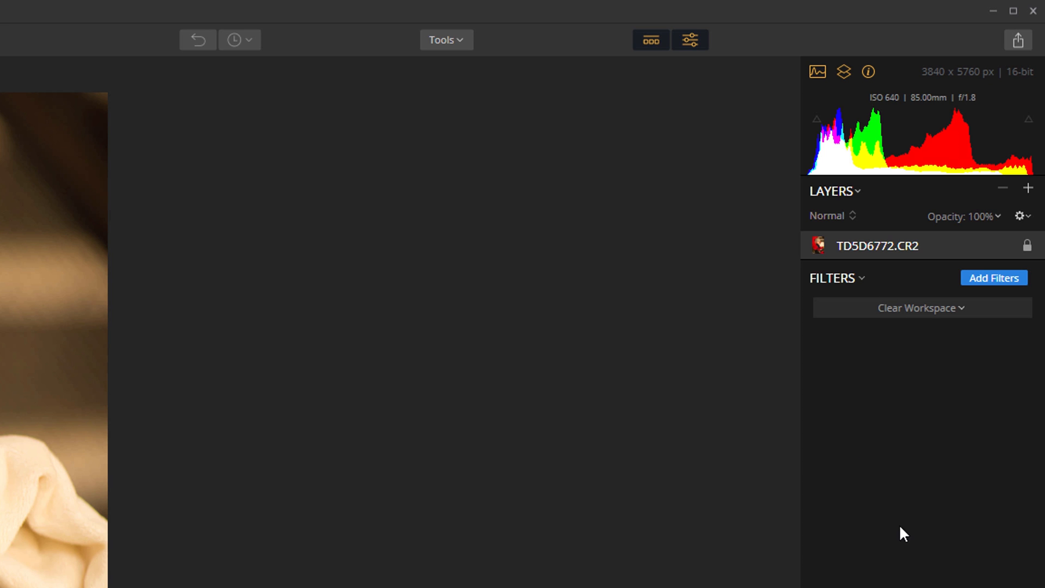
mouse_move(824, 346)
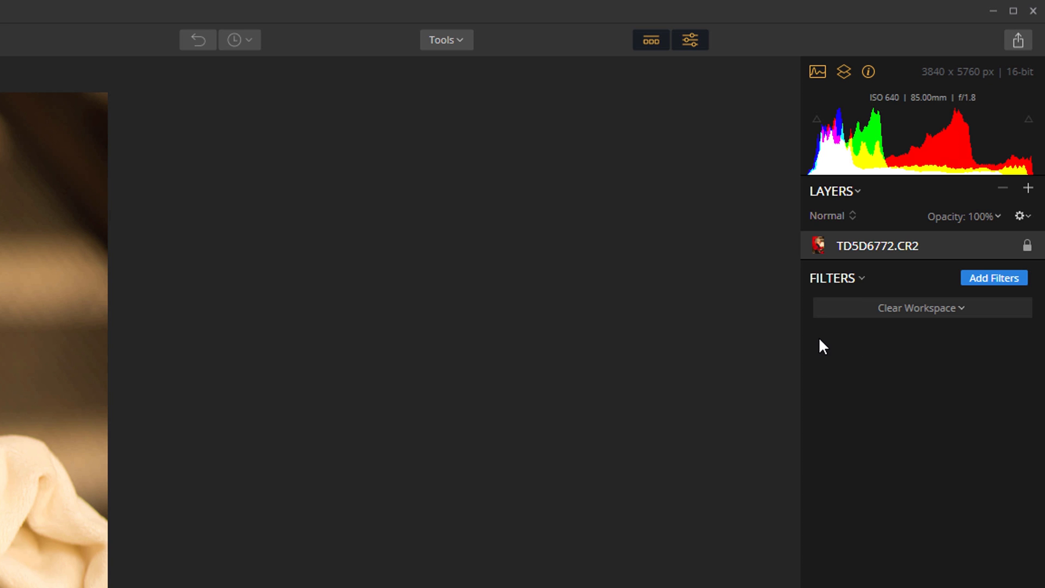
mouse_move(923, 337)
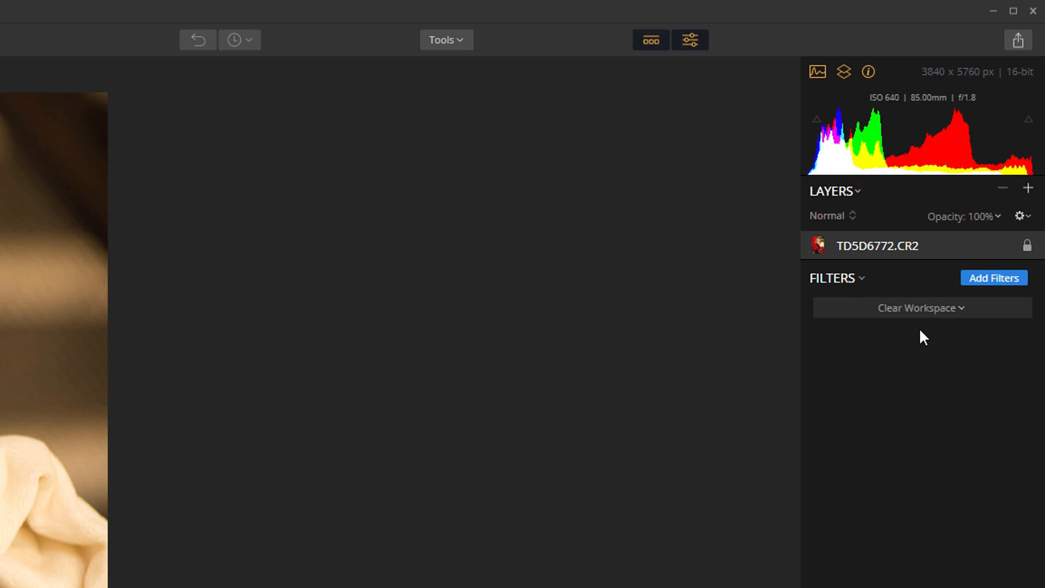
mouse_move(929, 330)
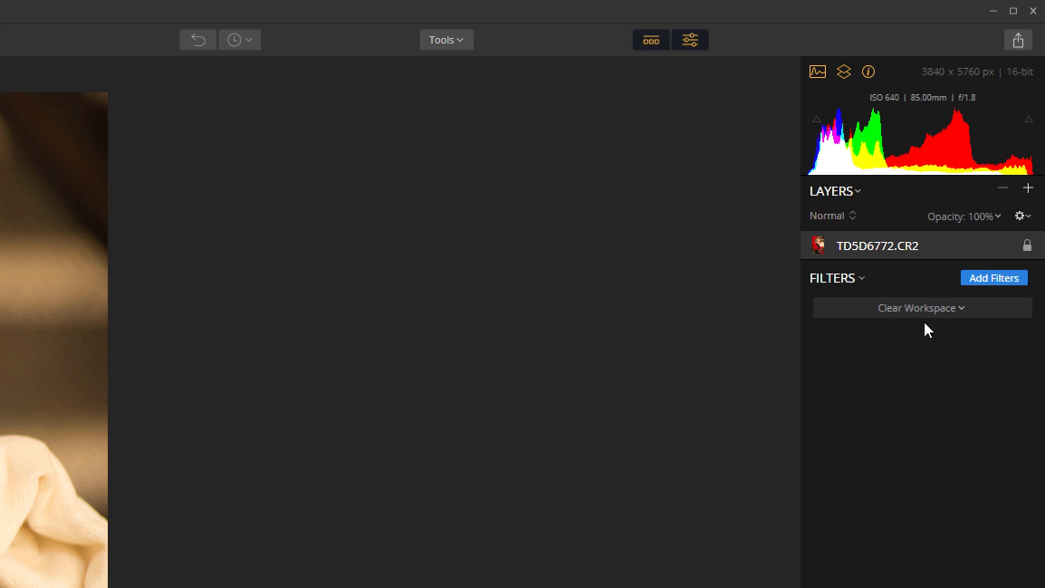
mouse_move(247, 528)
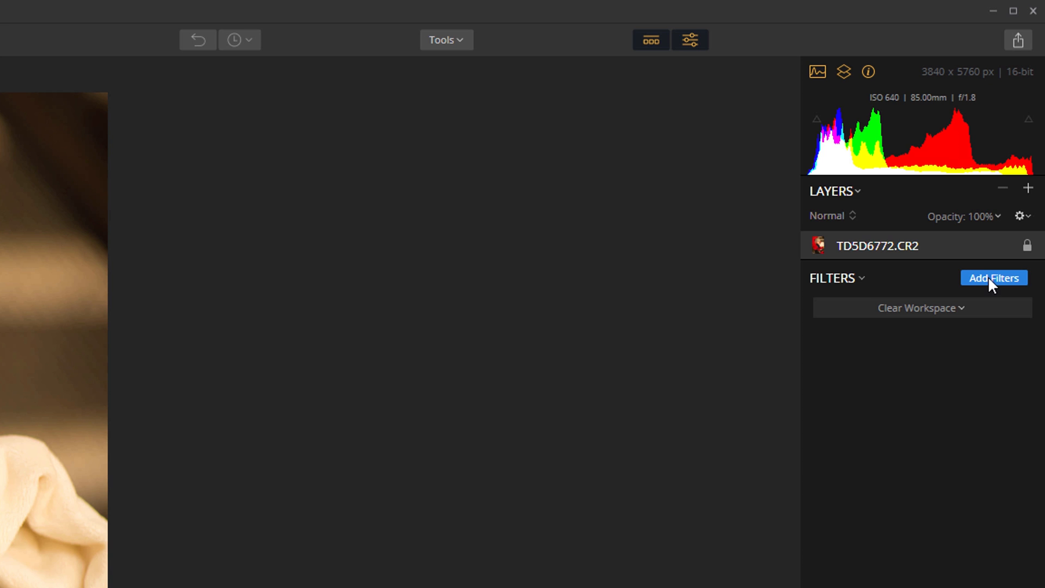
Step: Add the RAW Develop filter from the Add Filters catalog with default adjustments
left_click(993, 277)
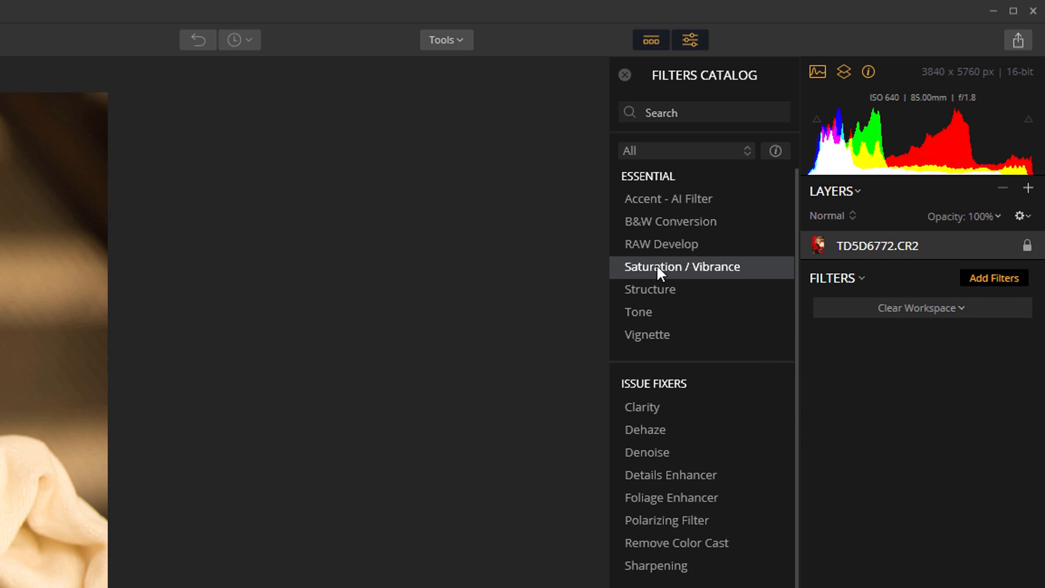
left_click(661, 243)
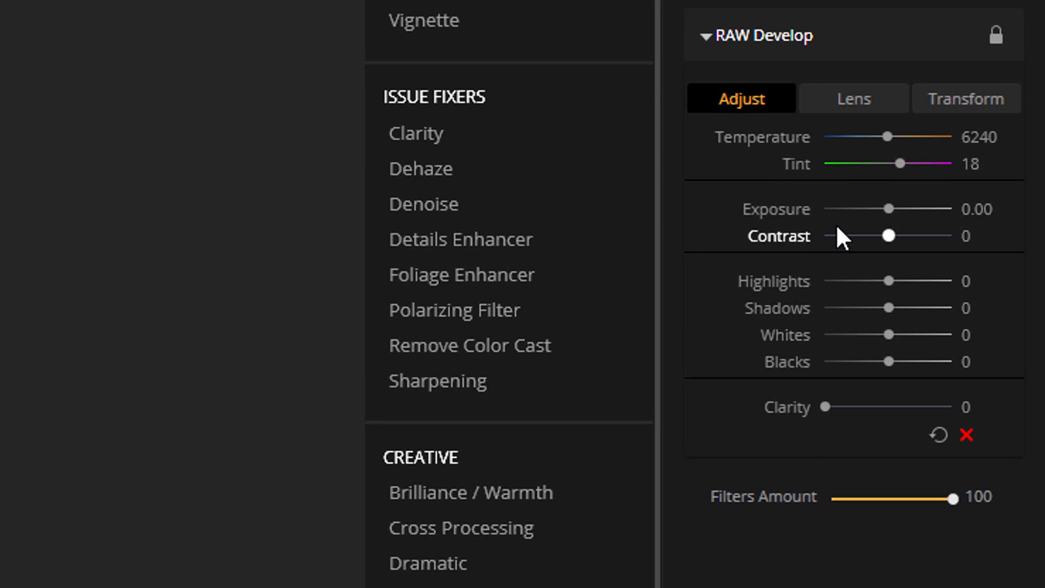
mouse_move(915, 179)
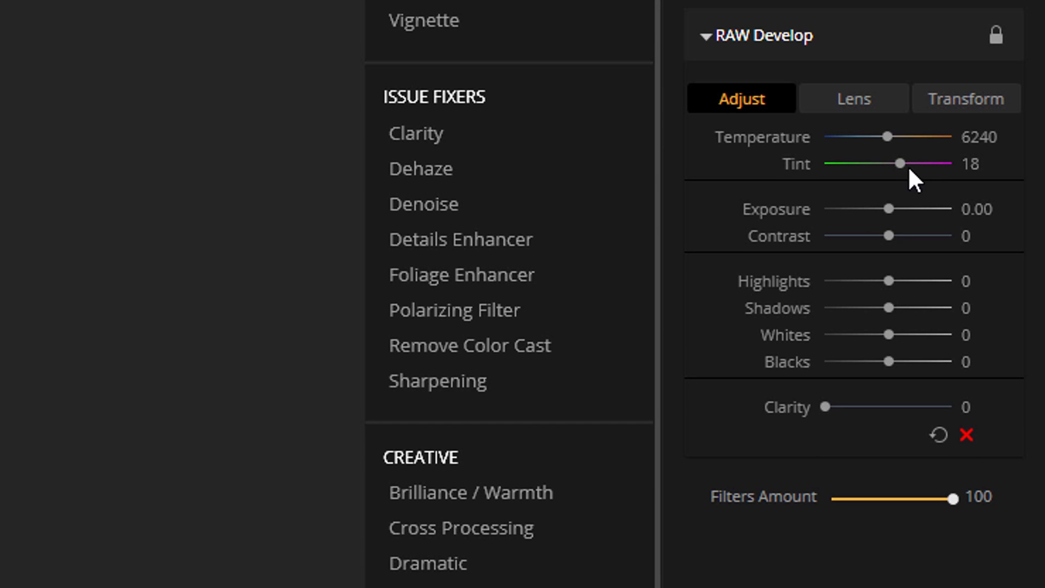
mouse_move(857, 286)
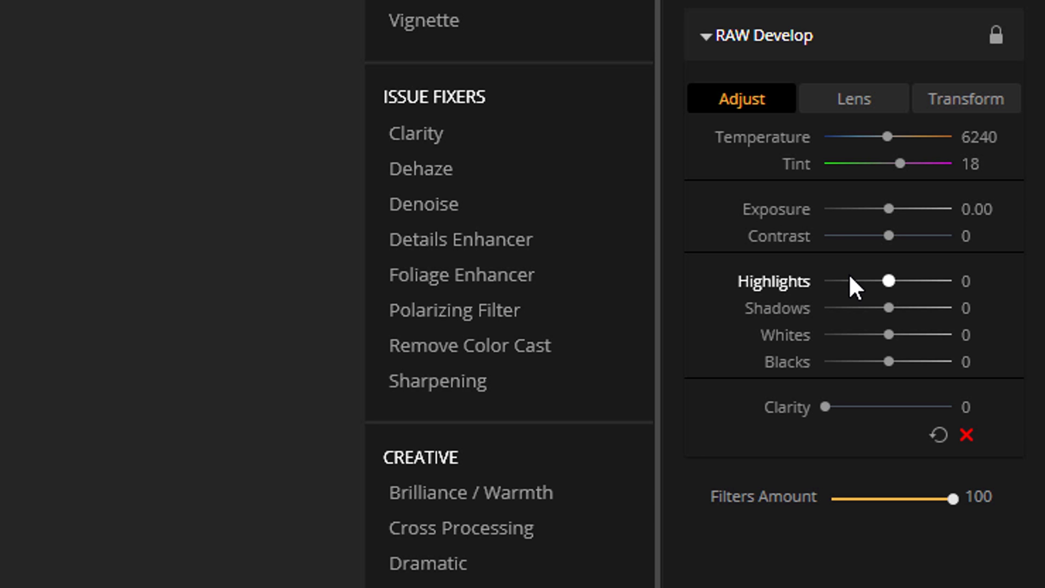
mouse_move(856, 237)
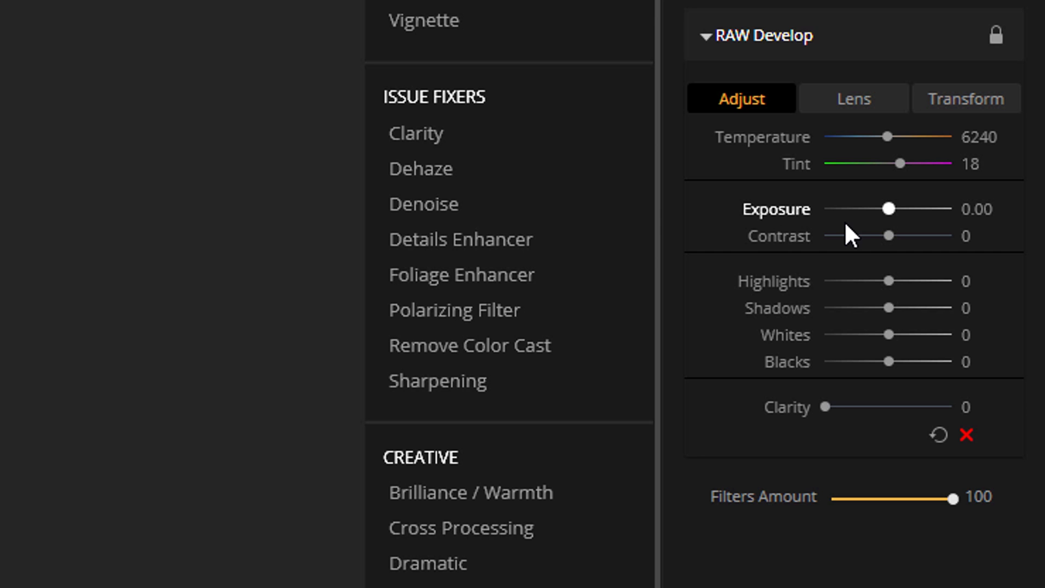
mouse_move(838, 183)
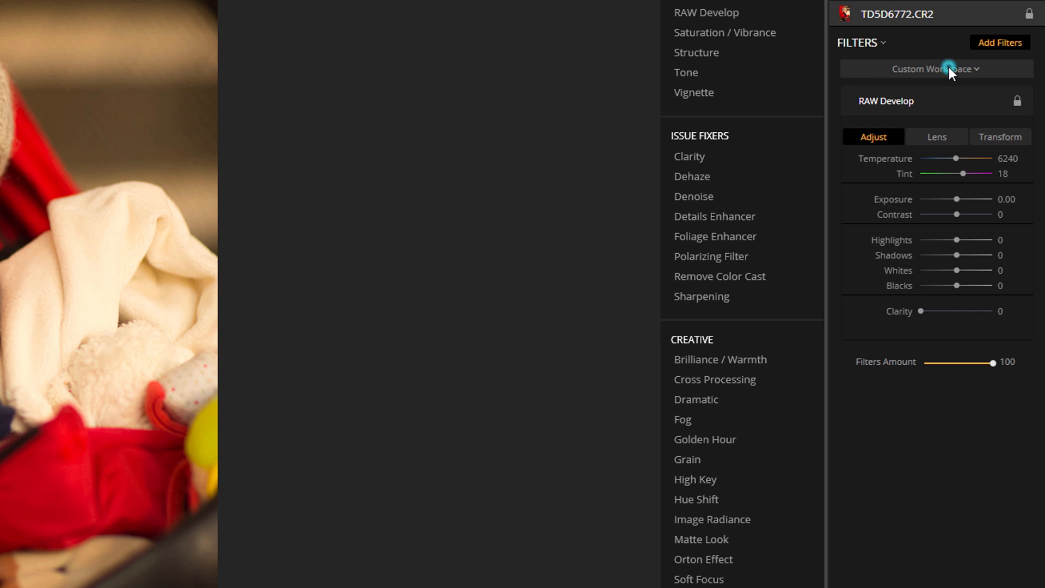
left_click(937, 67)
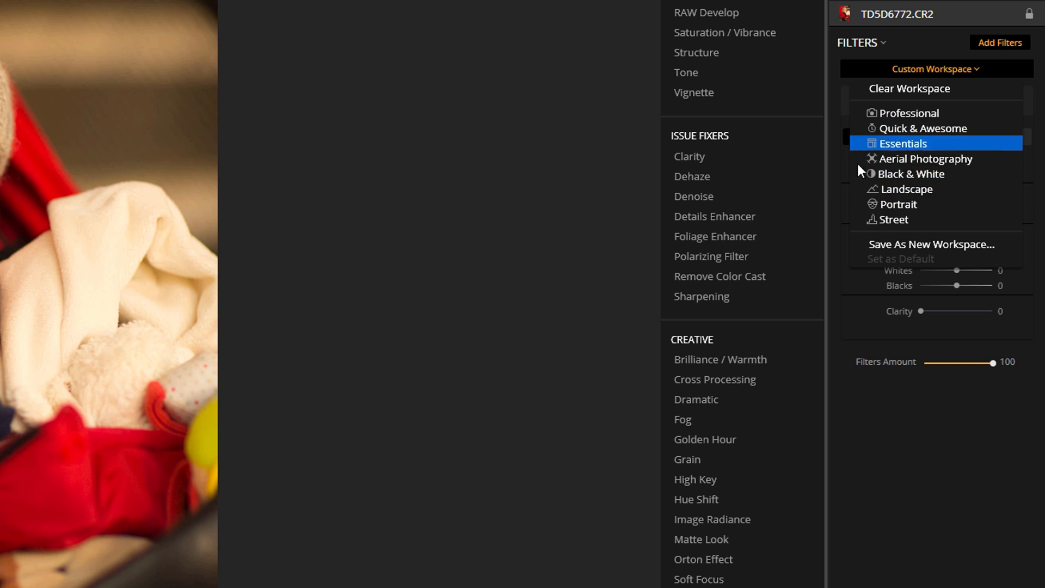
mouse_move(917, 260)
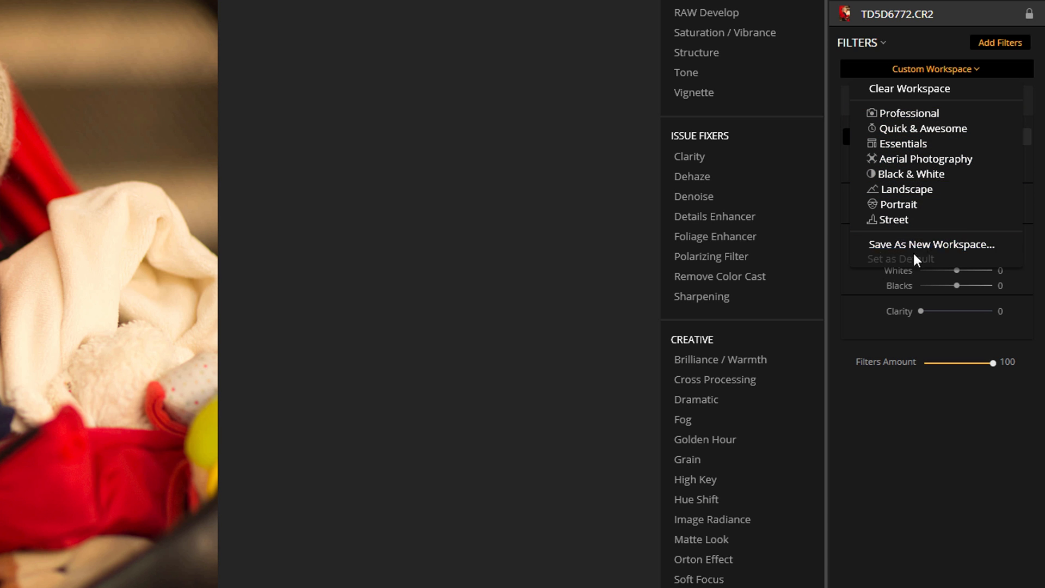
mouse_move(931, 244)
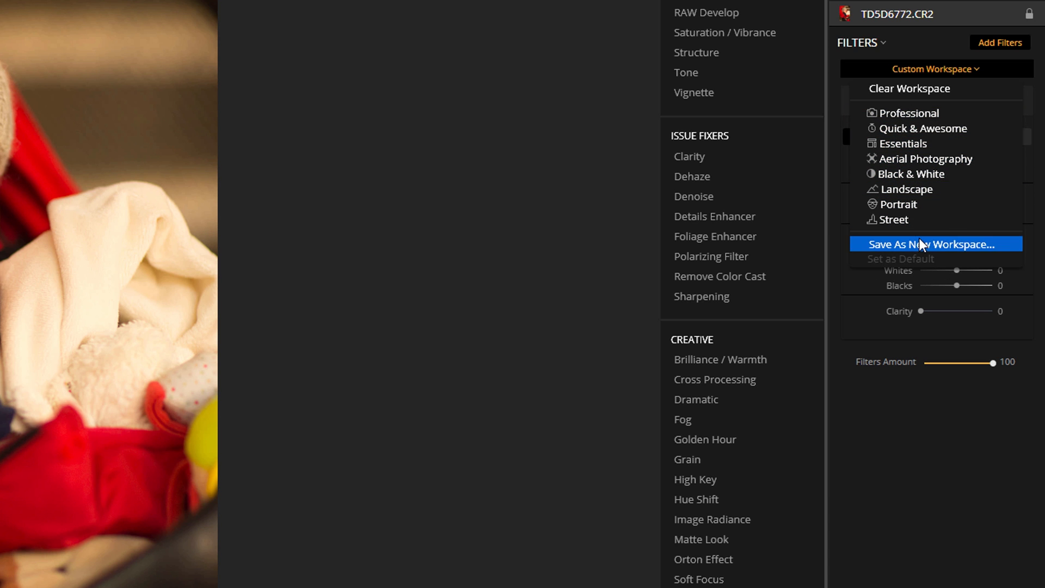
left_click(935, 69)
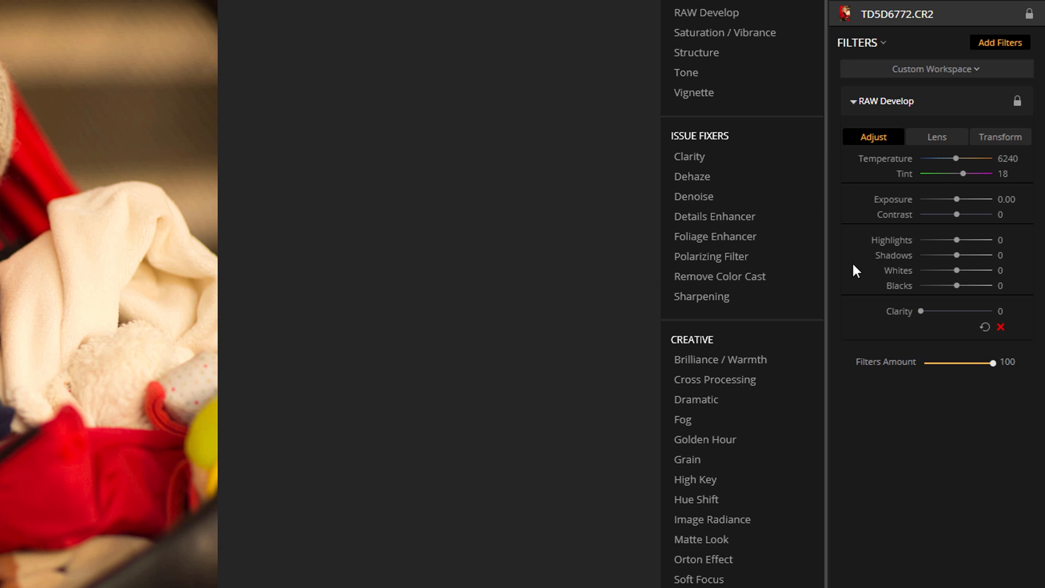
mouse_move(893, 255)
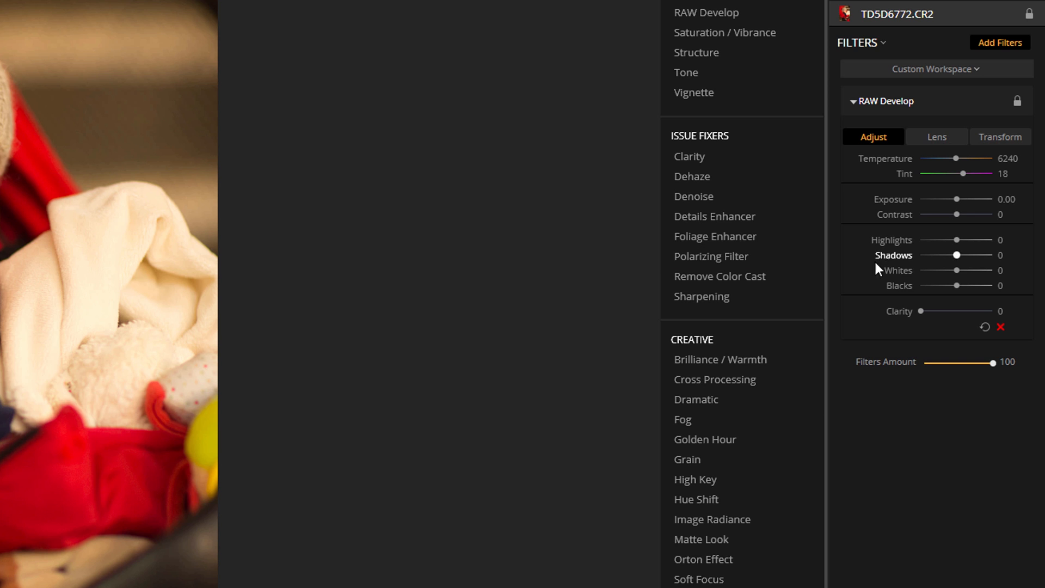
mouse_move(959, 210)
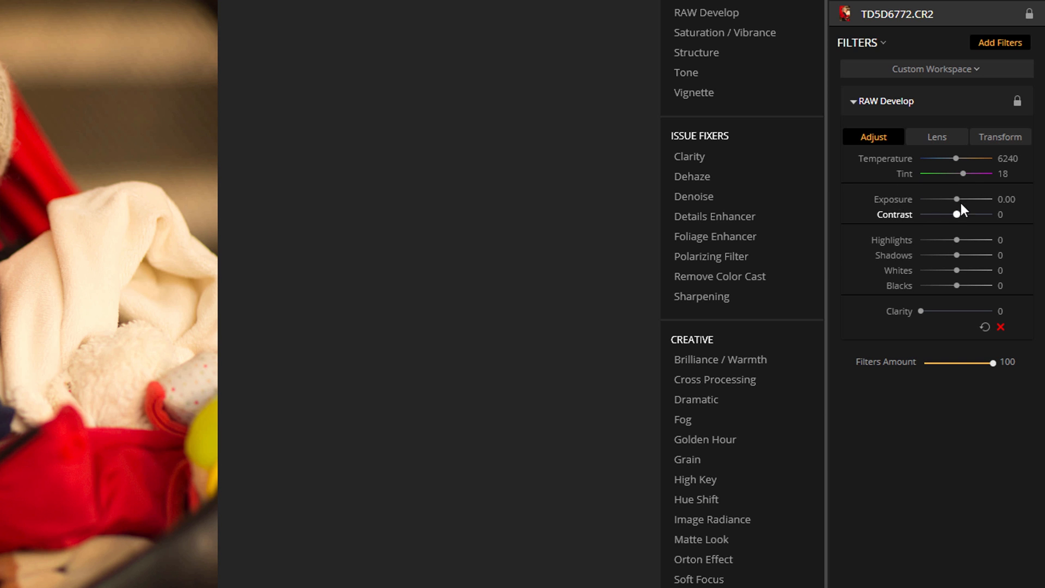
mouse_move(955, 189)
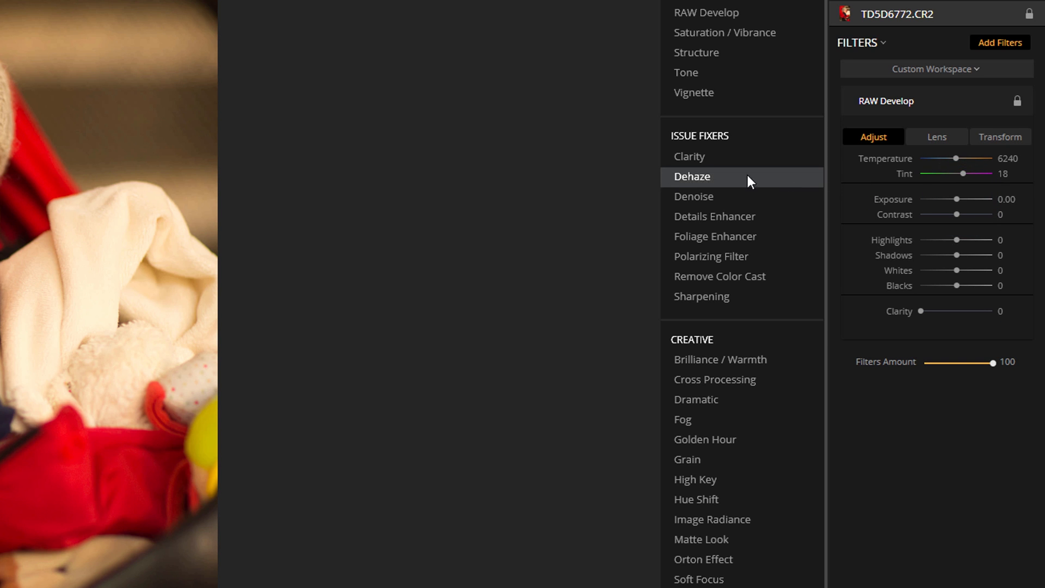
mouse_move(958, 214)
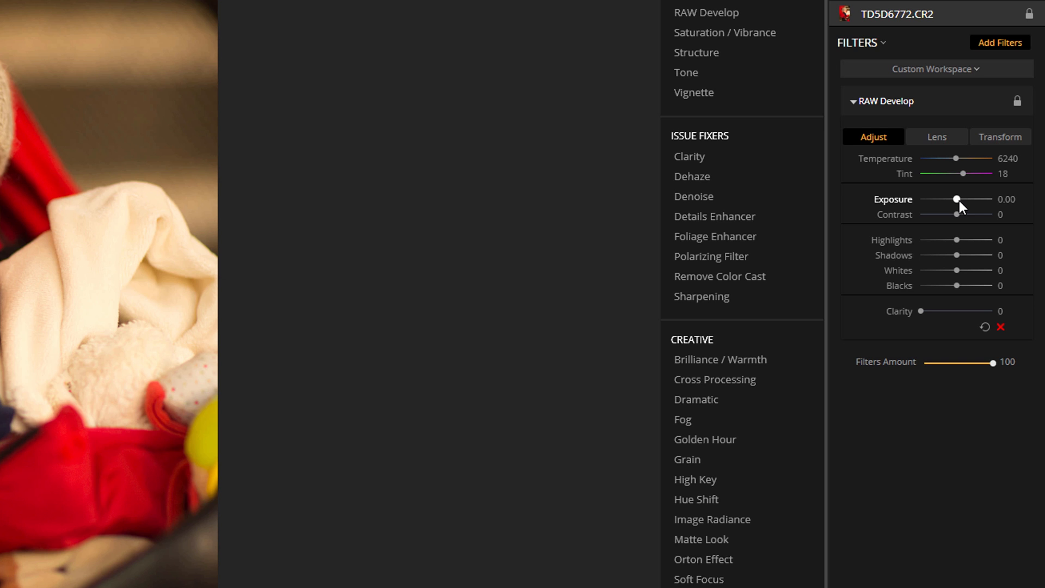
mouse_move(958, 188)
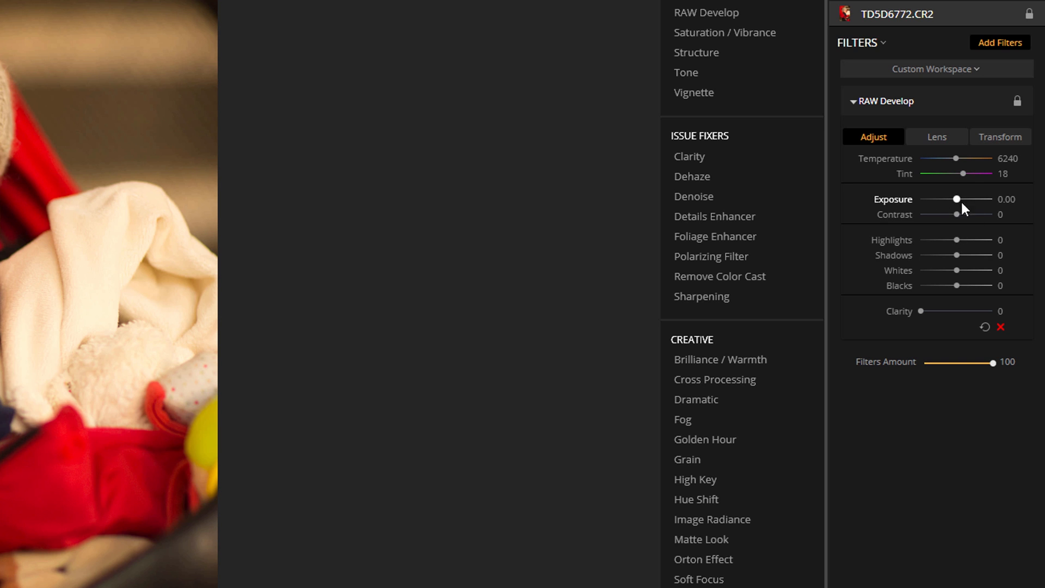
mouse_move(972, 215)
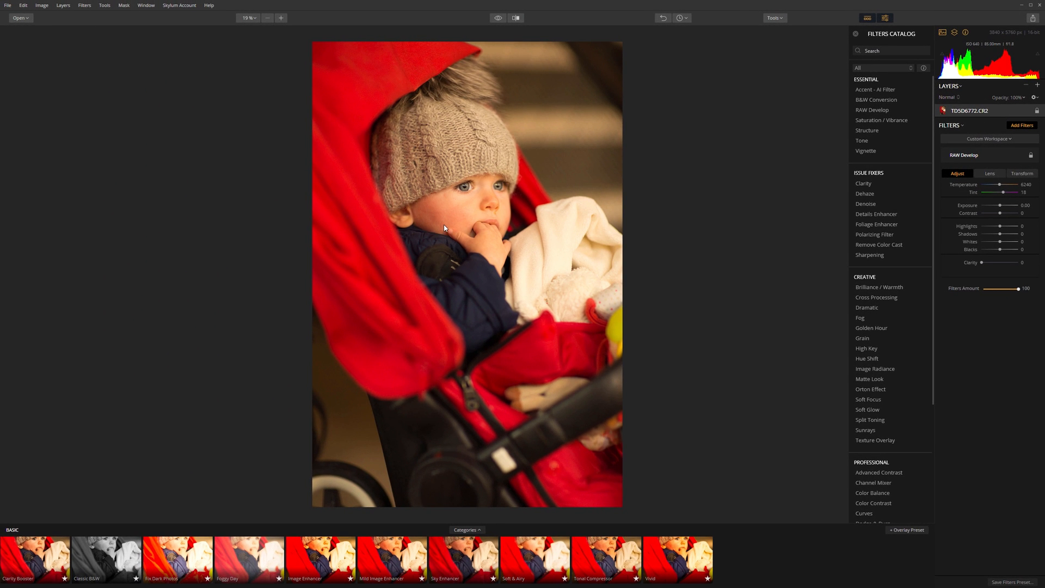
mouse_move(475, 239)
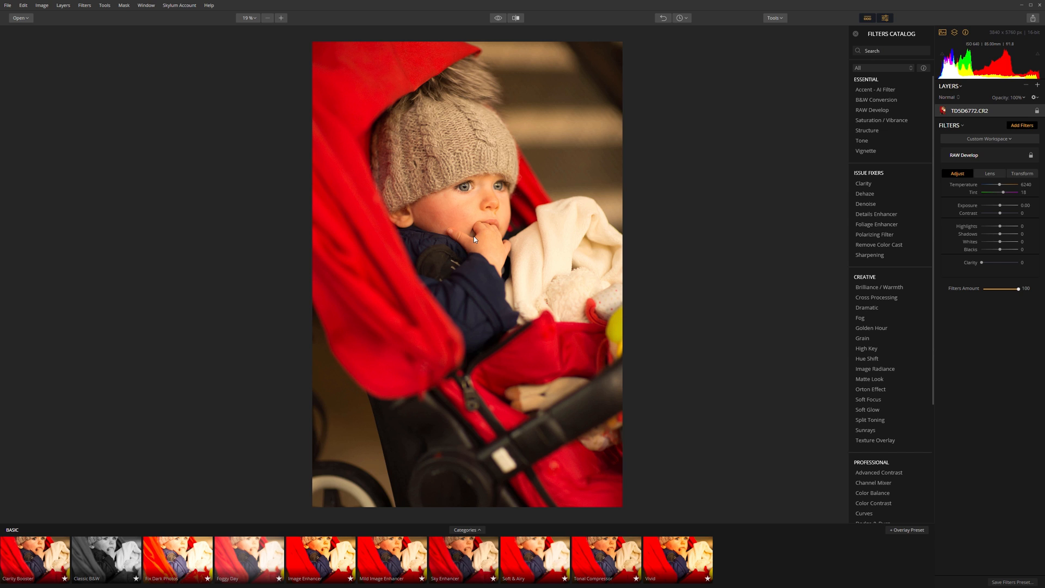
mouse_move(491, 218)
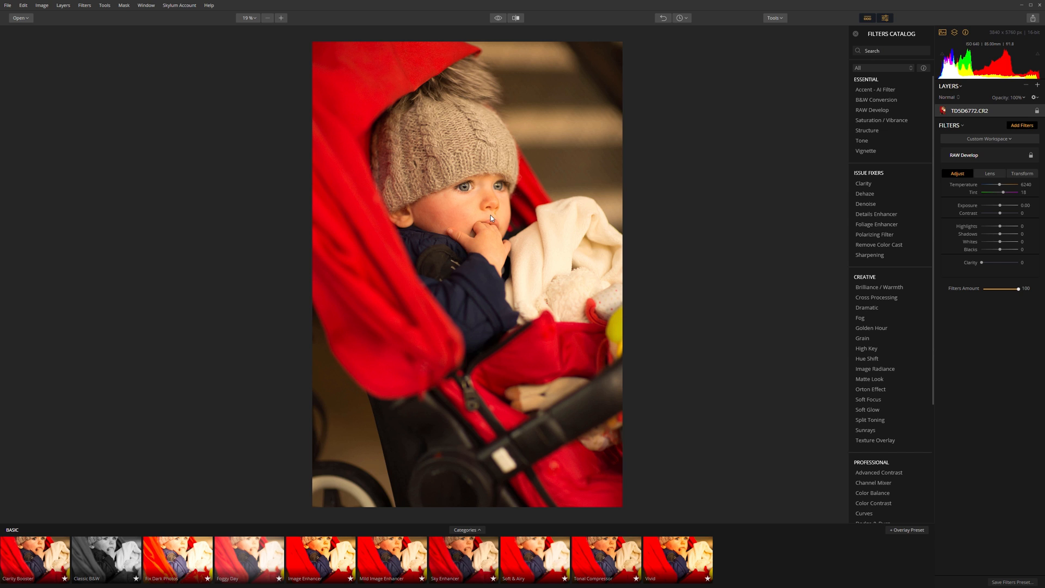
mouse_move(474, 245)
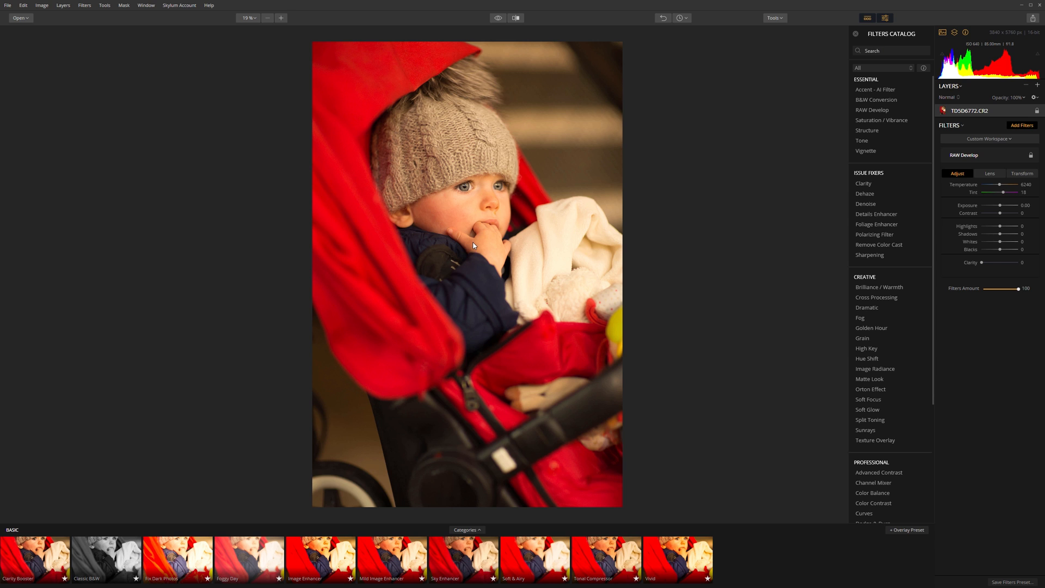
mouse_move(449, 274)
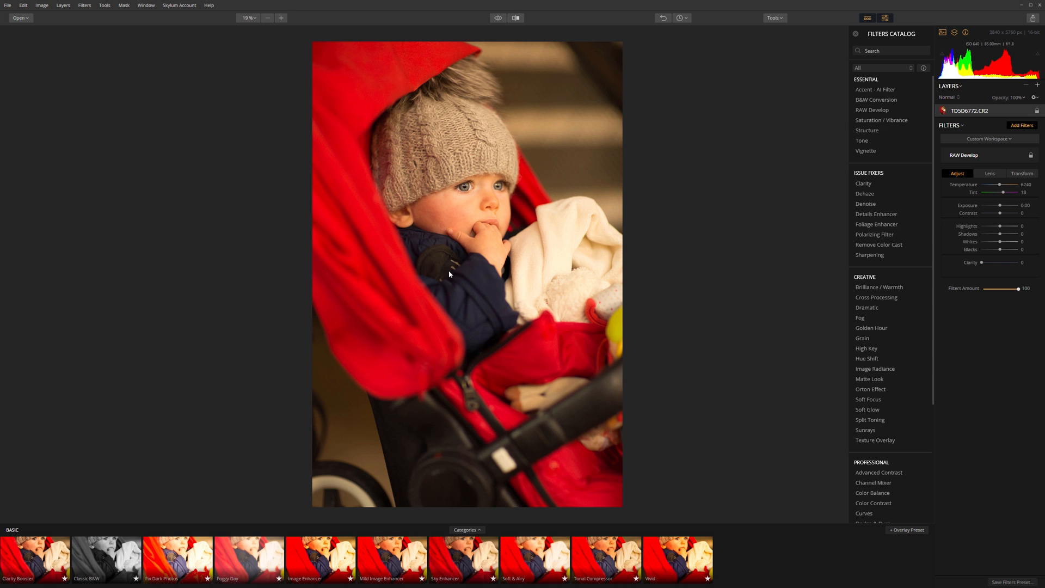
mouse_move(479, 240)
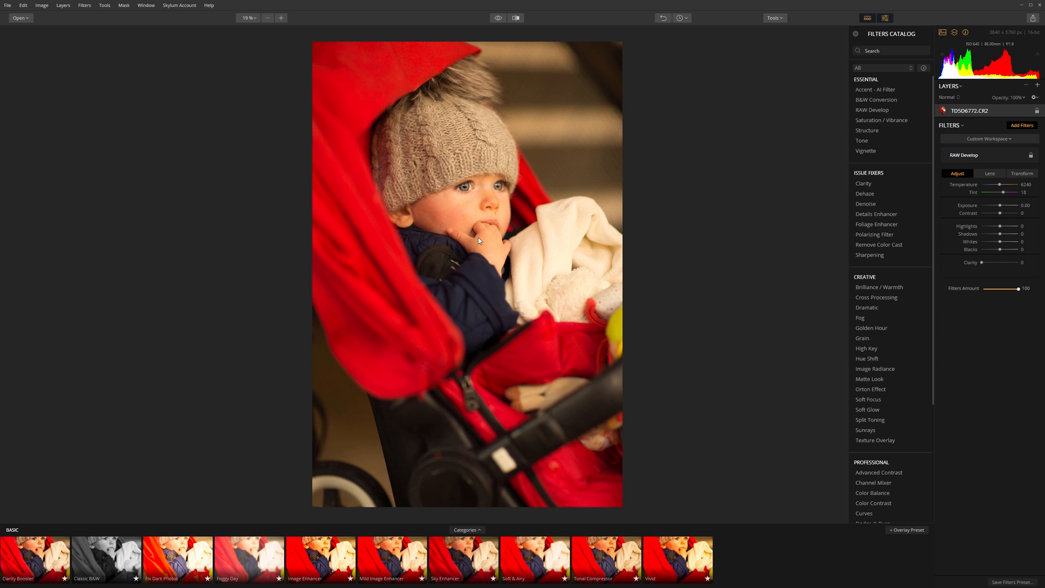
mouse_move(585, 209)
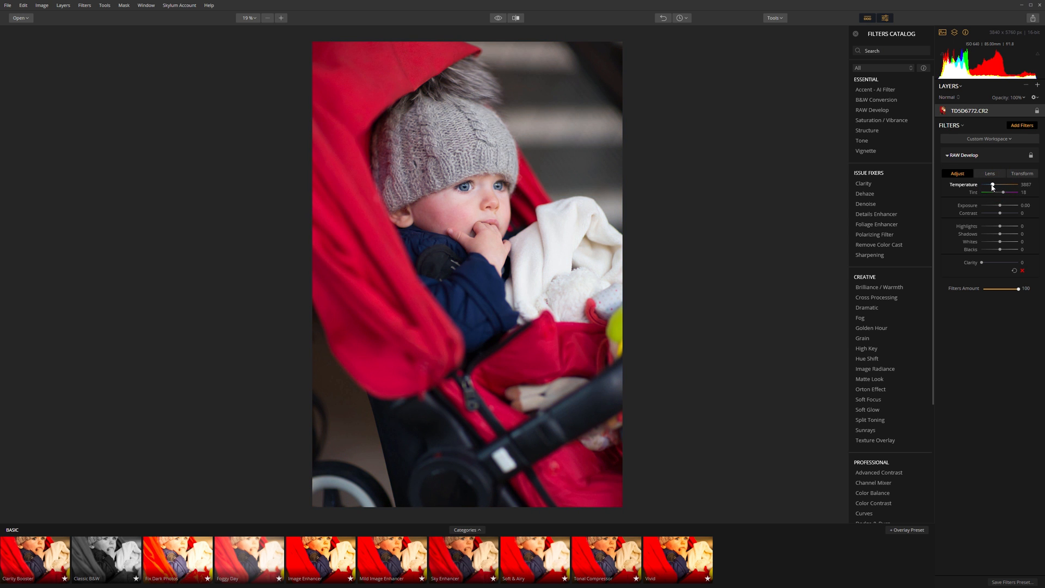
mouse_move(1000, 206)
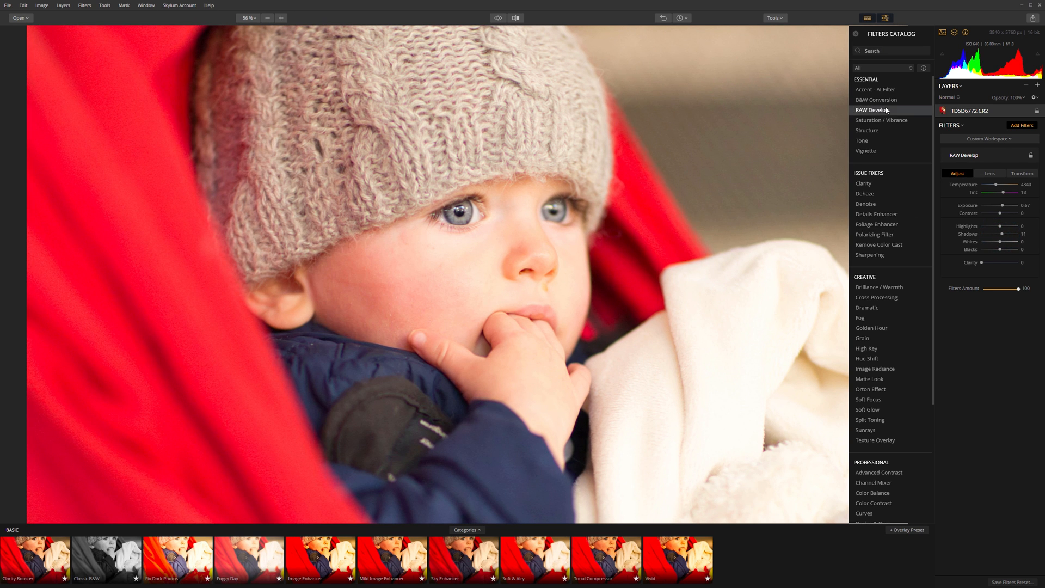
Step: Zoom into the photo to inspect the RAW Develop and Vignette edits closely
left_click(866, 150)
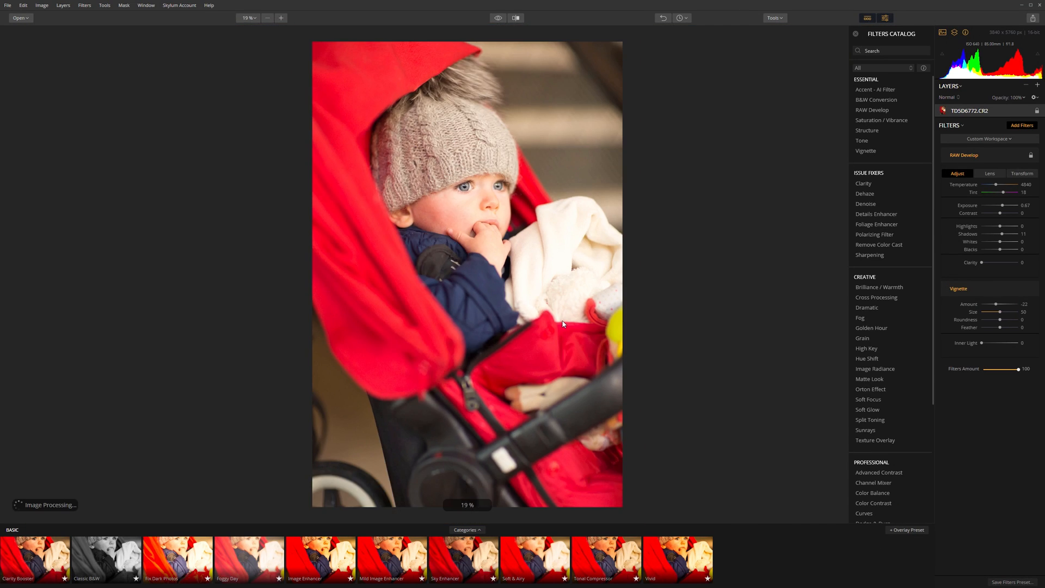
left_click(281, 18)
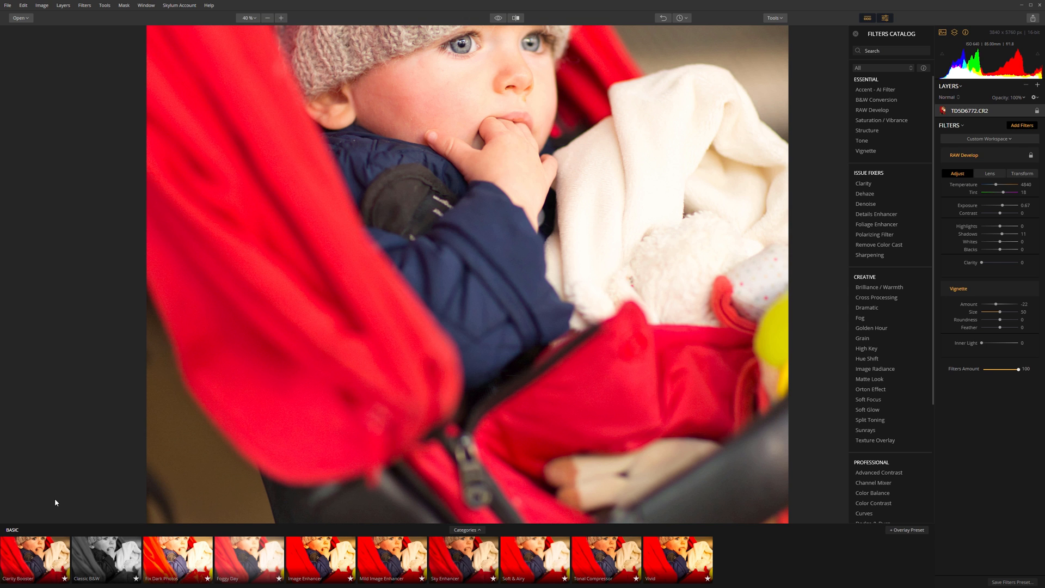
mouse_move(512, 222)
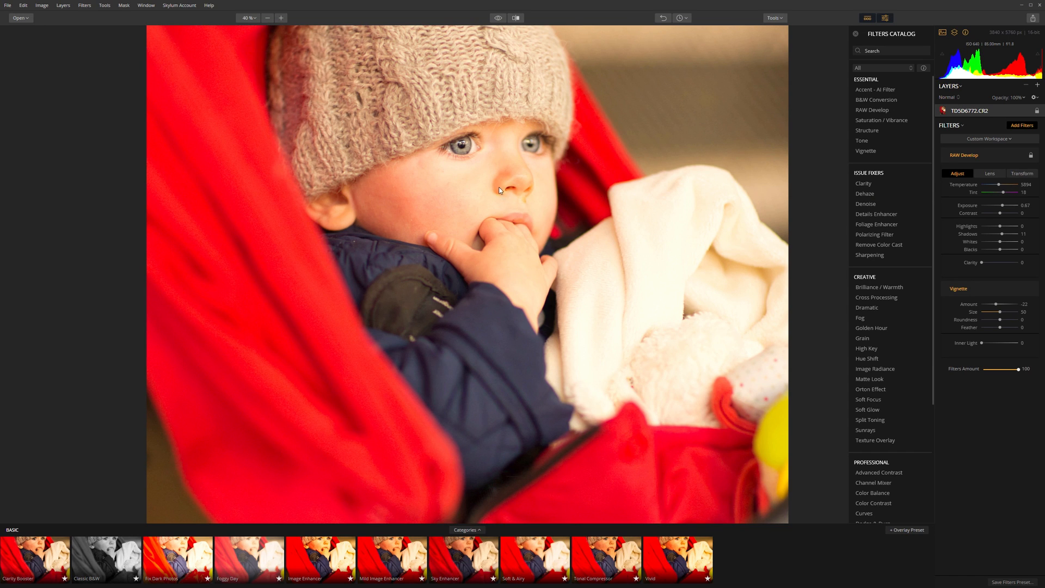
mouse_move(478, 291)
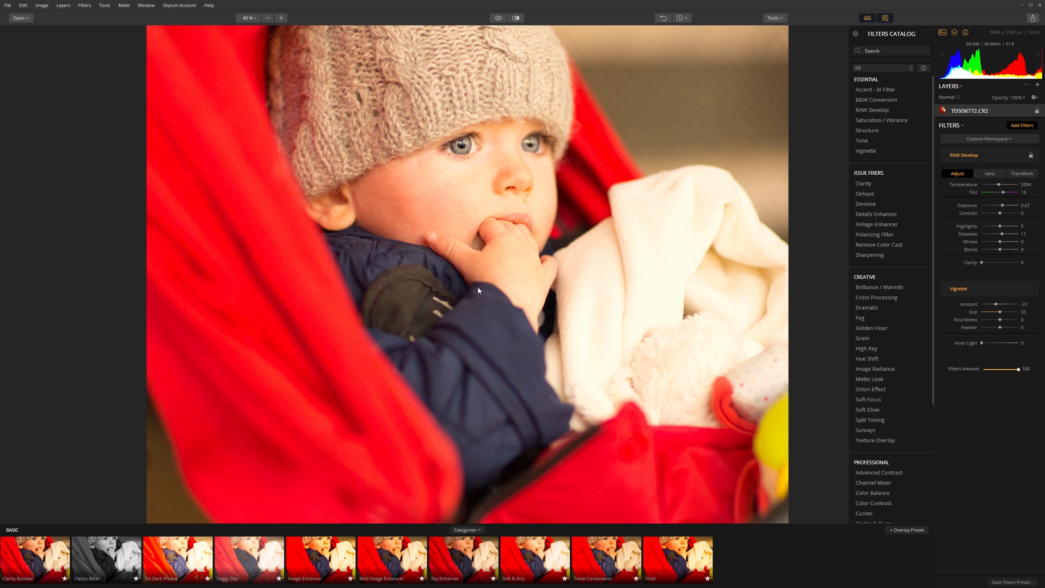
mouse_move(527, 111)
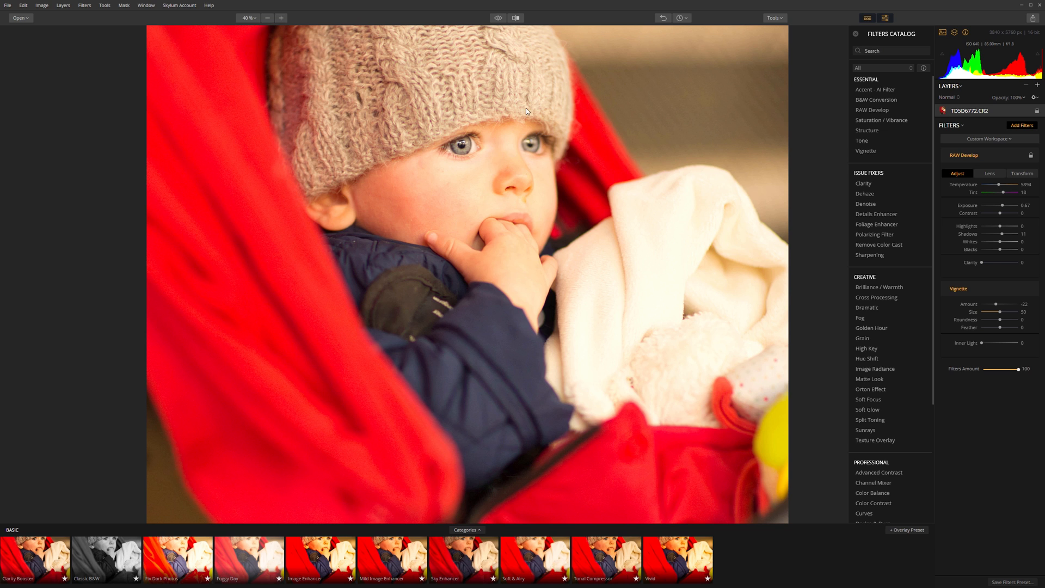
mouse_move(867, 129)
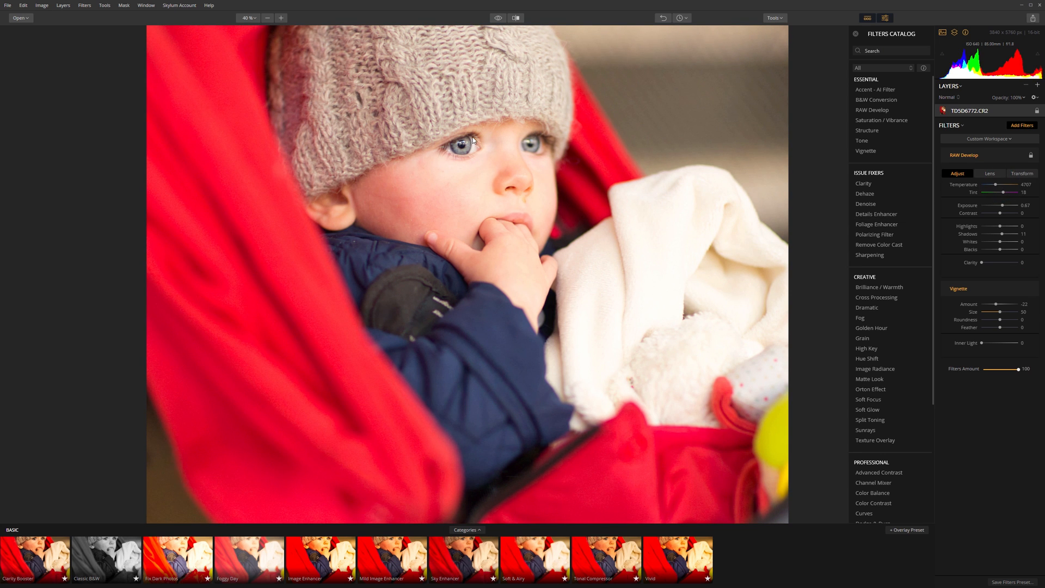
mouse_move(464, 111)
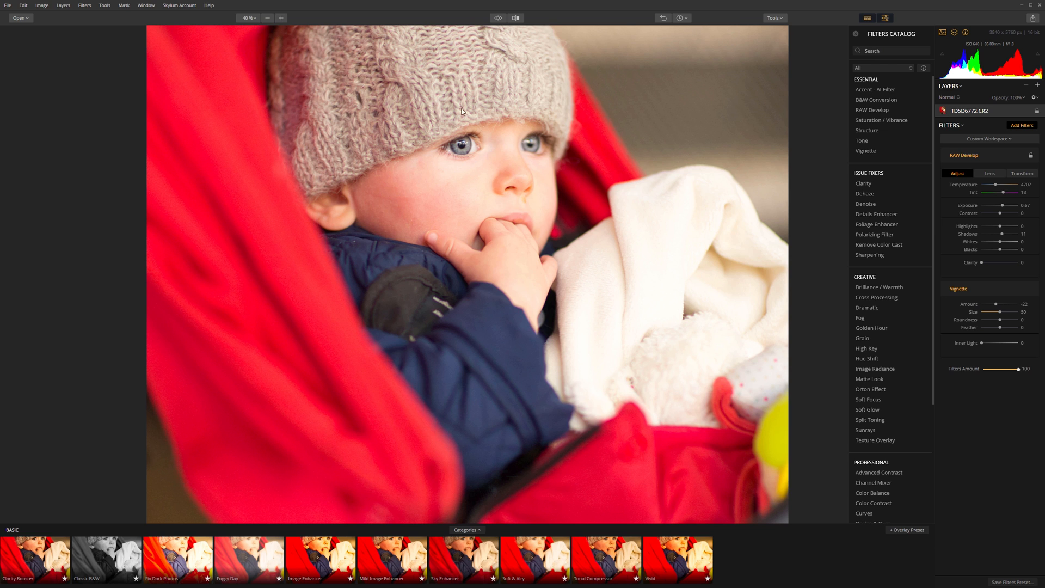
mouse_move(480, 196)
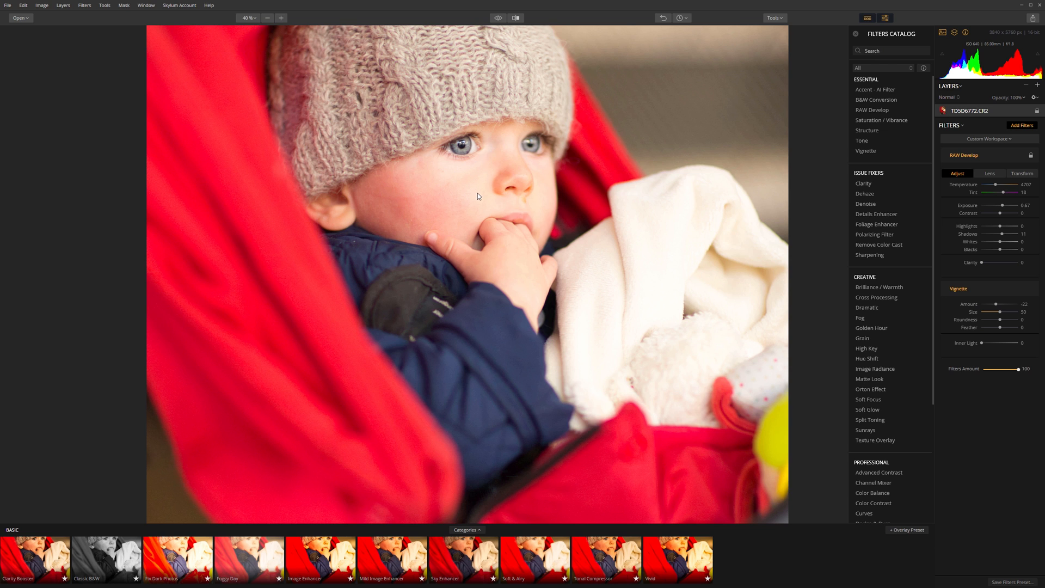
mouse_move(479, 188)
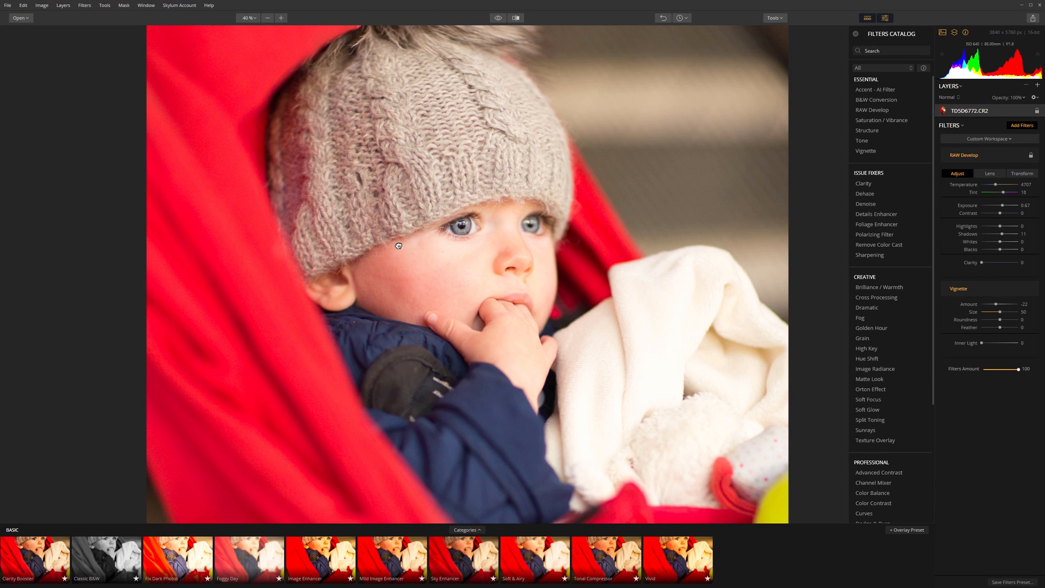
mouse_move(537, 170)
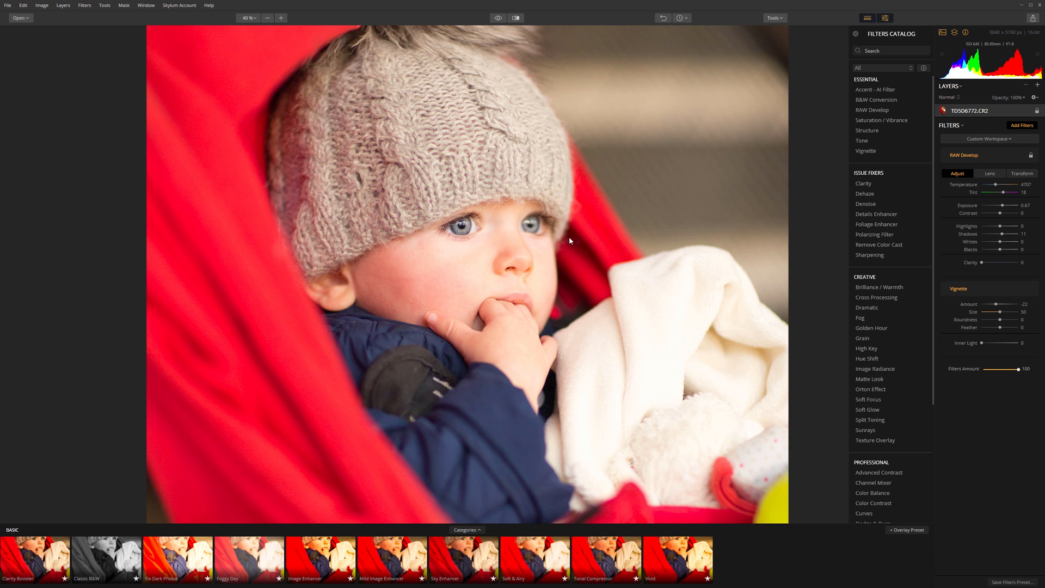
mouse_move(540, 268)
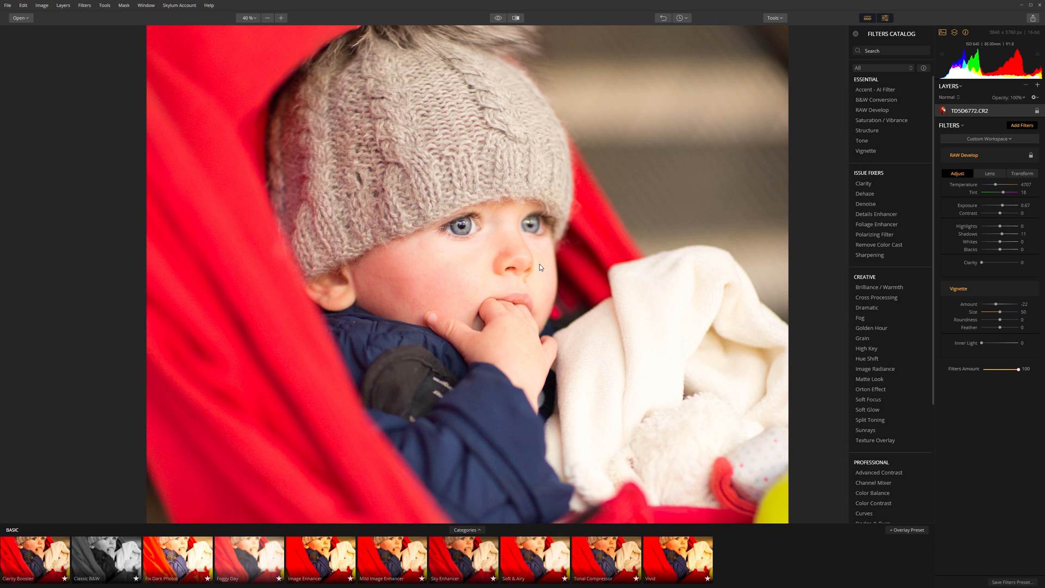
mouse_move(519, 223)
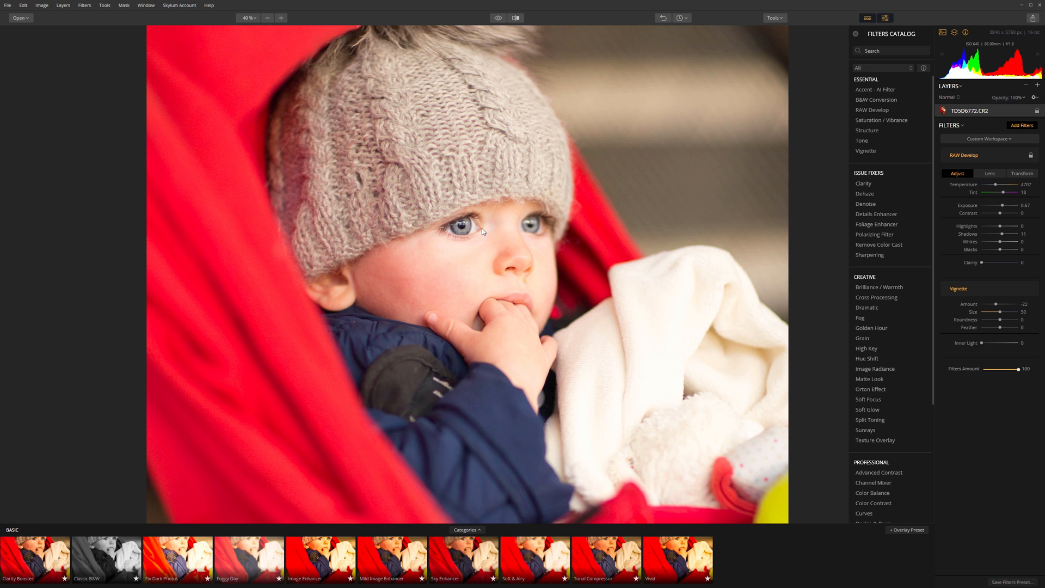
Step: Crop the photo to a tighter portrait frame centred on the baby and apply it
left_click(268, 18)
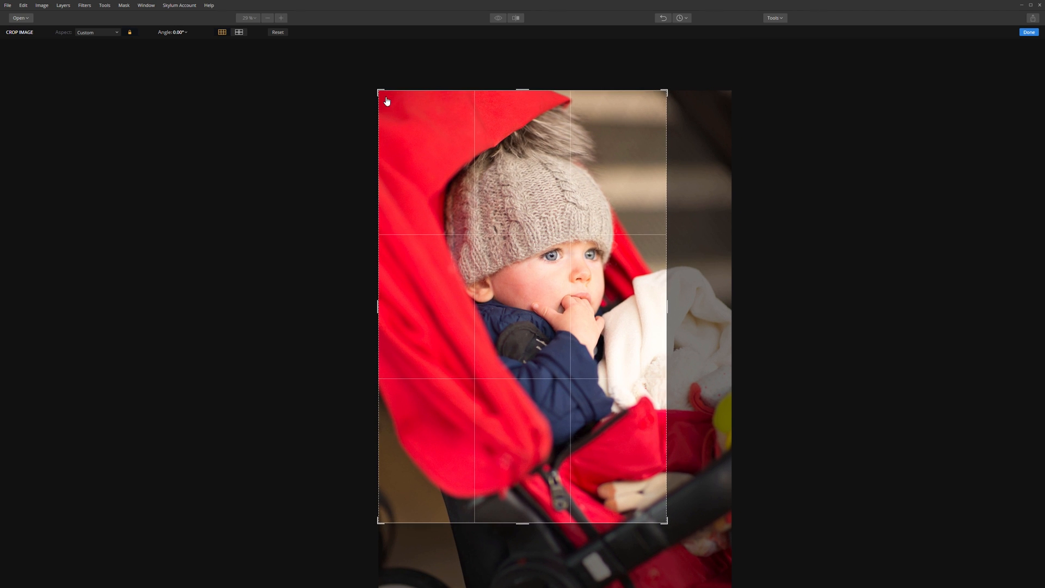
left_click_drag(379, 91, 390, 109)
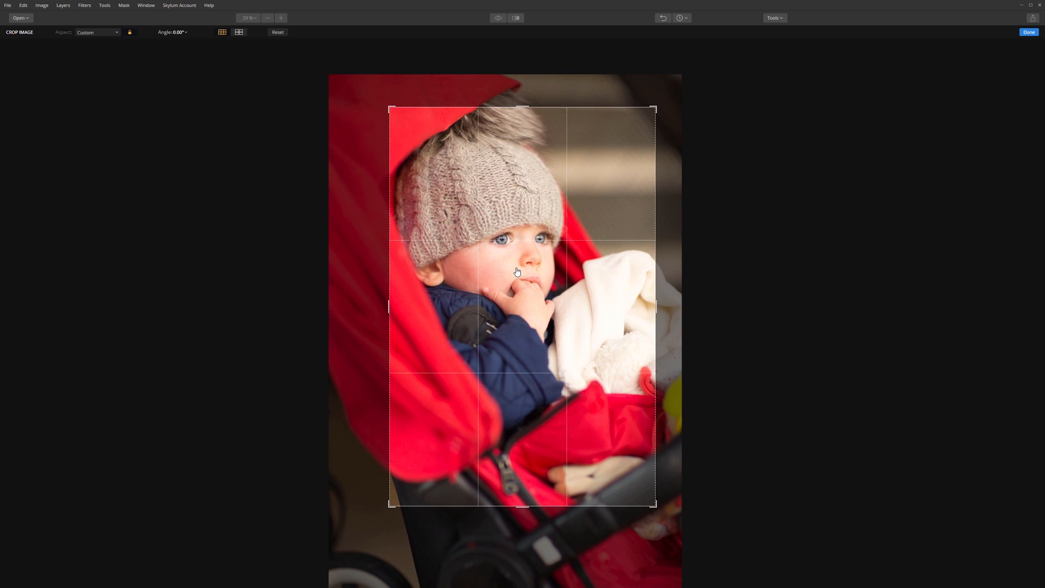
mouse_move(1017, 37)
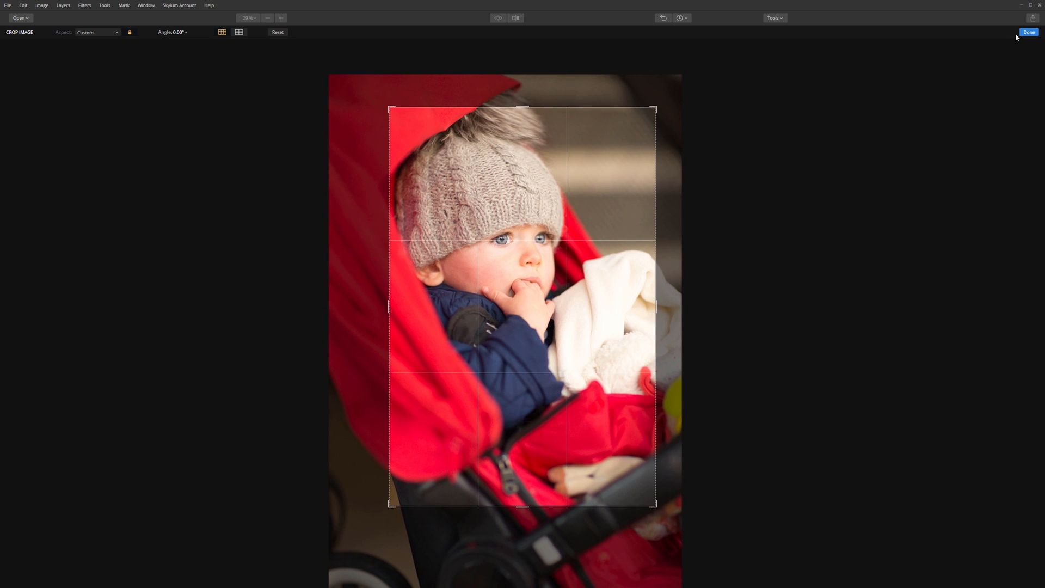
left_click(1029, 32)
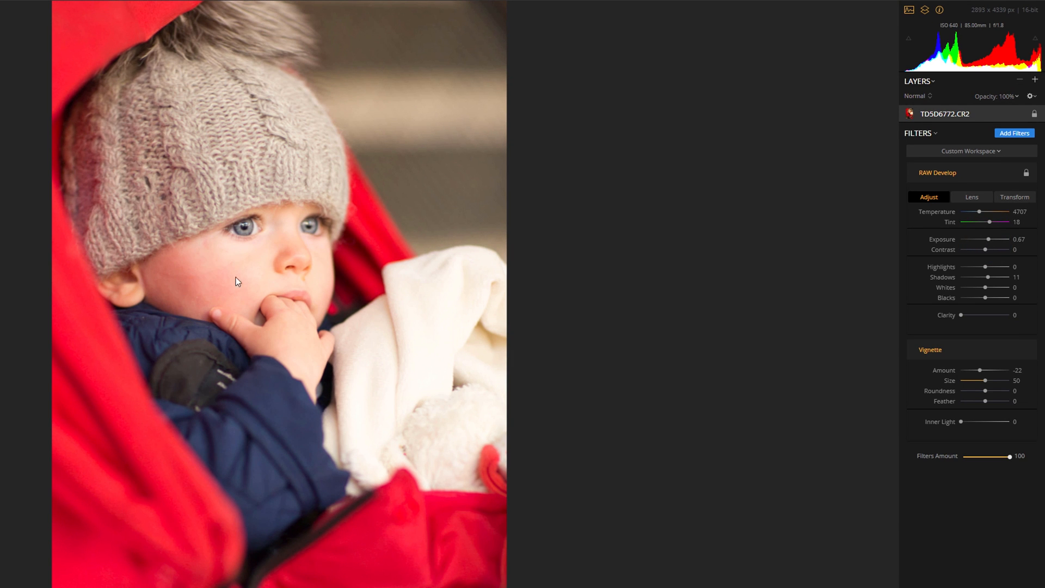
mouse_move(963, 485)
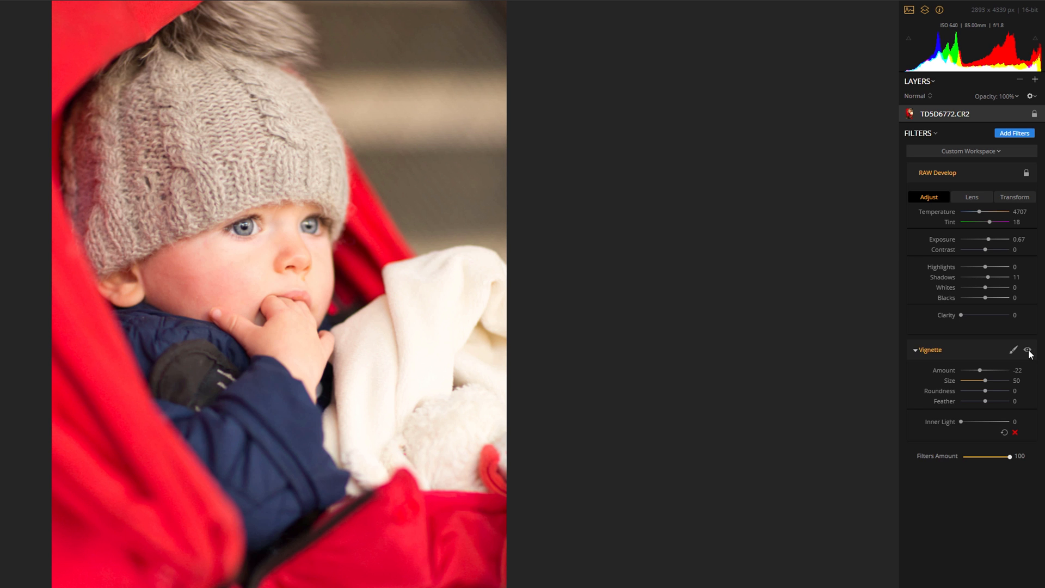
Step: Remove the Vignette filter and add a LUT Mapping filter in its place
left_click(1015, 432)
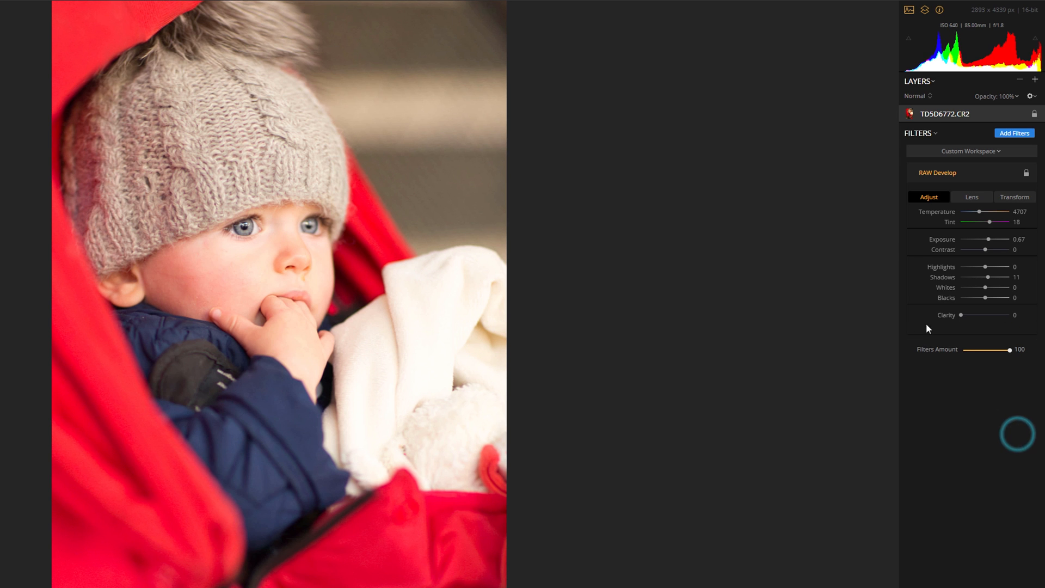
left_click(1014, 133)
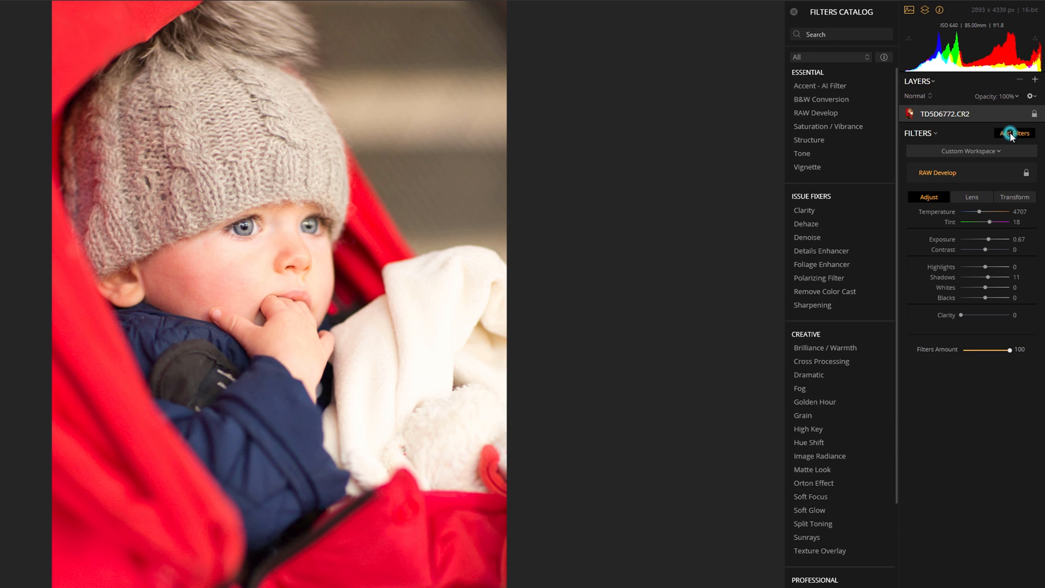
scroll("down", 3)
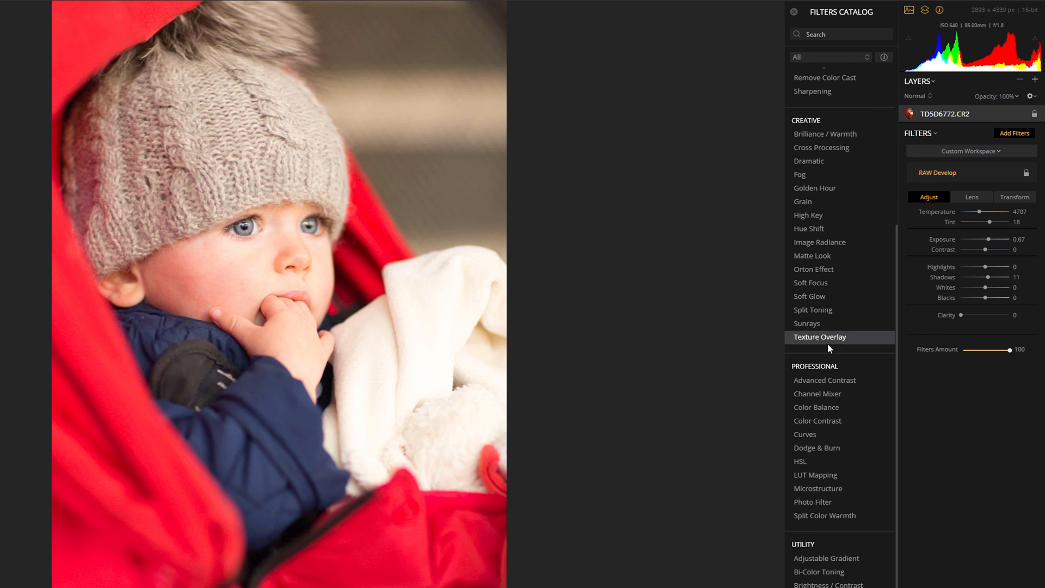
mouse_move(839, 501)
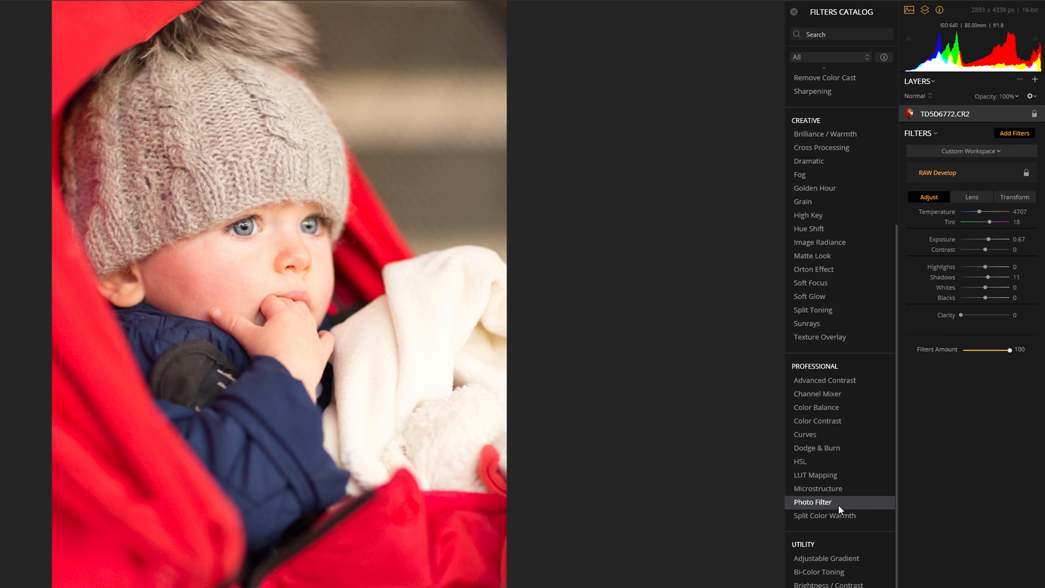
mouse_move(814, 475)
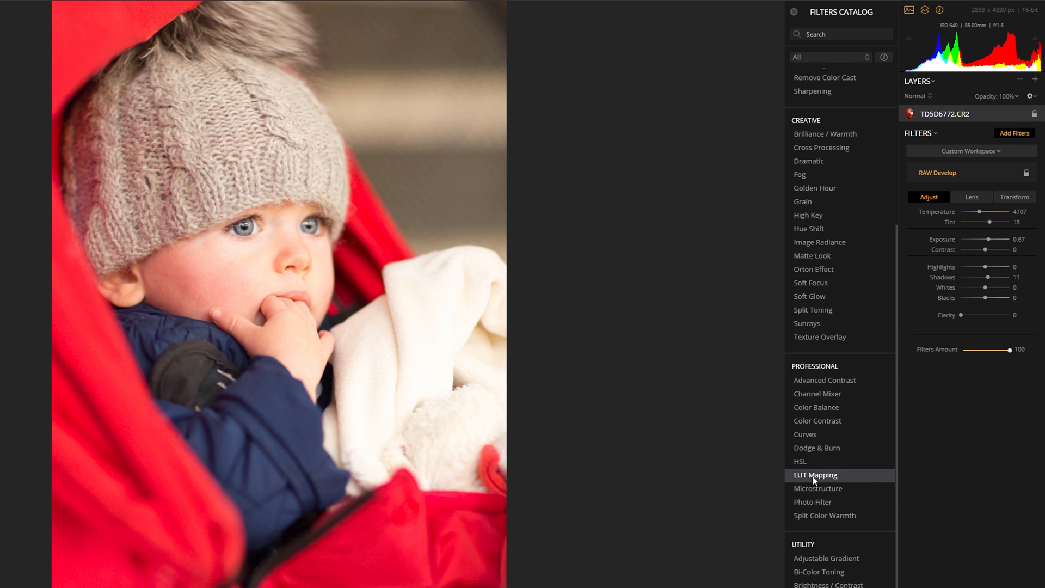
left_click(816, 475)
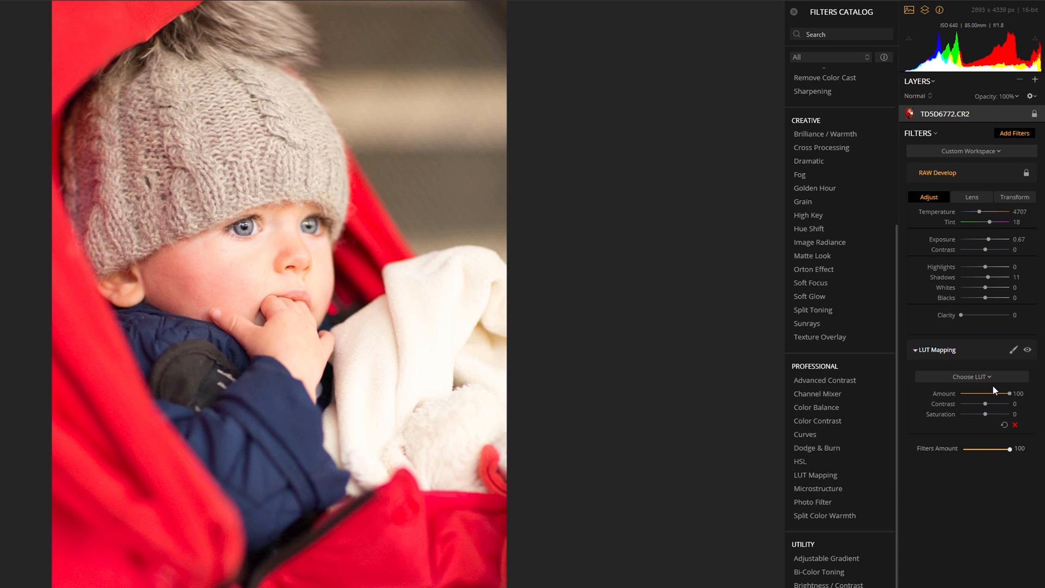
mouse_move(991, 382)
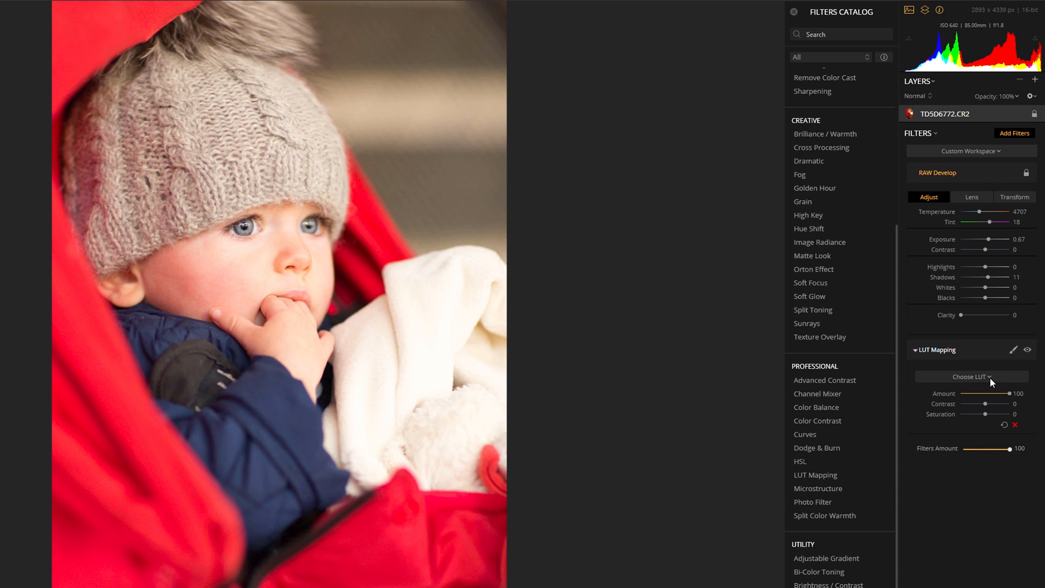
Step: Choose to load a custom LUT file, bringing up the CUBE file browser
left_click(971, 376)
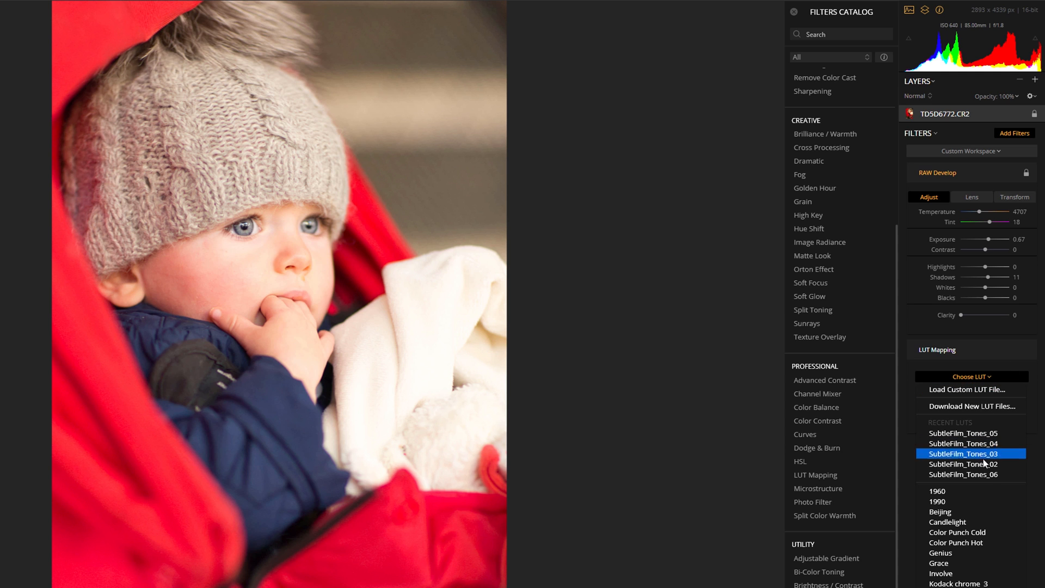
mouse_move(973, 406)
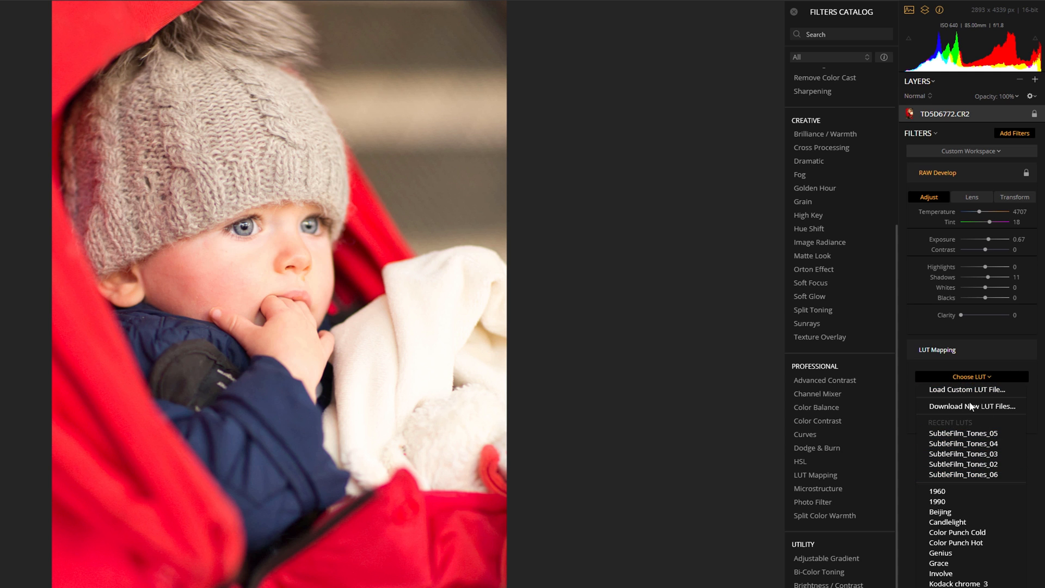
left_click(967, 390)
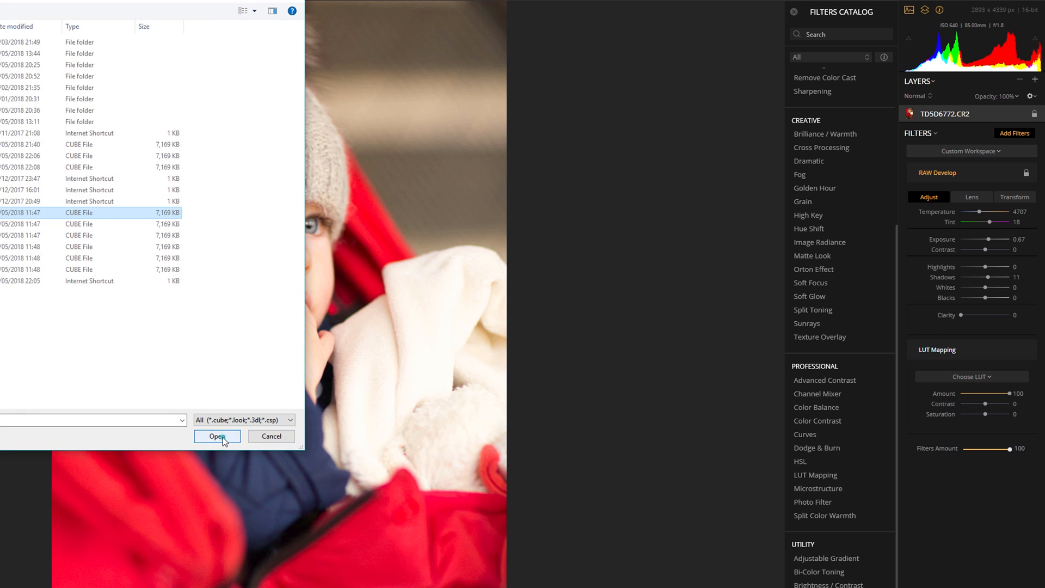
Step: Load the Subtle_Film_Tones_01 LUT, set its Saturation to 7 and compare with it on and off
left_click(217, 436)
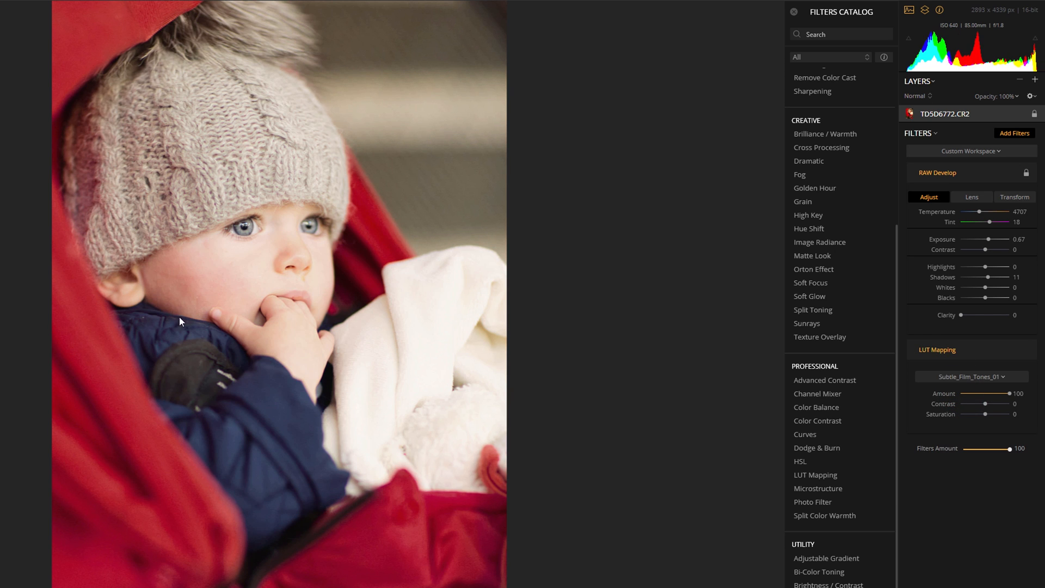
mouse_move(890, 254)
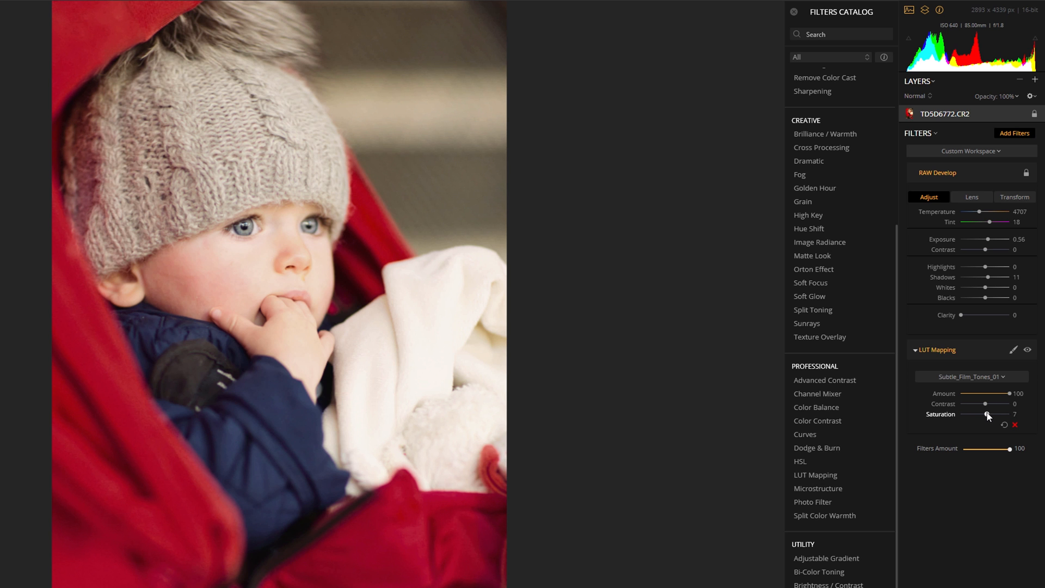
left_click(916, 349)
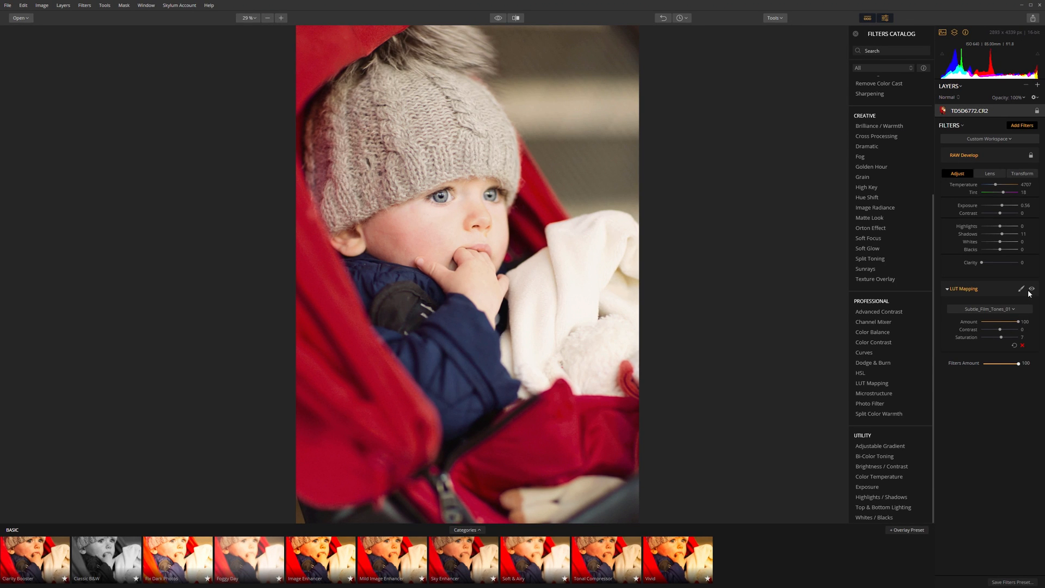
left_click(1032, 288)
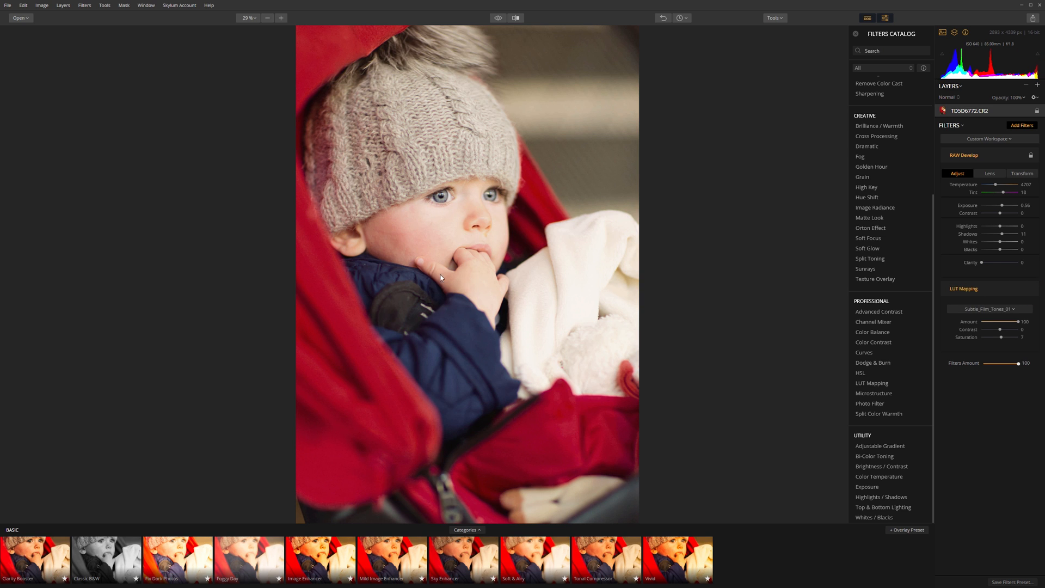
mouse_move(439, 266)
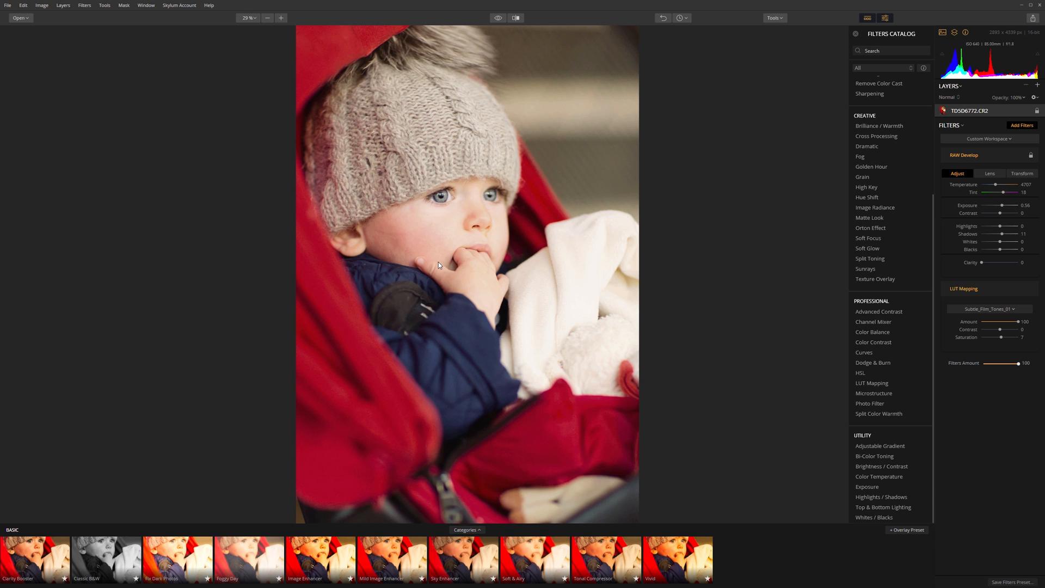
mouse_move(434, 280)
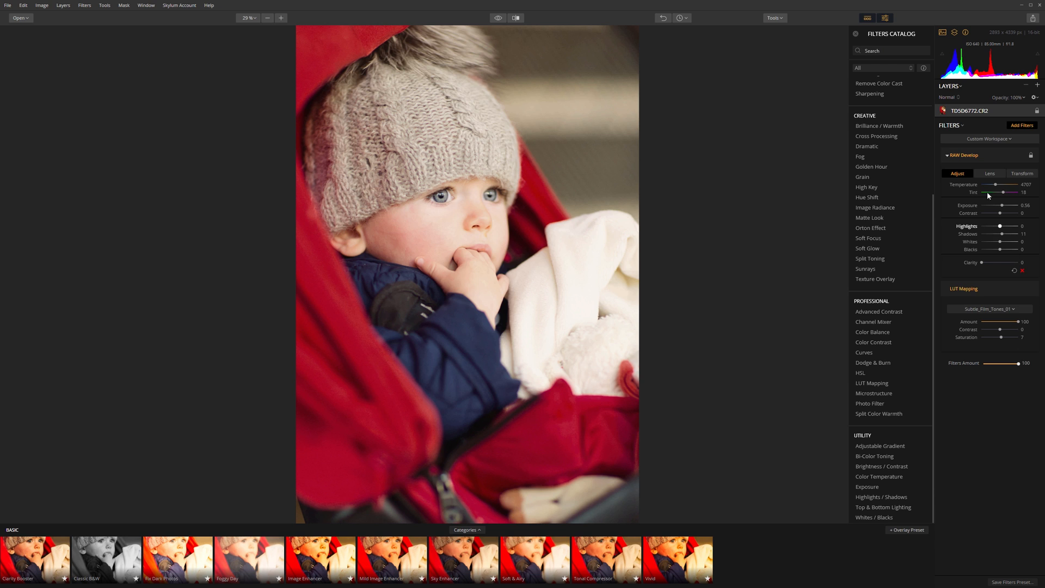
Step: Enable automatic Lens Distortion correction in RAW Develop's Lens settings
left_click(990, 173)
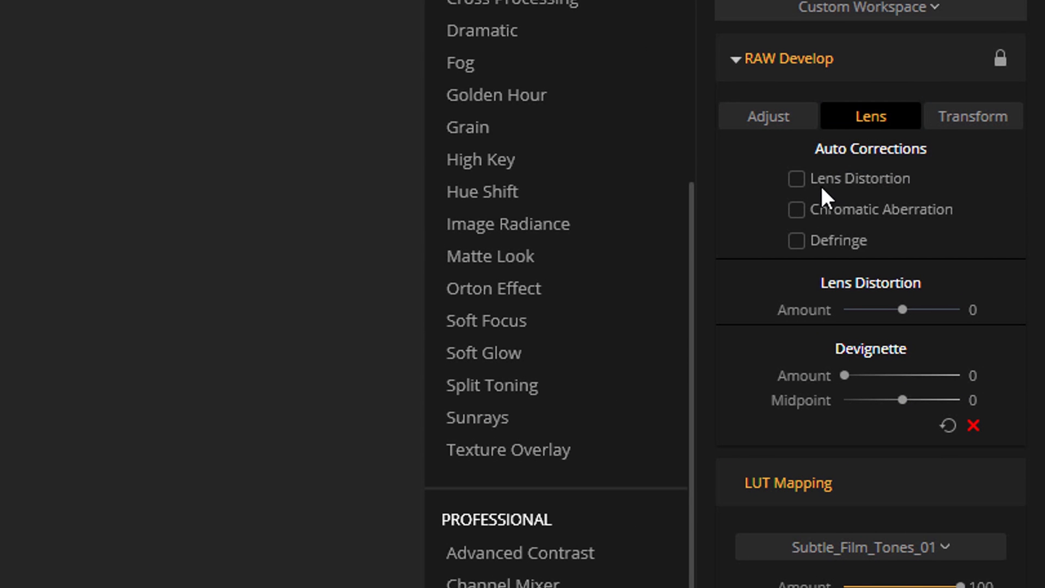
left_click(797, 179)
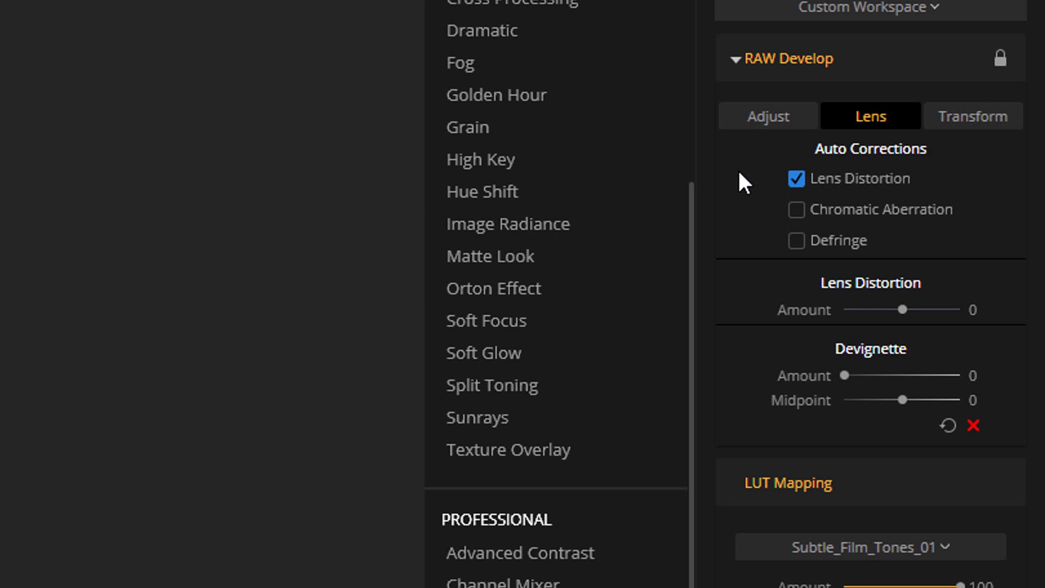
mouse_move(780, 129)
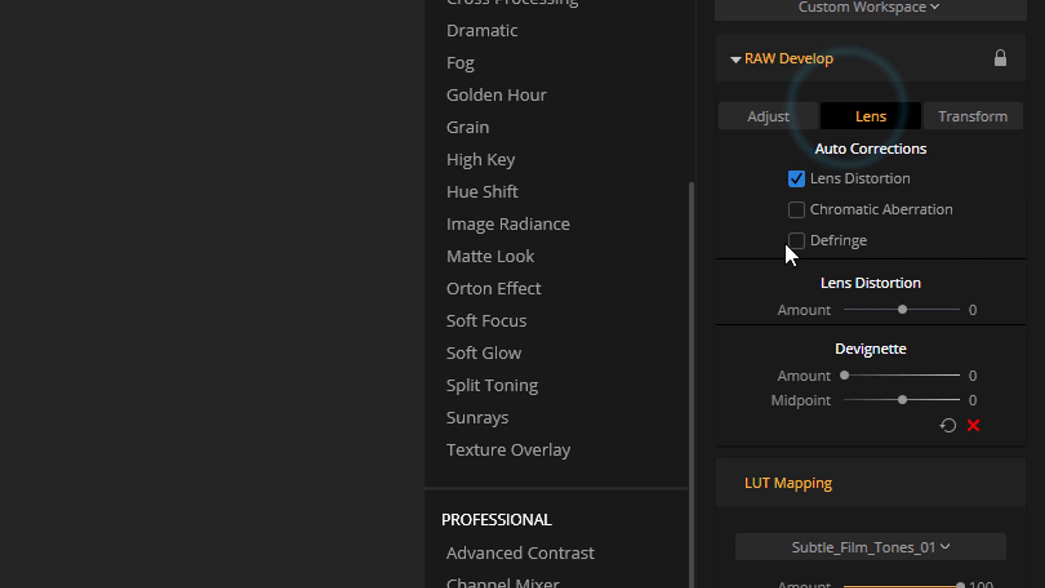
mouse_move(767, 126)
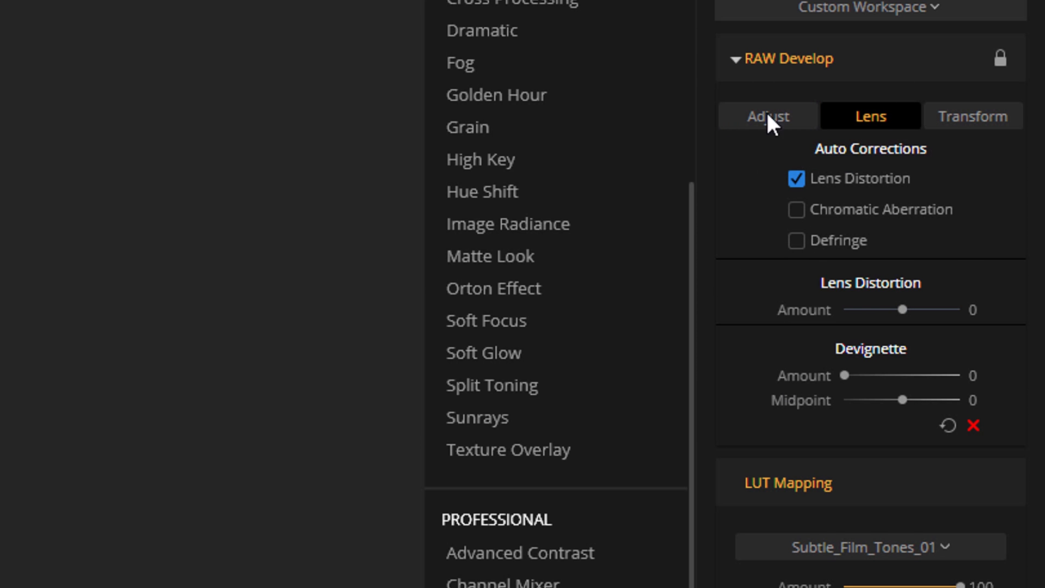
left_click(767, 117)
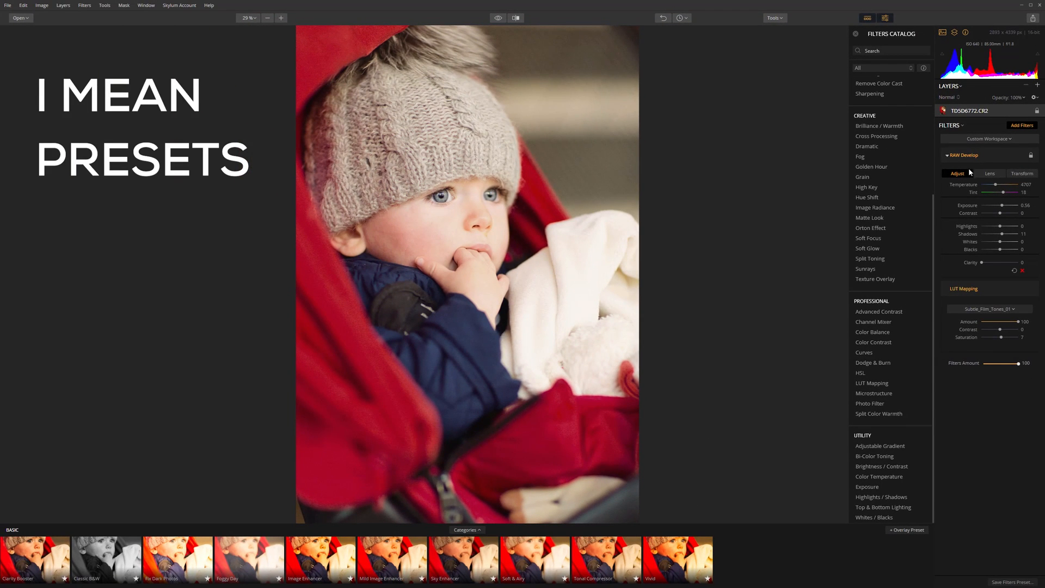
mouse_move(1026, 161)
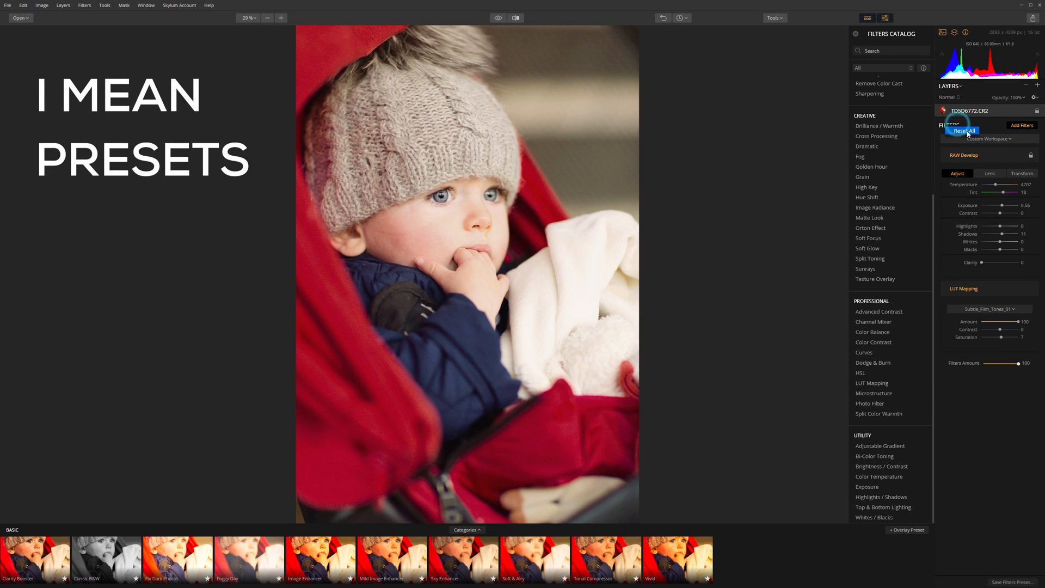
Step: Reset the filters and clear the workspace so the photo shows unedited
left_click(964, 129)
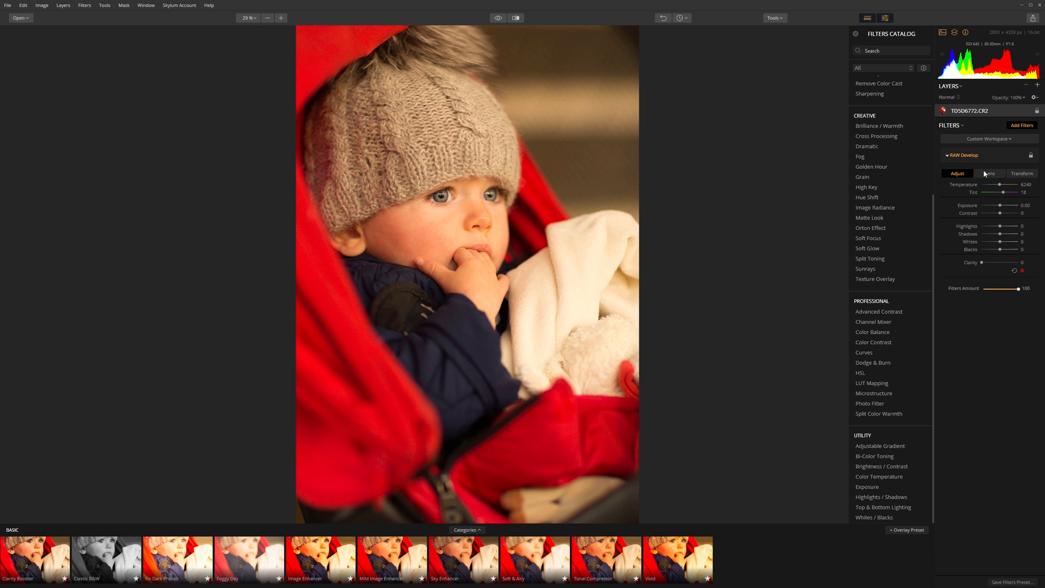
left_click(989, 139)
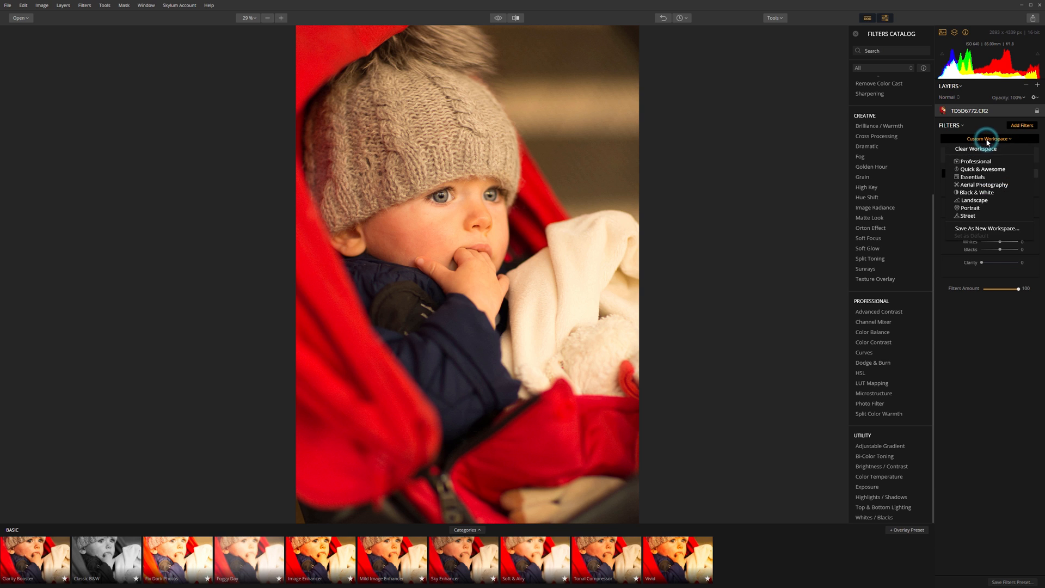
left_click(976, 149)
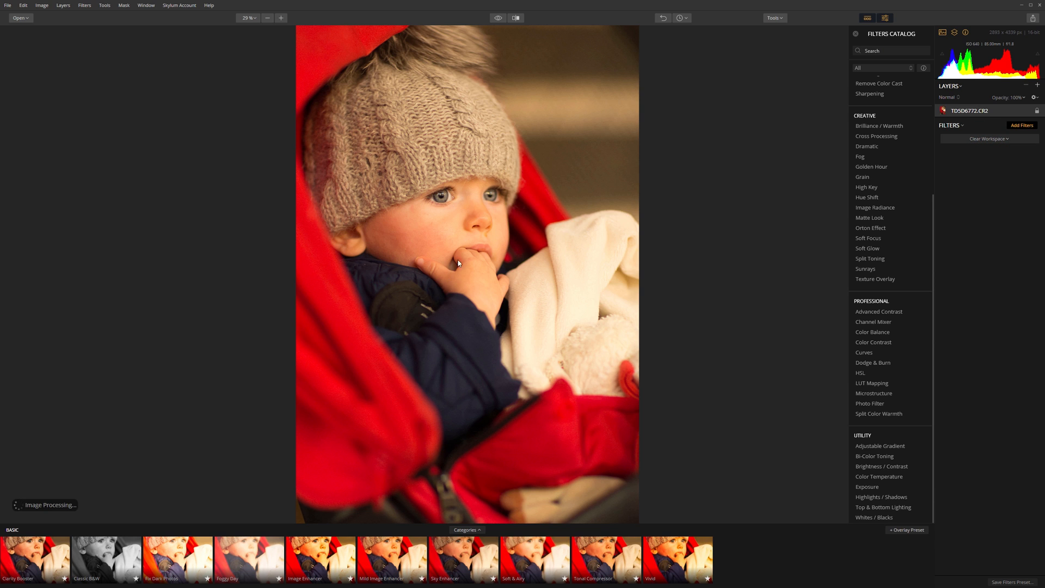
mouse_move(411, 254)
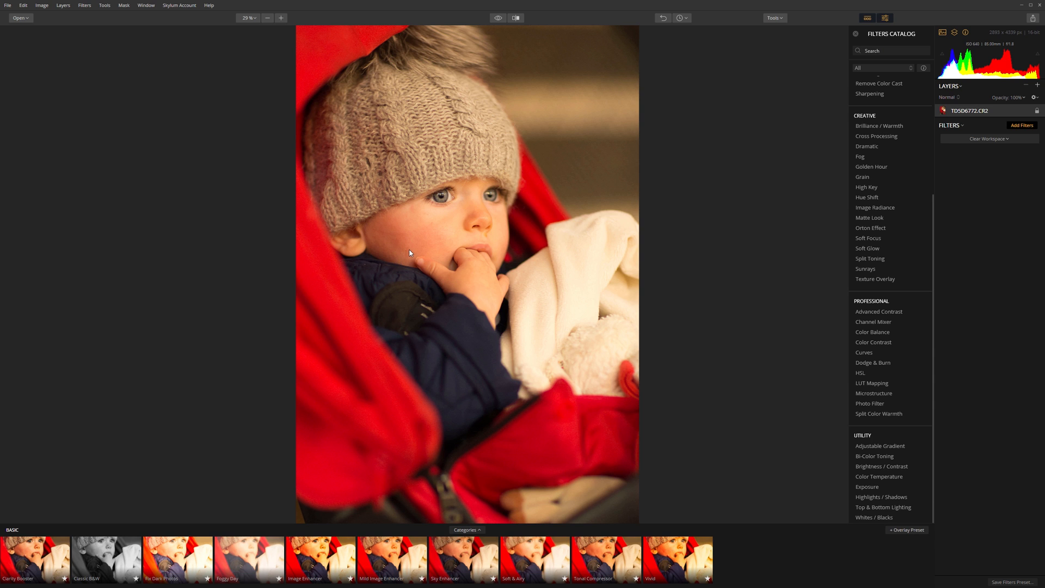
mouse_move(331, 312)
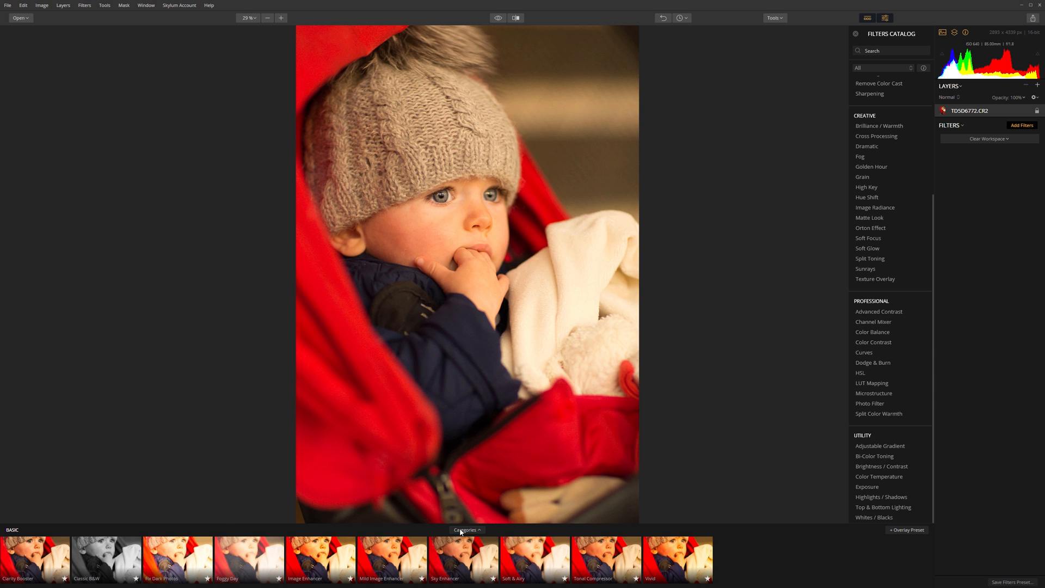
Step: Try the Dramatic presets Lost Soul, Mood Enhancer and Cold Mood on the photo
left_click(467, 530)
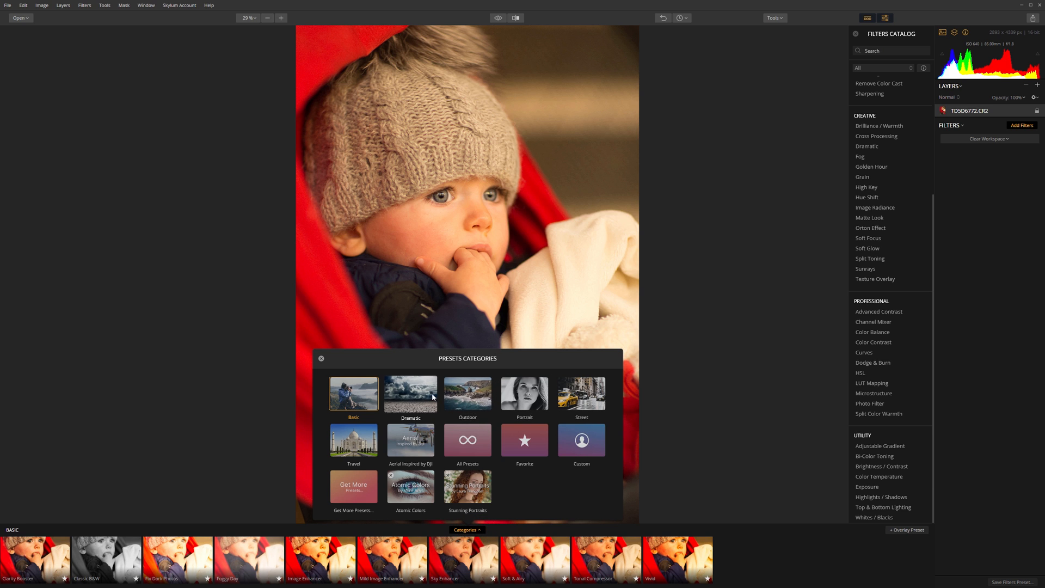
left_click(411, 393)
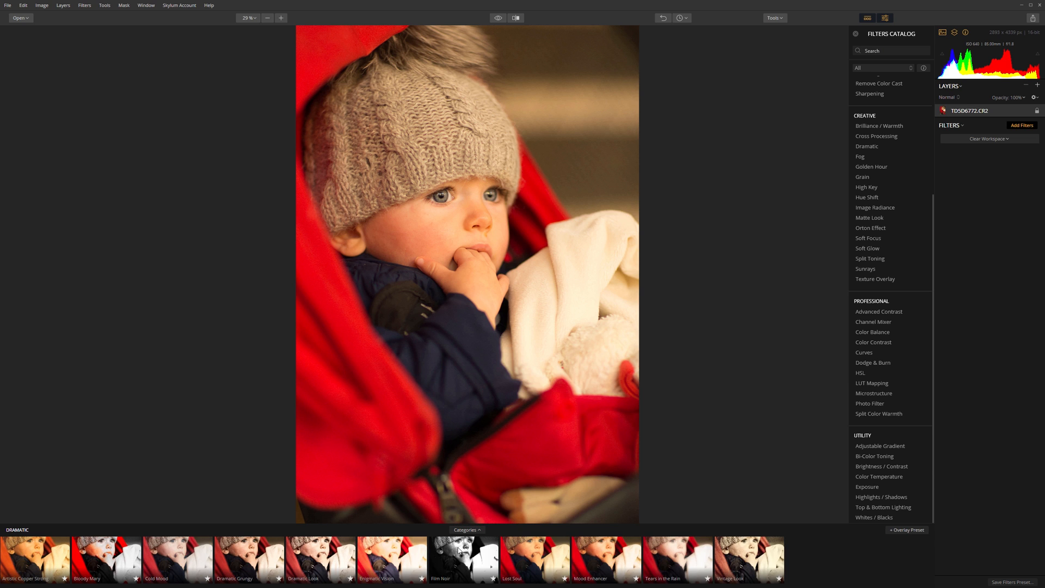
left_click(534, 558)
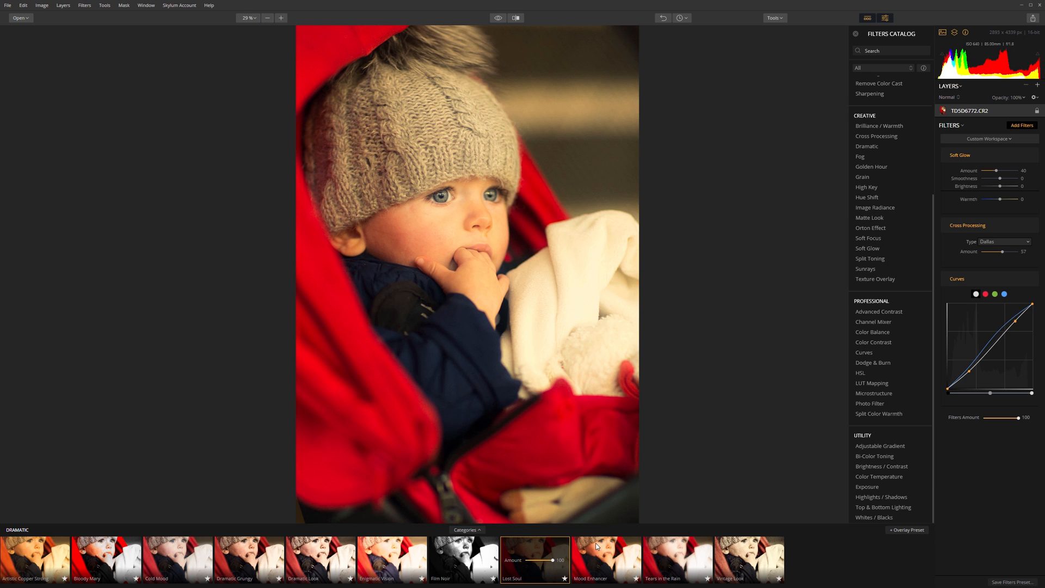
left_click(605, 559)
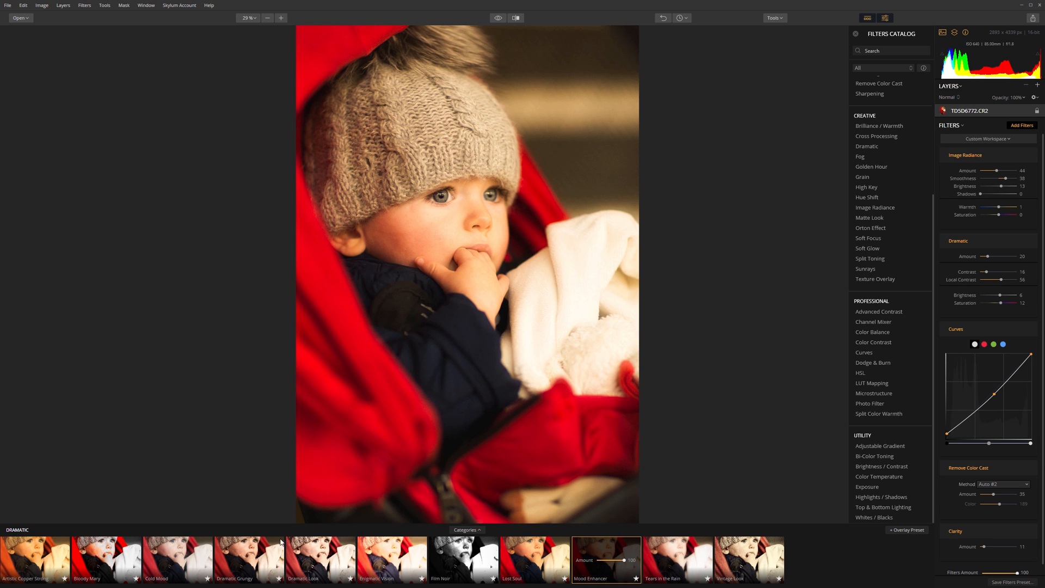
left_click(178, 560)
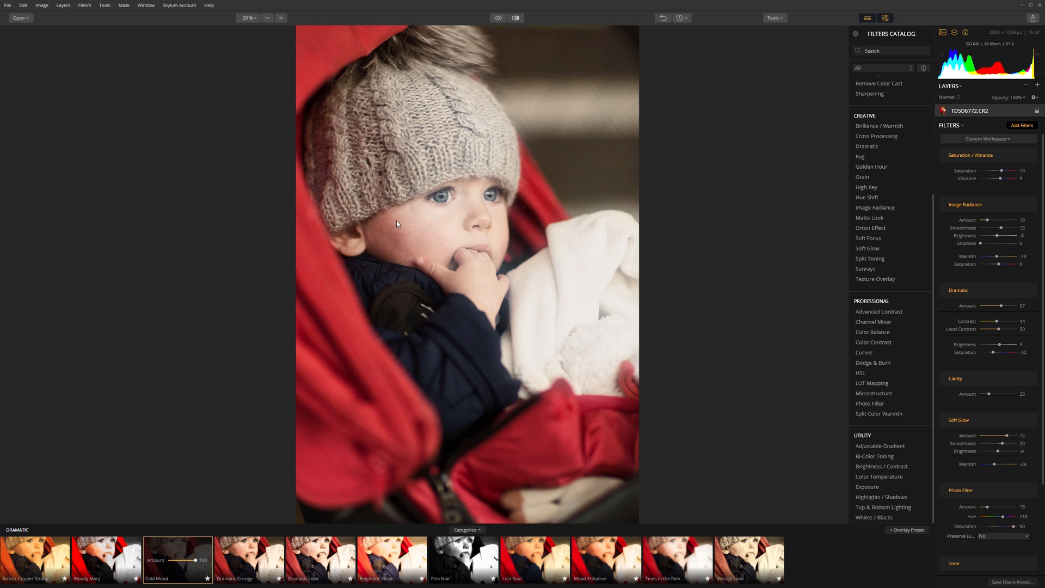
Step: Return to the Basic presets and apply Image Enhancer
left_click(468, 530)
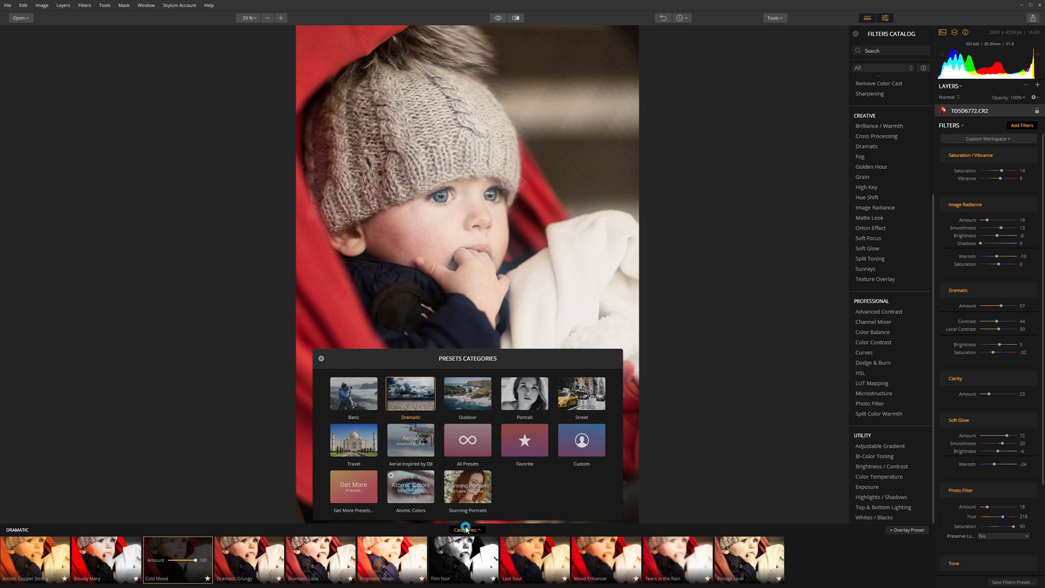
left_click(353, 393)
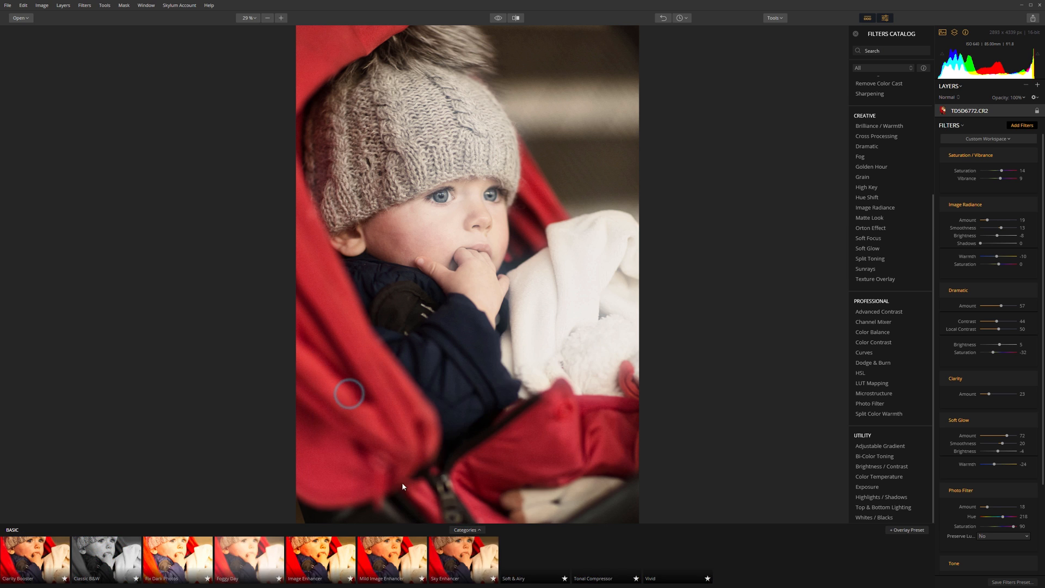
left_click(320, 558)
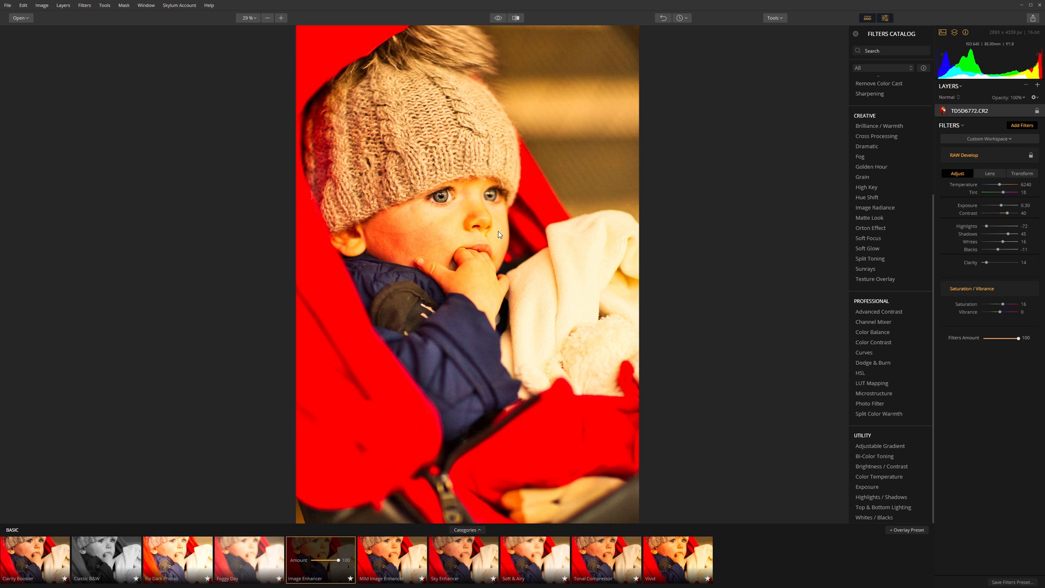
mouse_move(439, 247)
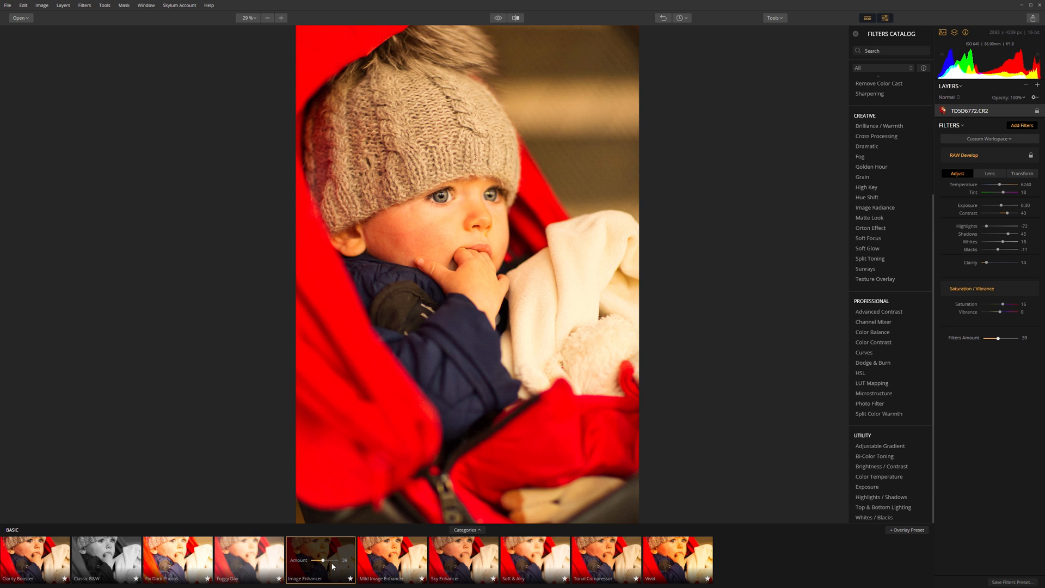
mouse_move(935, 299)
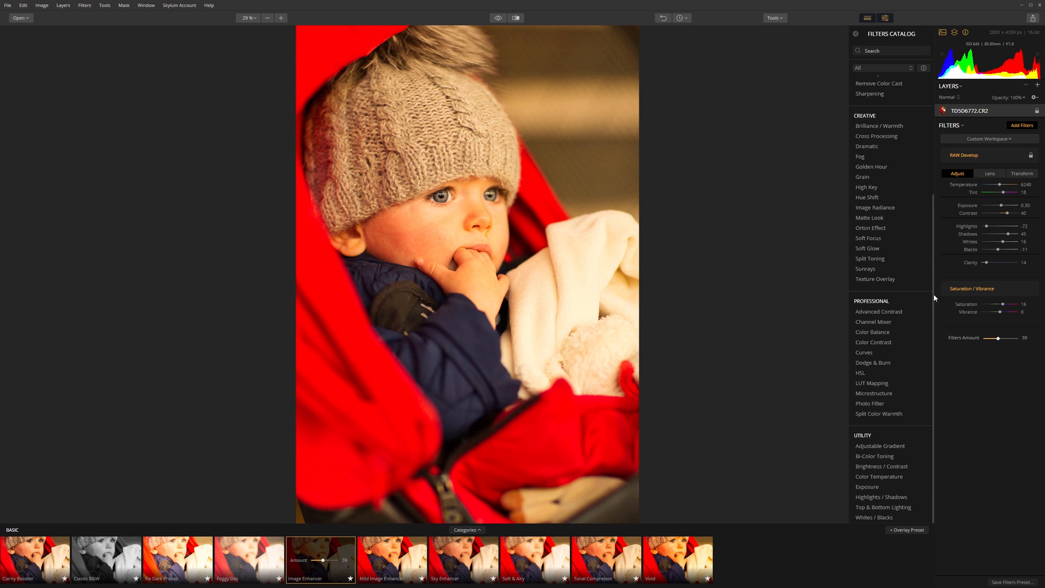
mouse_move(776, 259)
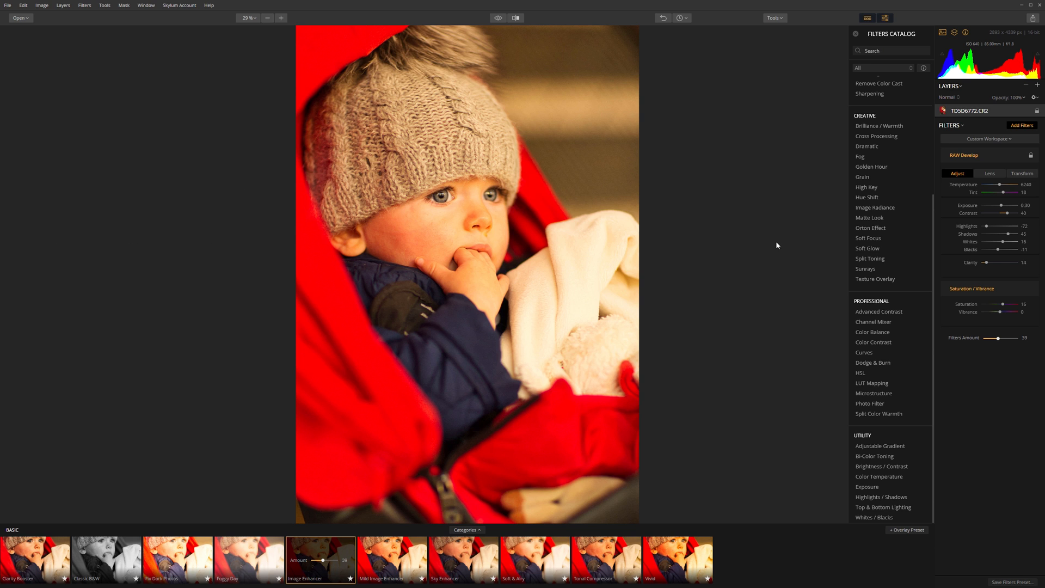
mouse_move(738, 242)
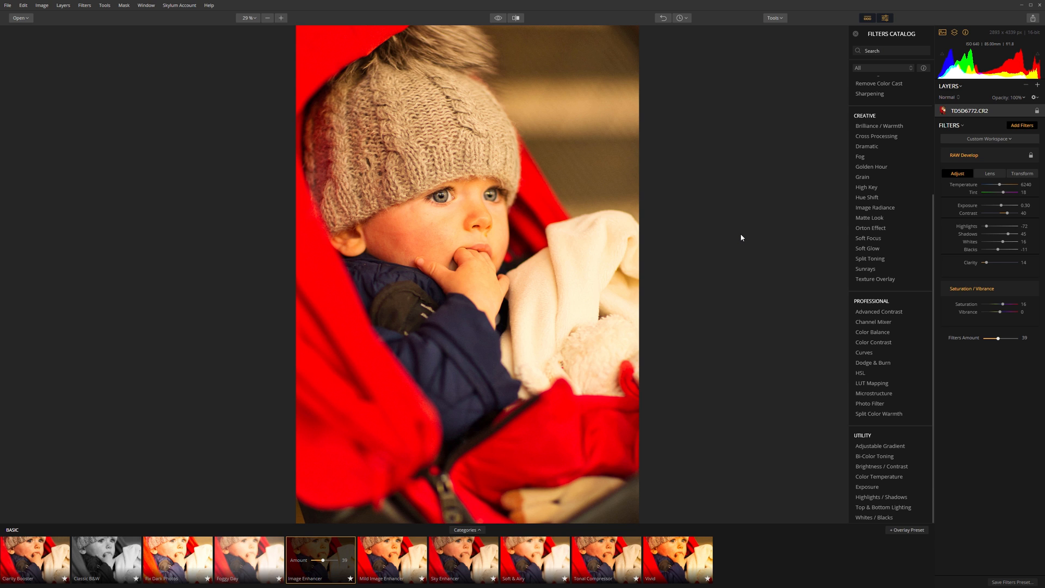
mouse_move(750, 226)
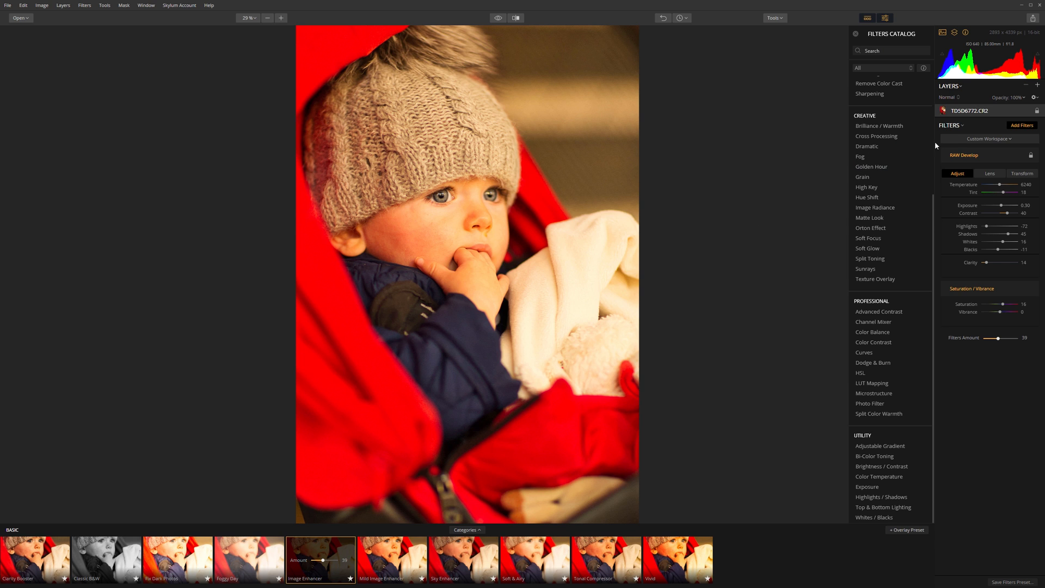
mouse_move(1009, 134)
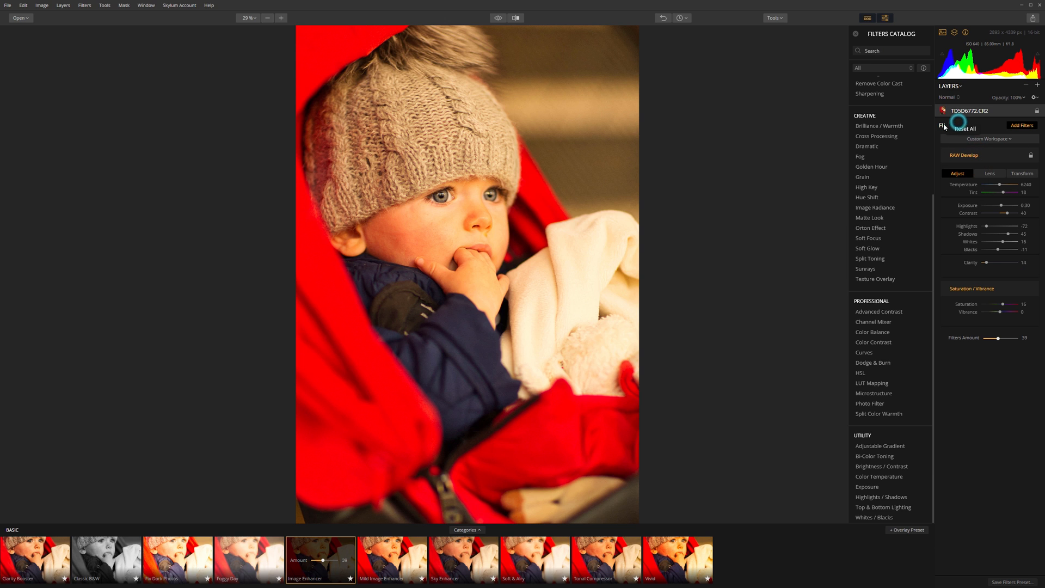
Step: Reset all filters and clear the workspace, leaving the unedited cropped image
left_click(964, 128)
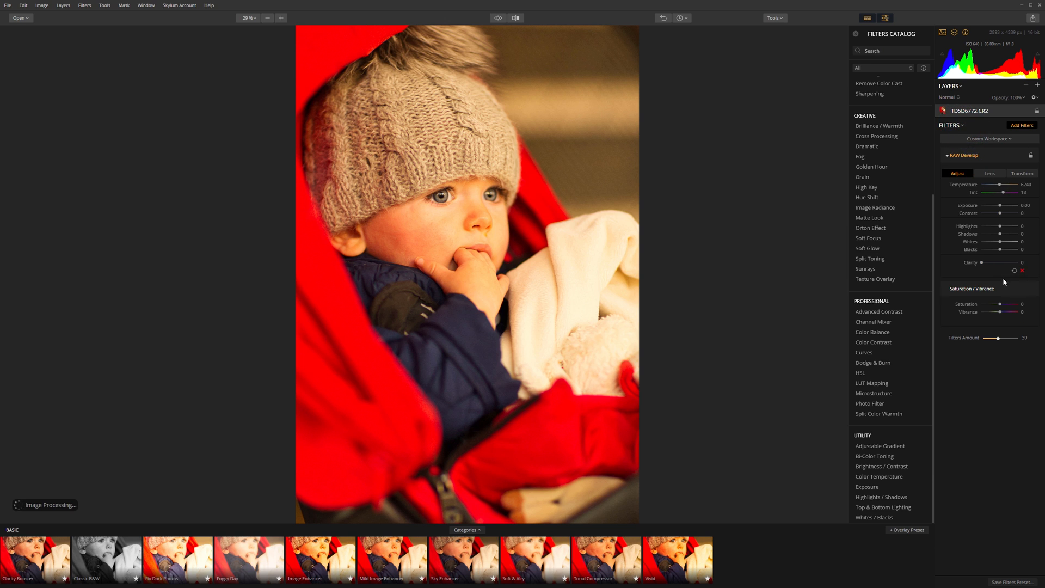
left_click(962, 154)
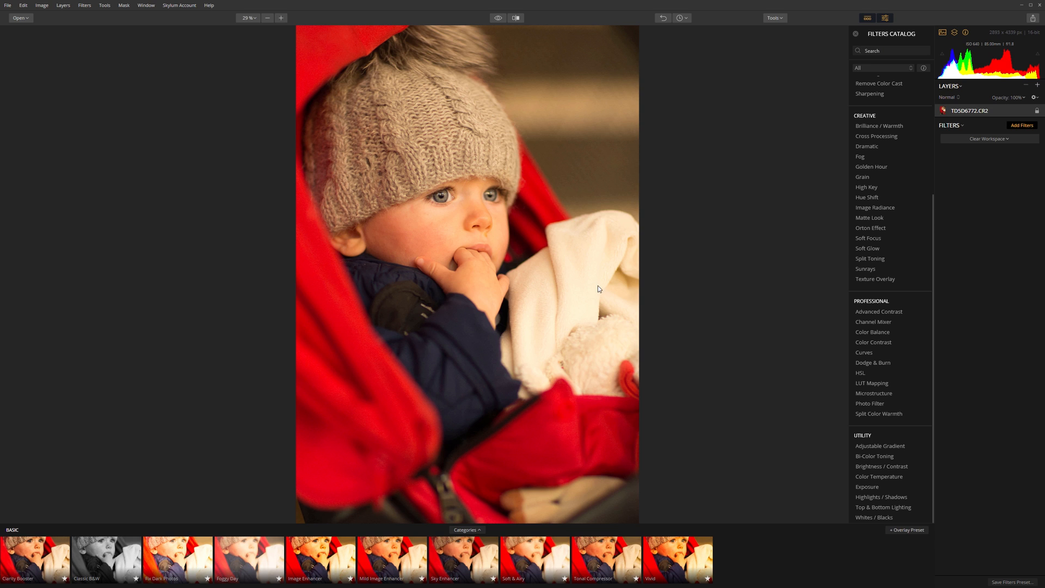
mouse_move(598, 284)
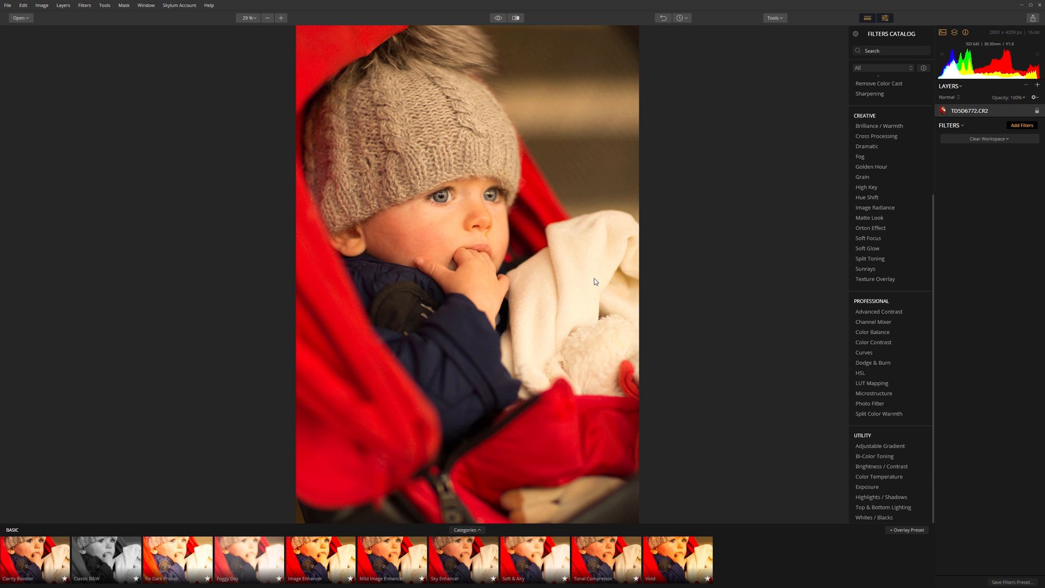
mouse_move(8, 7)
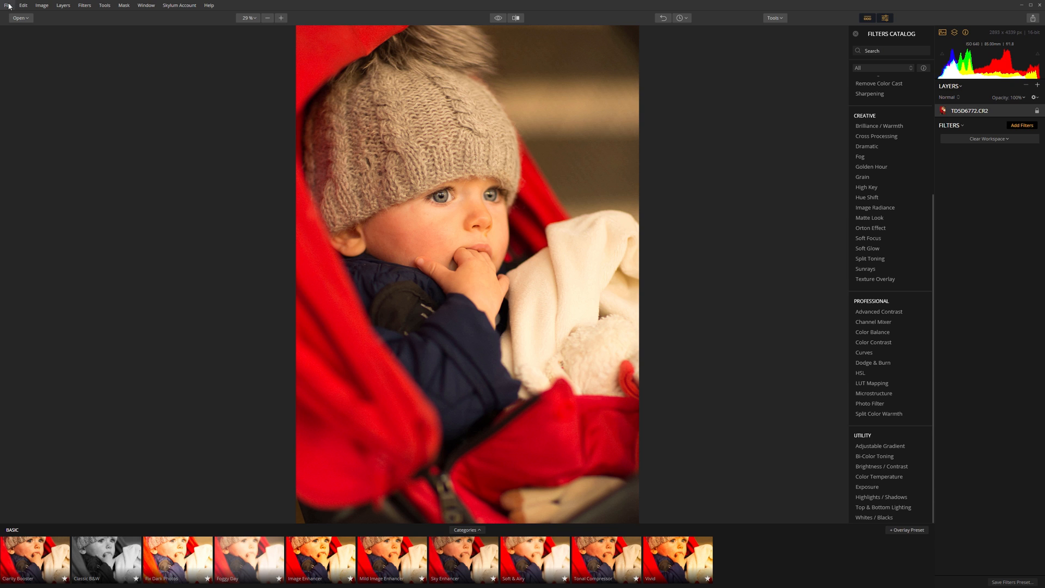
Step: Discard the baby photo's unsaved changes and open O66B9209.CR2 from the testluminar folder
left_click(43, 28)
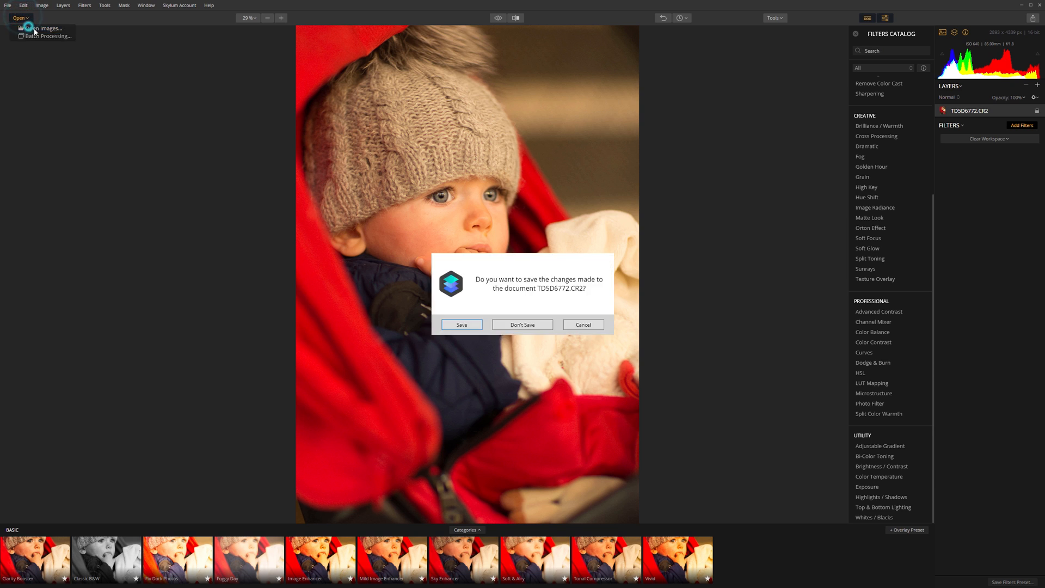
left_click(522, 324)
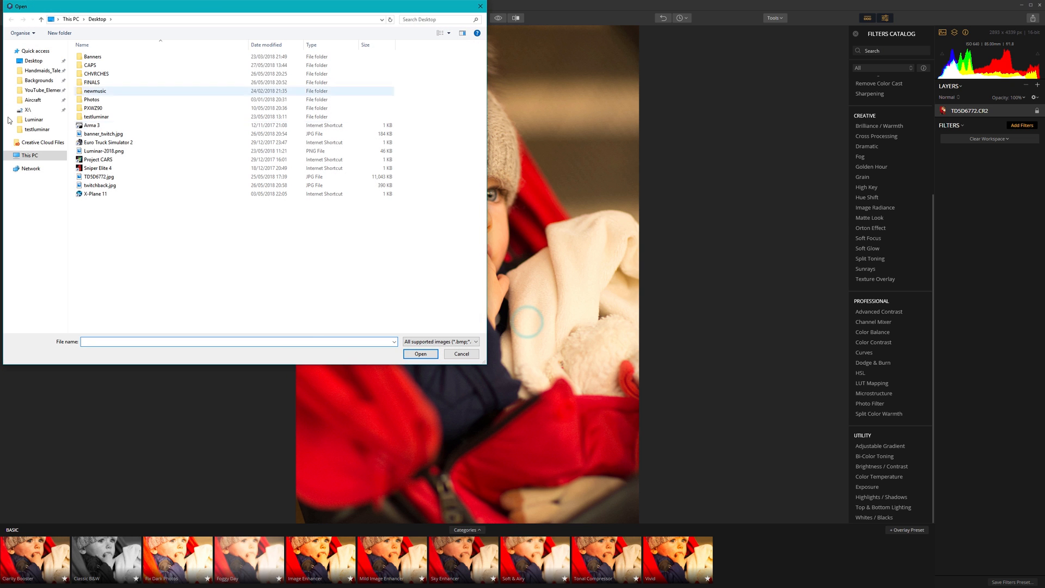
mouse_move(110, 83)
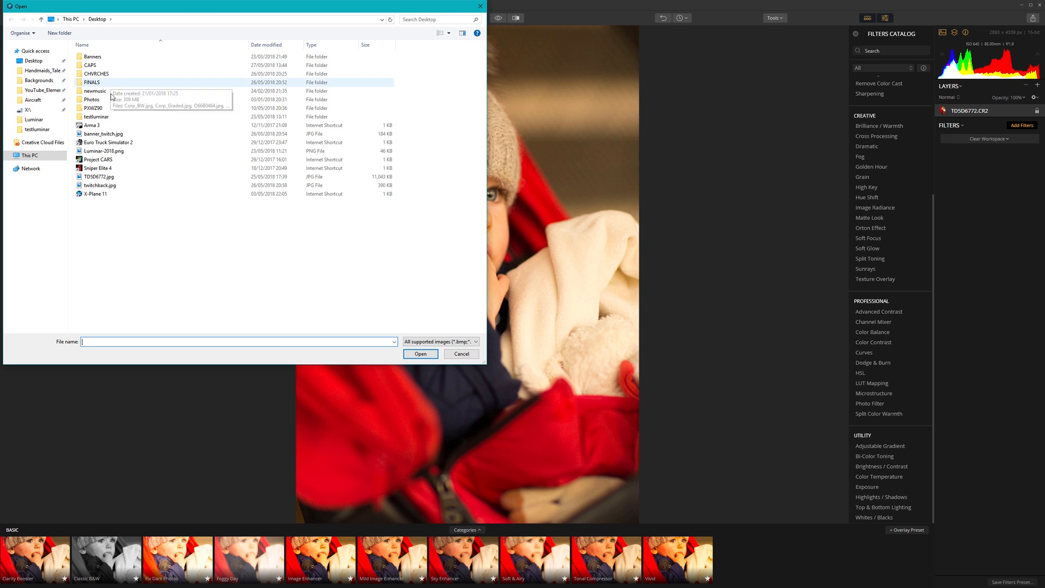
double_click(96, 117)
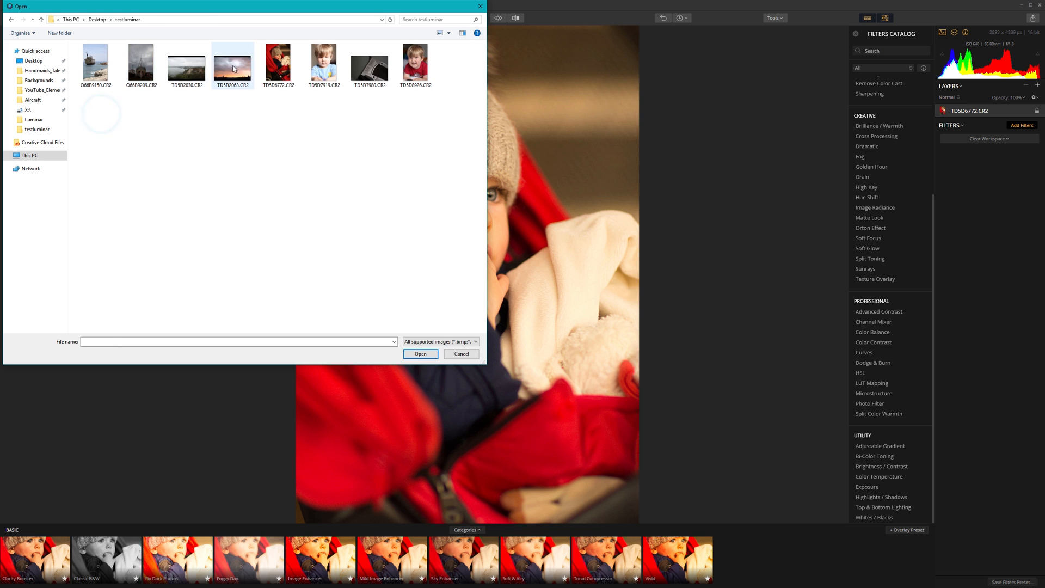
left_click(140, 64)
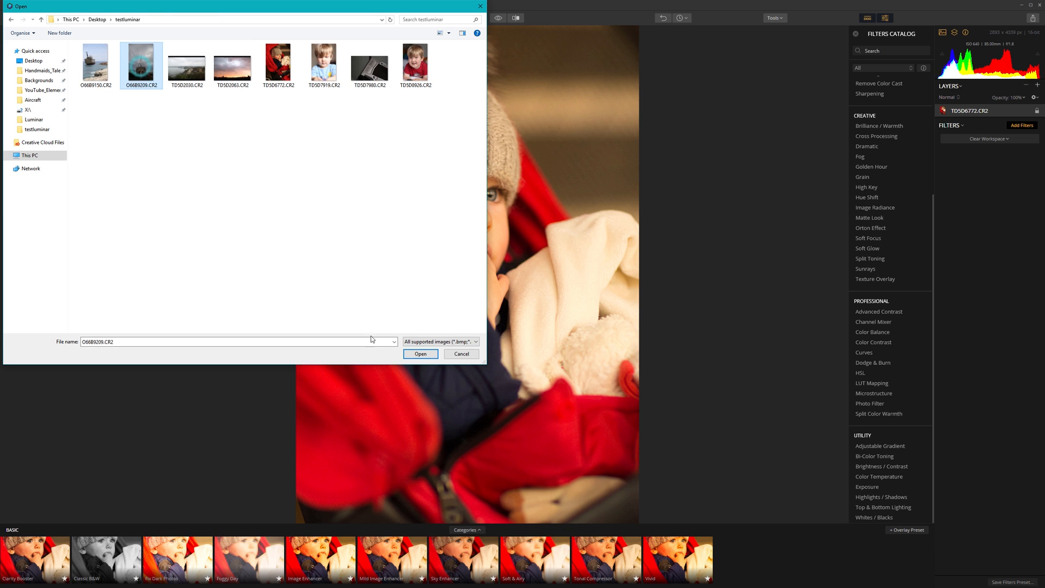
left_click(421, 354)
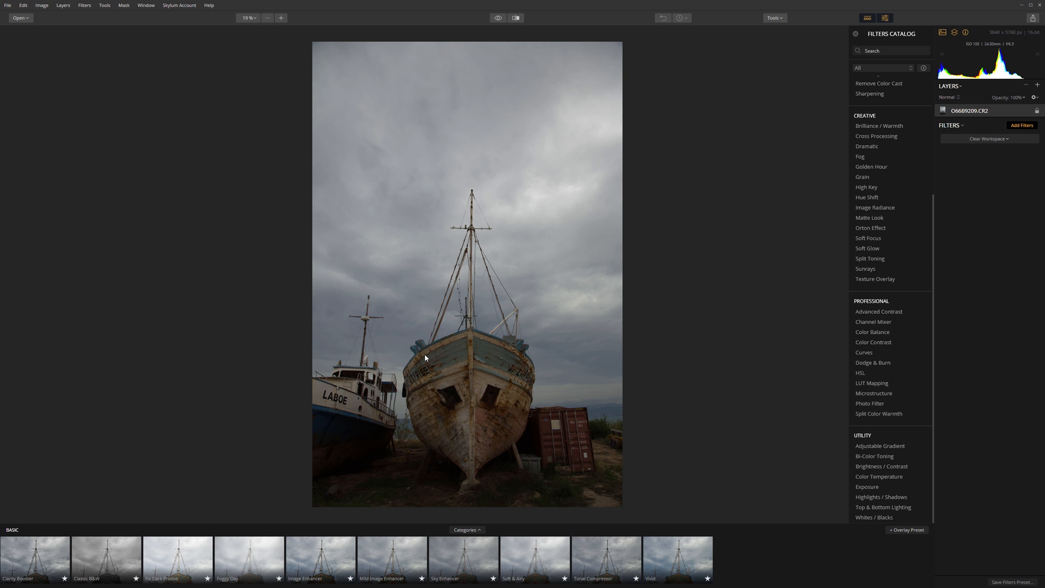
Step: Add the Accent - AI Filter to the boat photo from the Filters Catalog
left_click(990, 139)
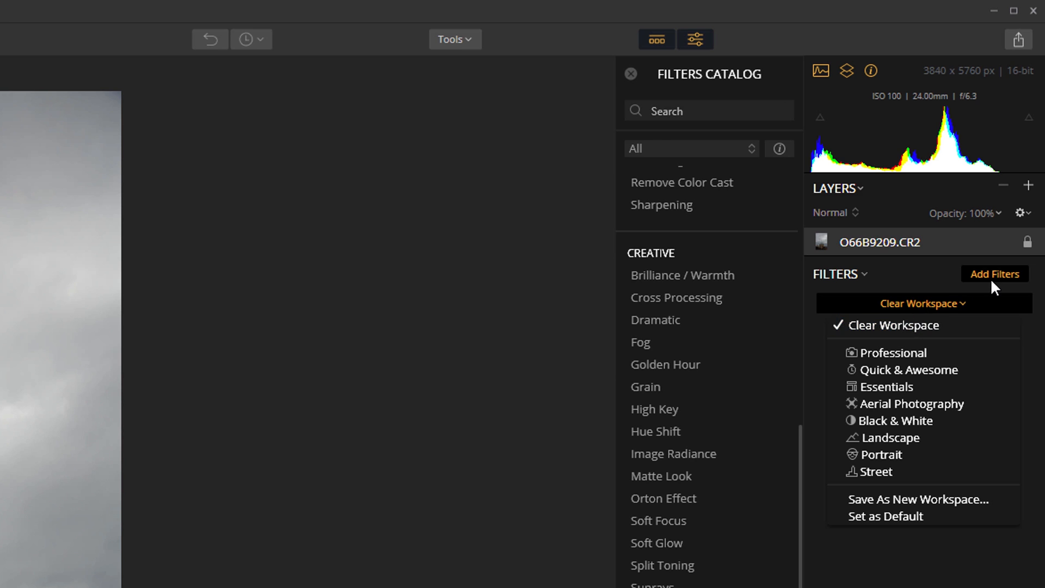
left_click(679, 227)
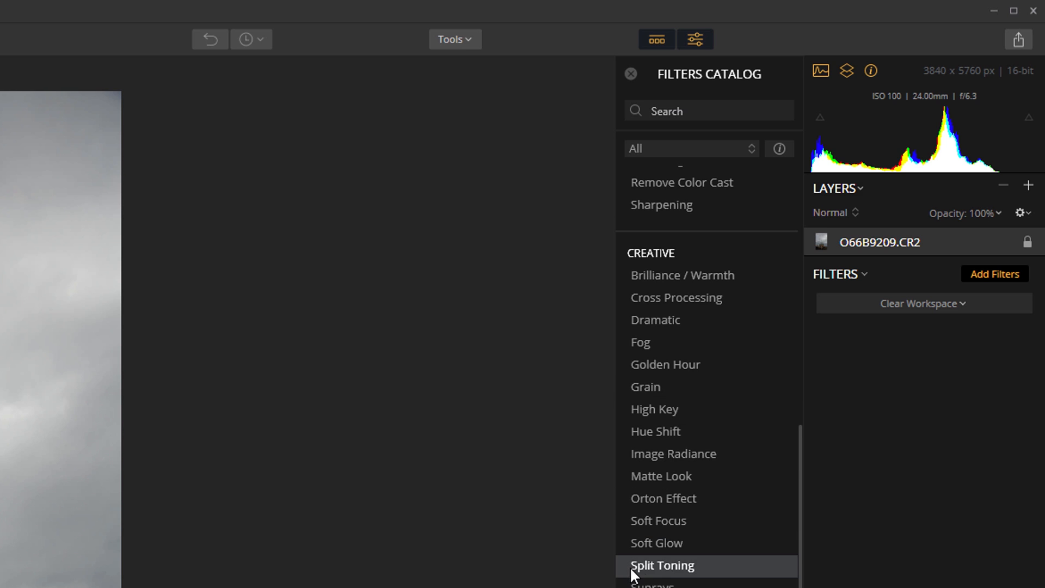
mouse_move(662, 565)
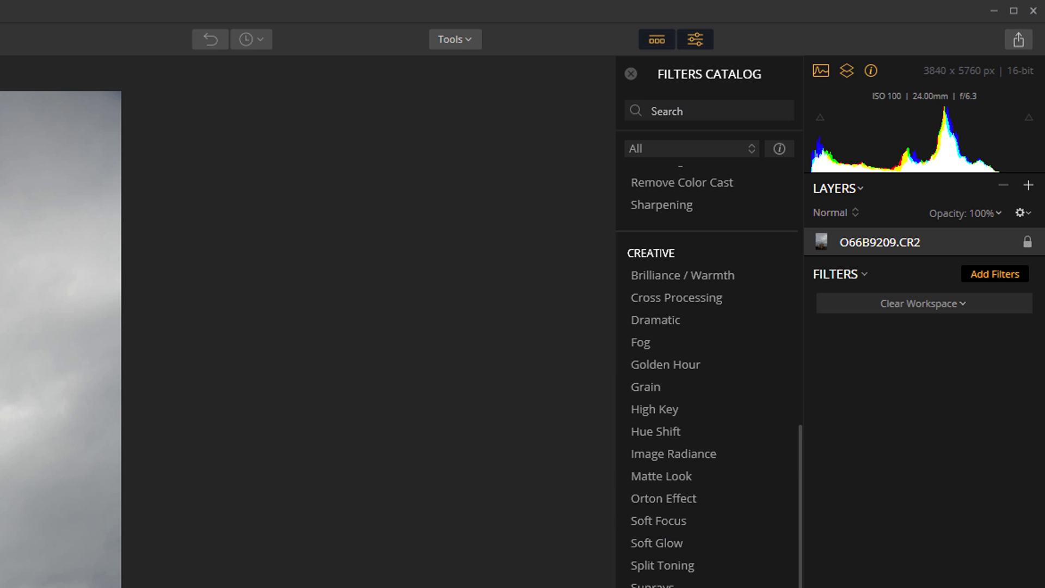
scroll("up", 3)
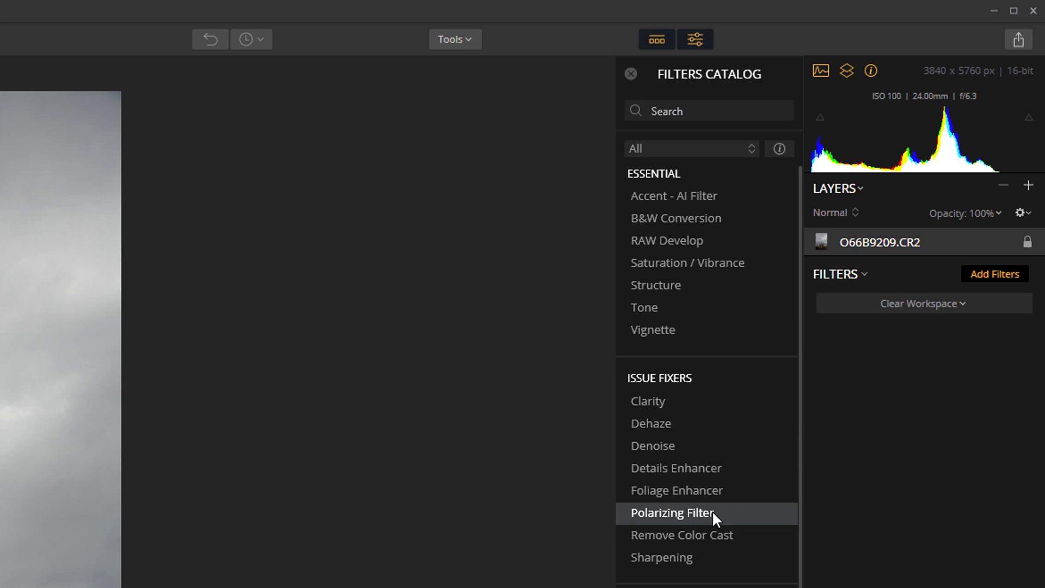
mouse_move(673, 196)
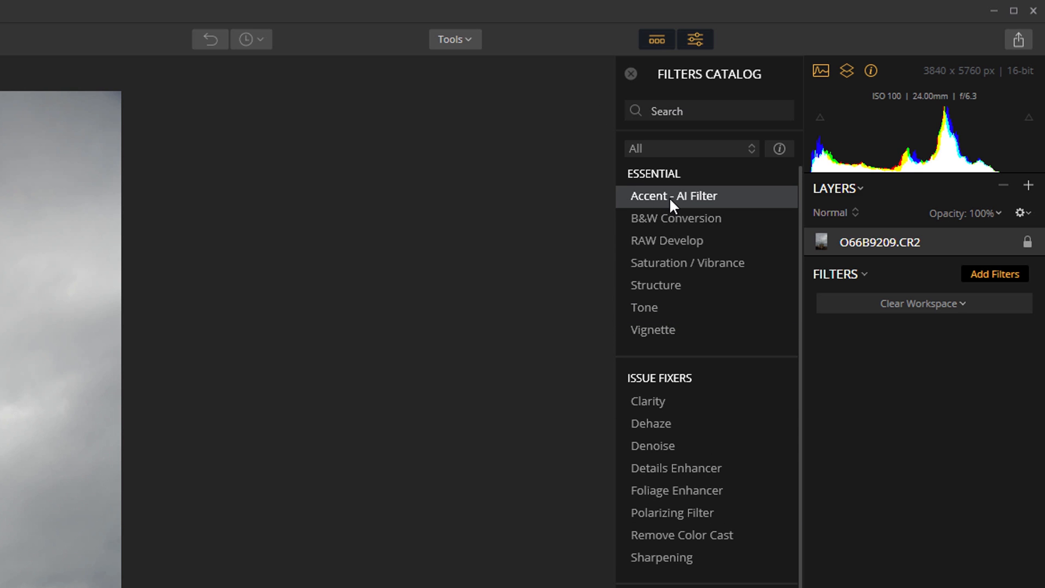
left_click(673, 195)
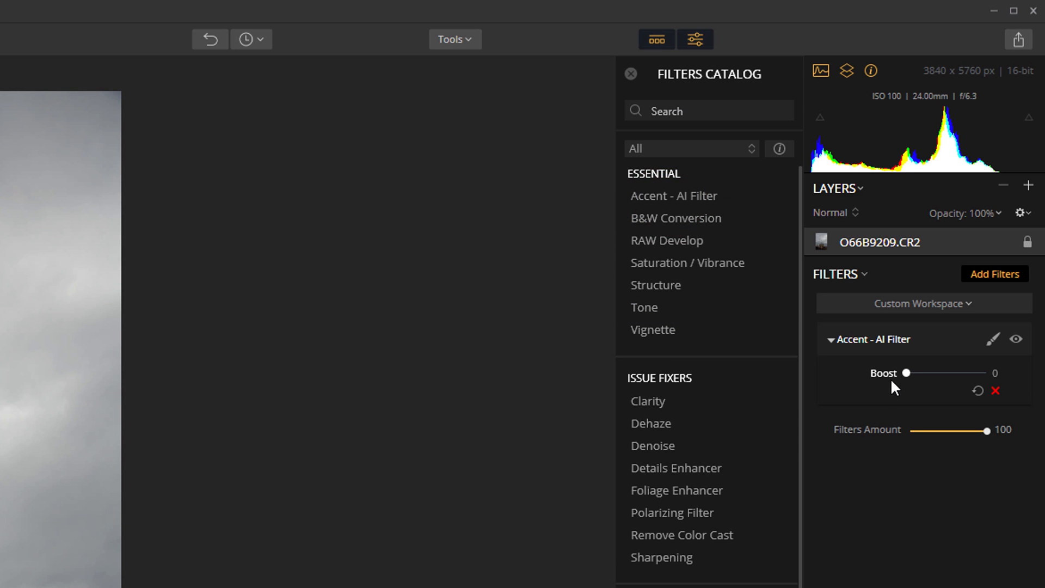
mouse_move(913, 378)
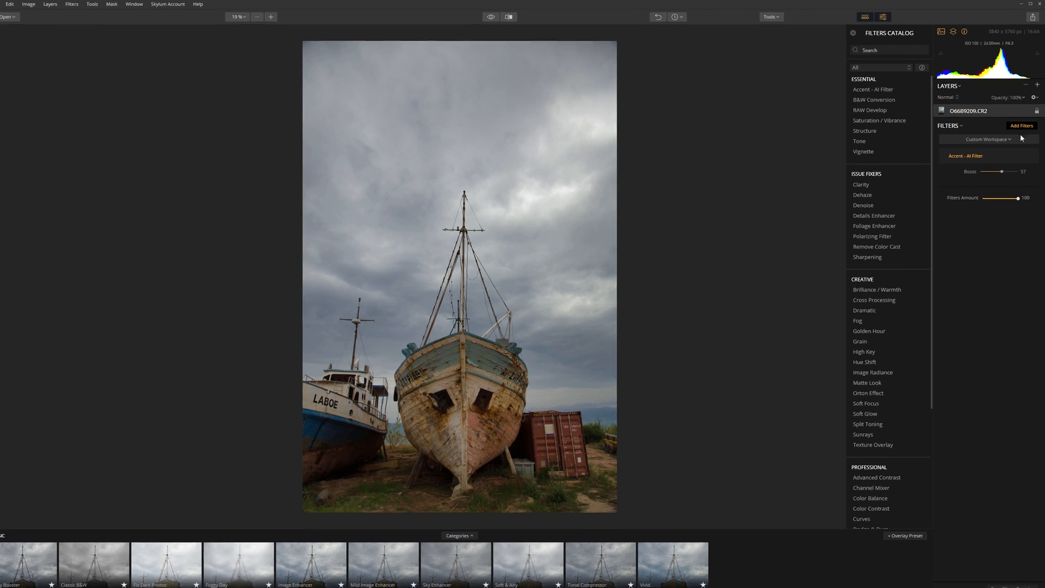
Step: Add RAW Develop with Exposure 0.89, Contrast 16 and Highlights -100
left_click(869, 109)
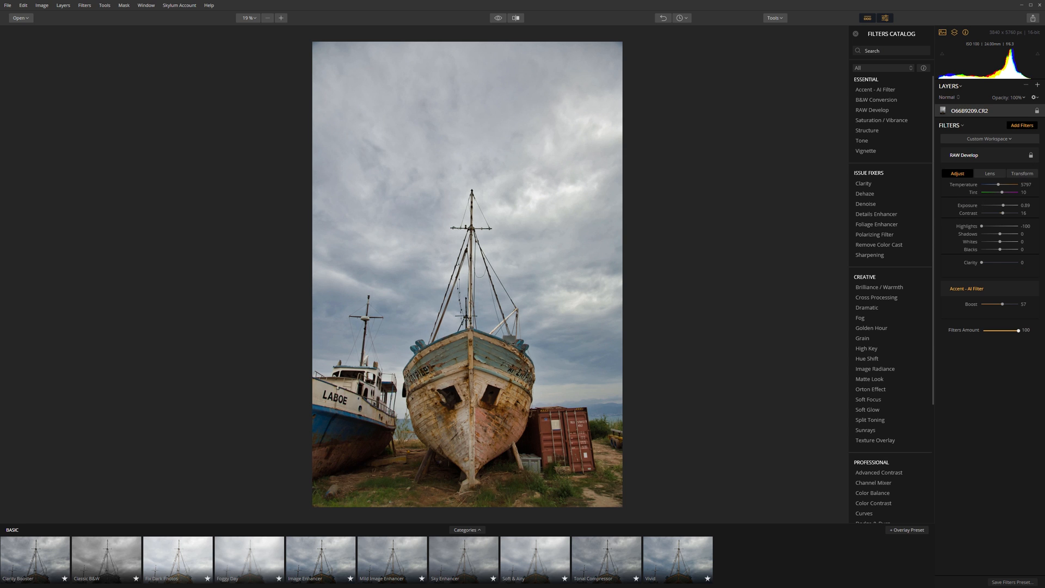
left_click(990, 138)
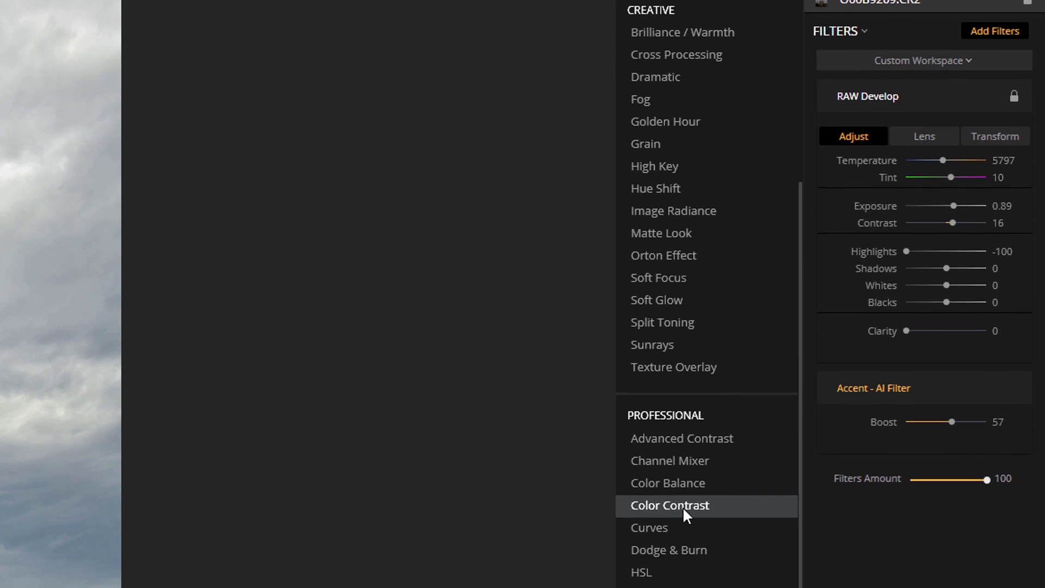
Step: Add Top & Bottom Lighting from Utility to darken the top, with RAW Exposure 1.67, Contrast 40
scroll("down", 3)
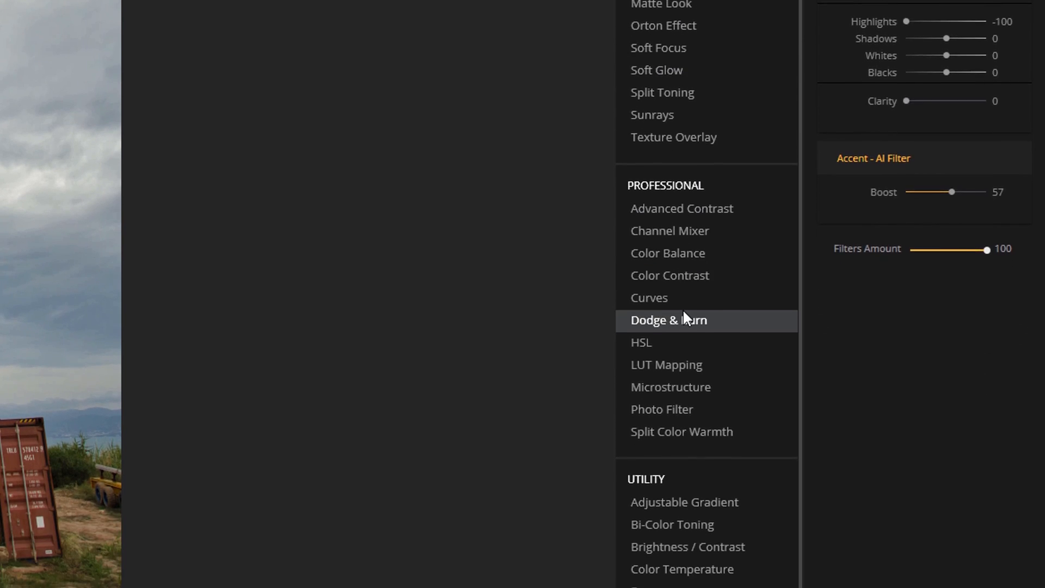
scroll("down", 3)
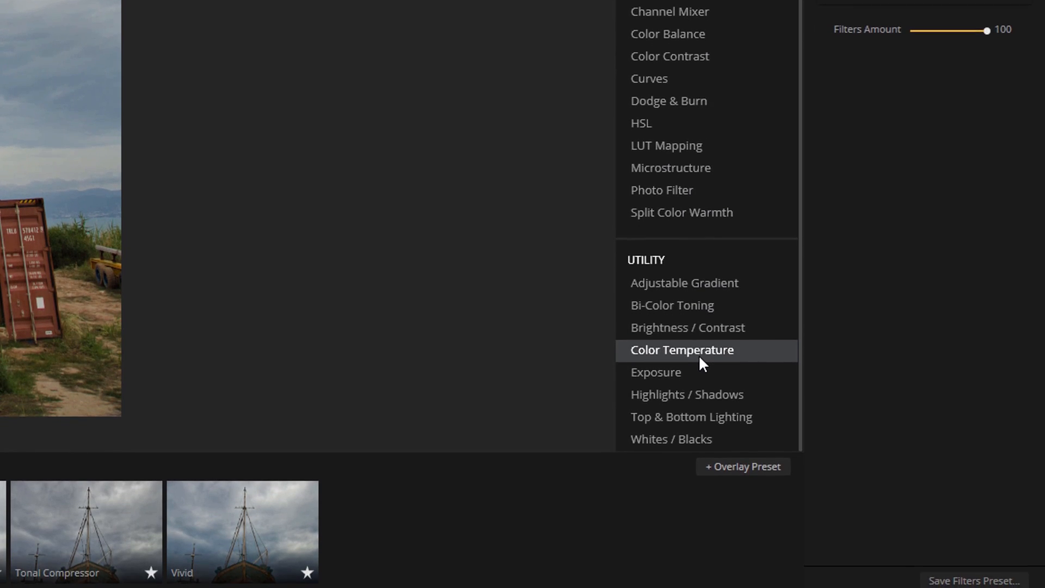
left_click(691, 412)
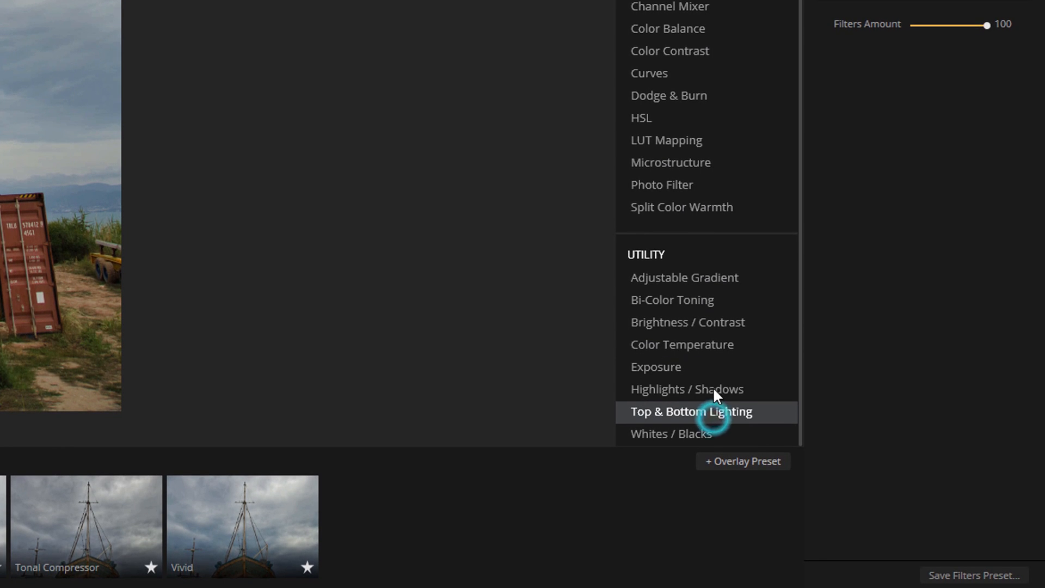
left_click(692, 412)
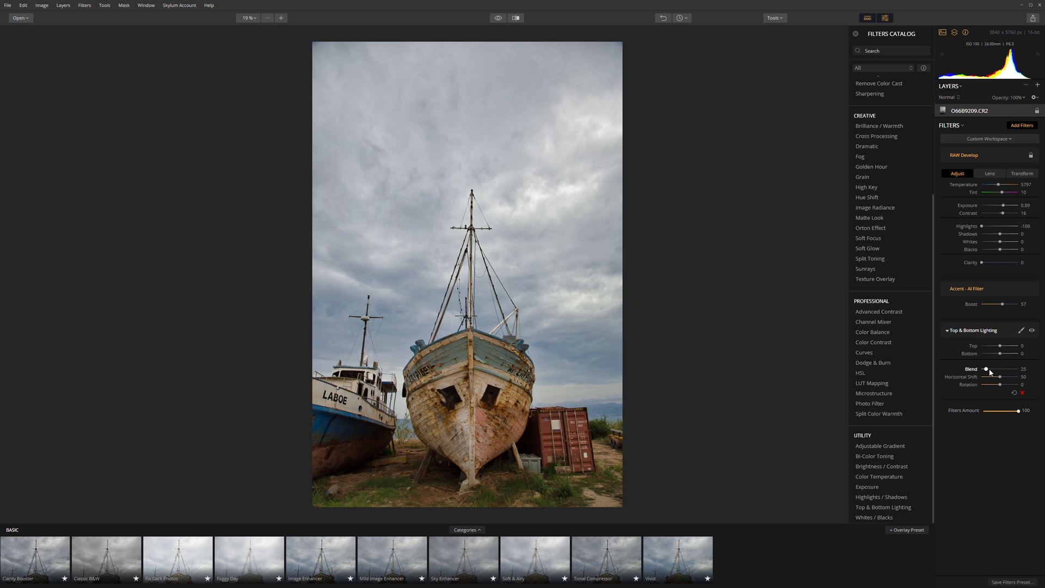
left_click(999, 346)
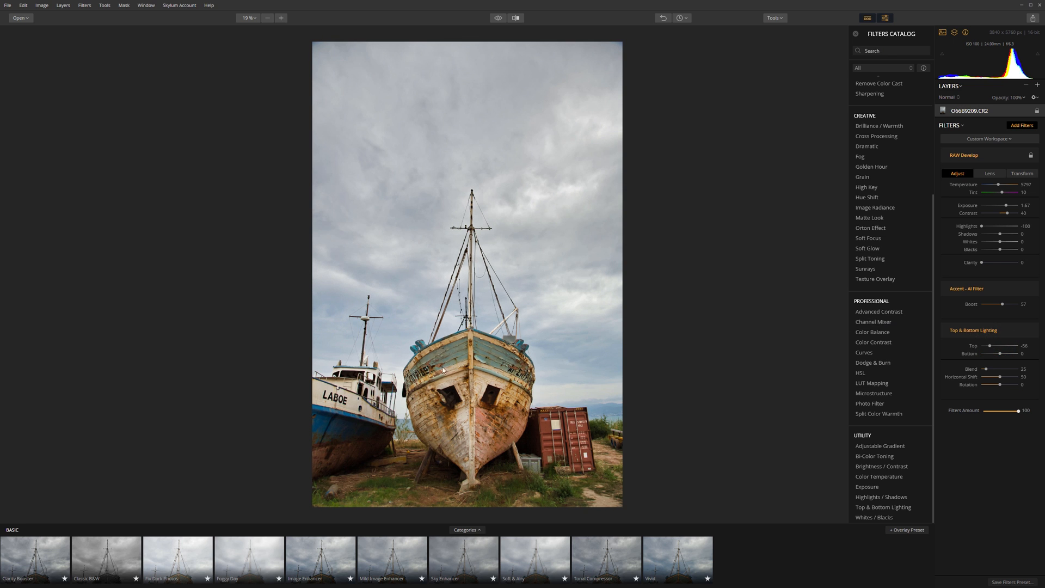
mouse_move(484, 255)
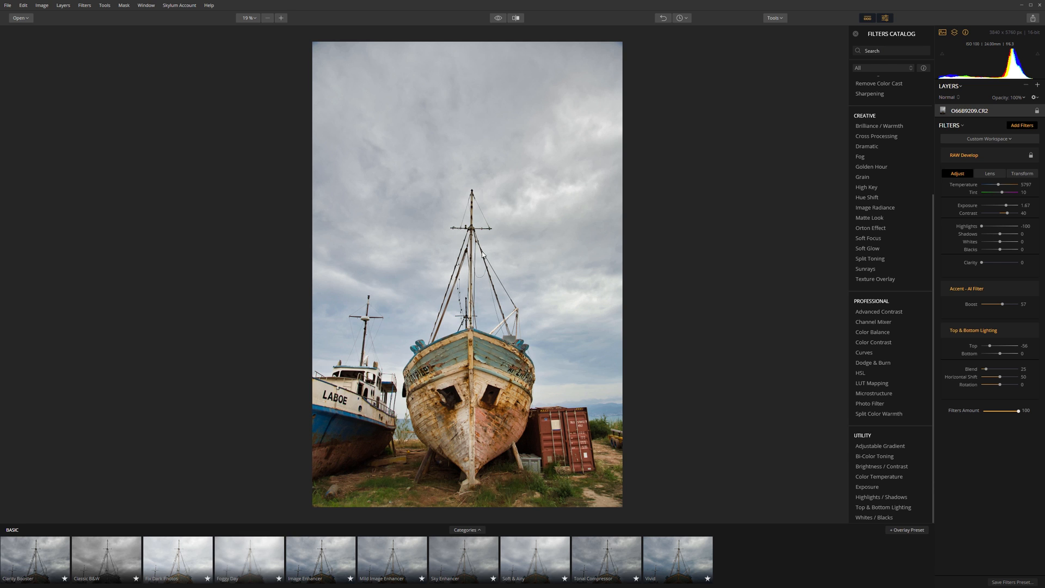
mouse_move(505, 271)
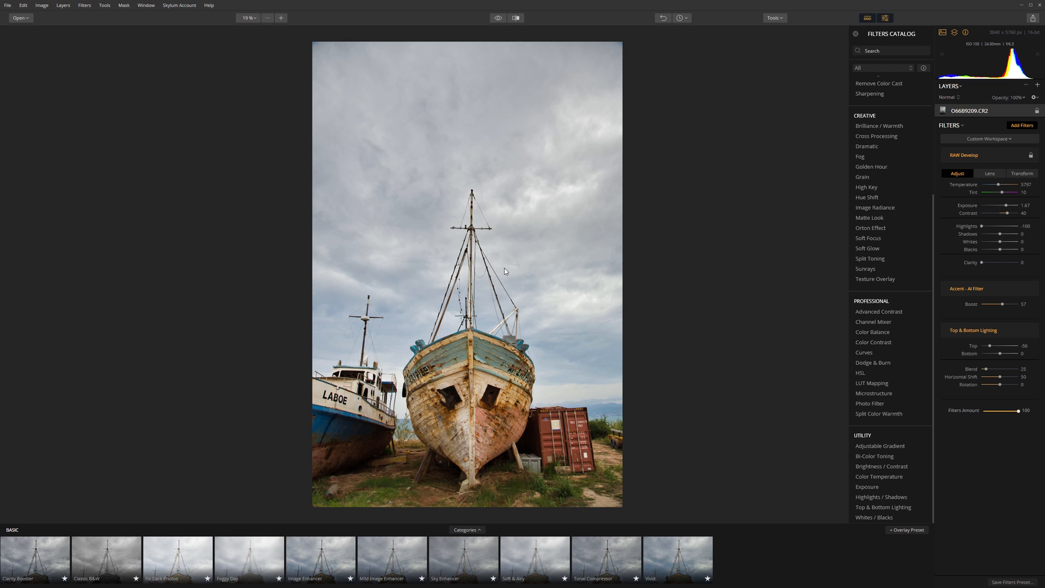
mouse_move(873, 332)
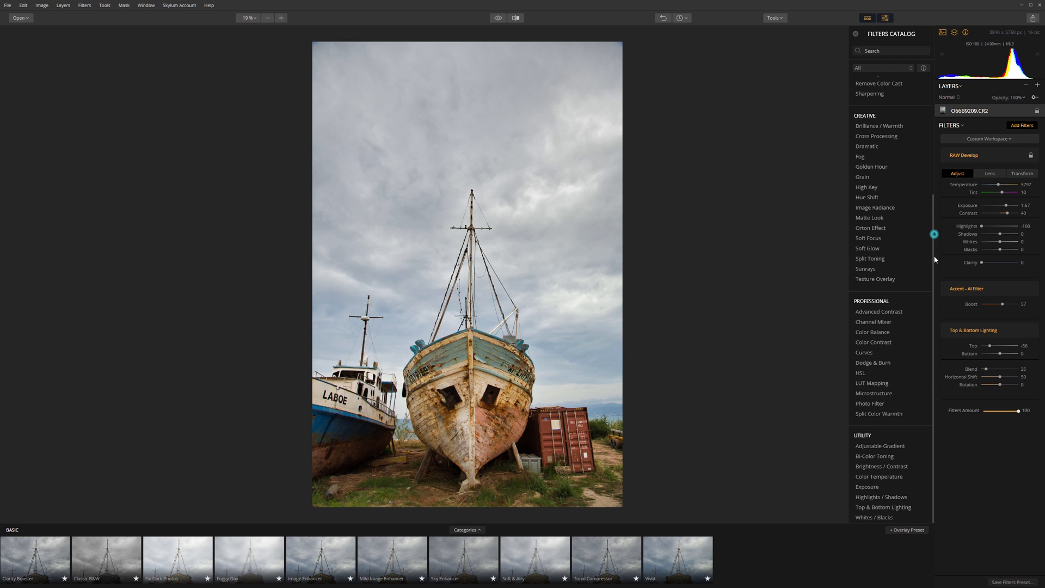
mouse_move(873, 362)
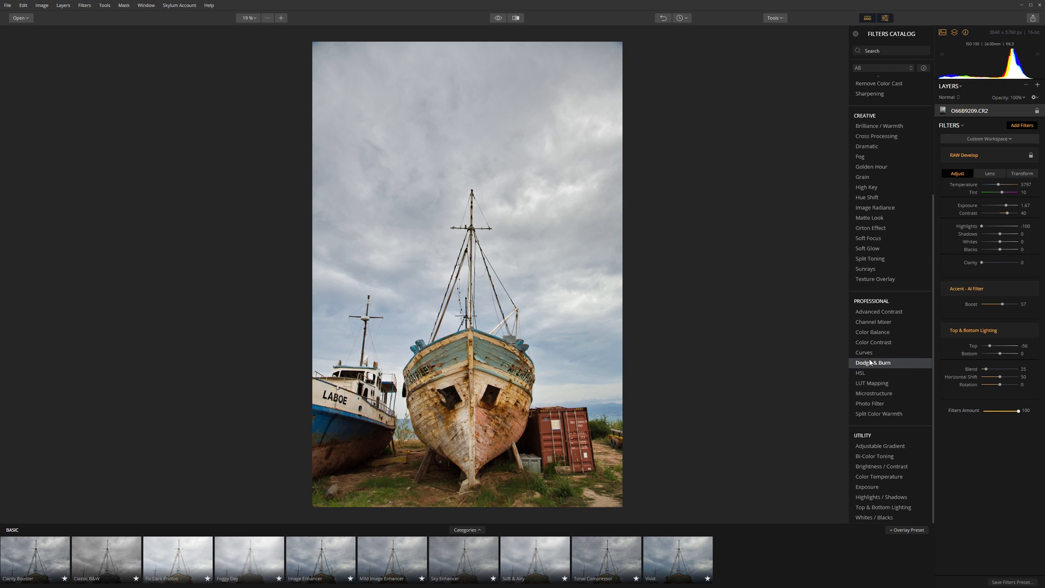
Step: Add LUT Mapping with the Subtle_Film_Tones_01 look, left switched off
left_click(871, 382)
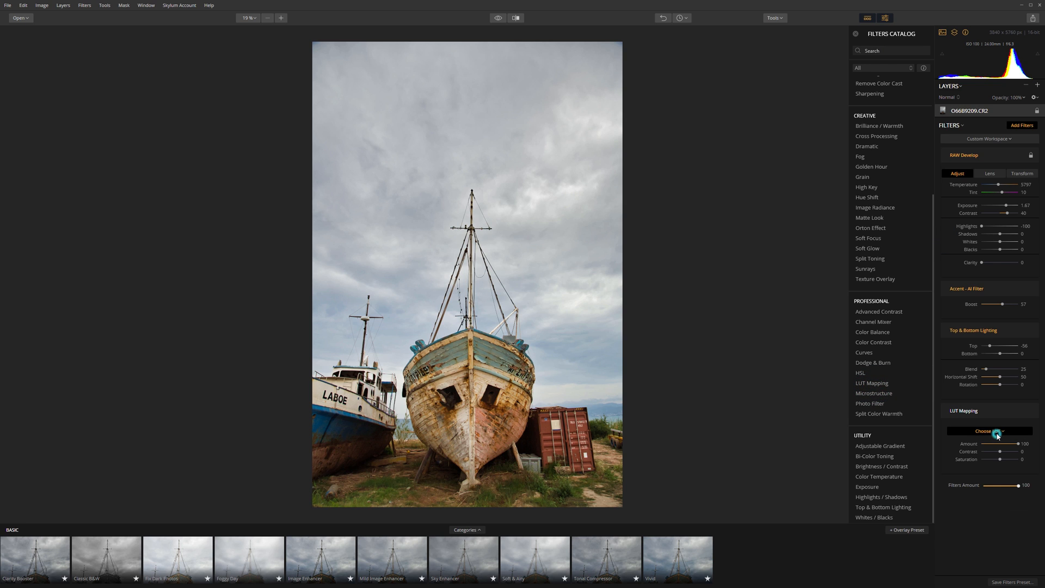
left_click(990, 431)
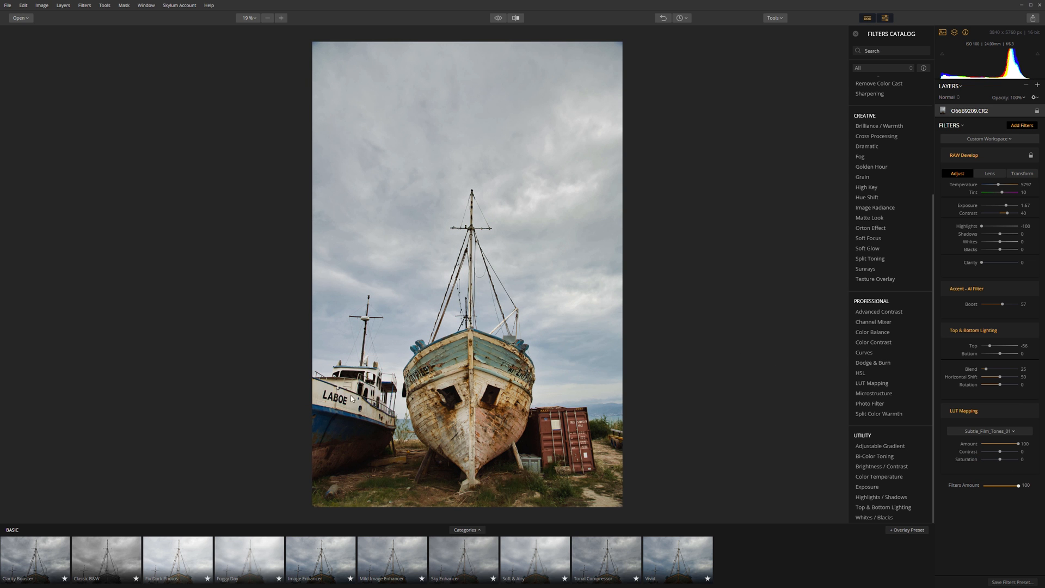
left_click(1038, 410)
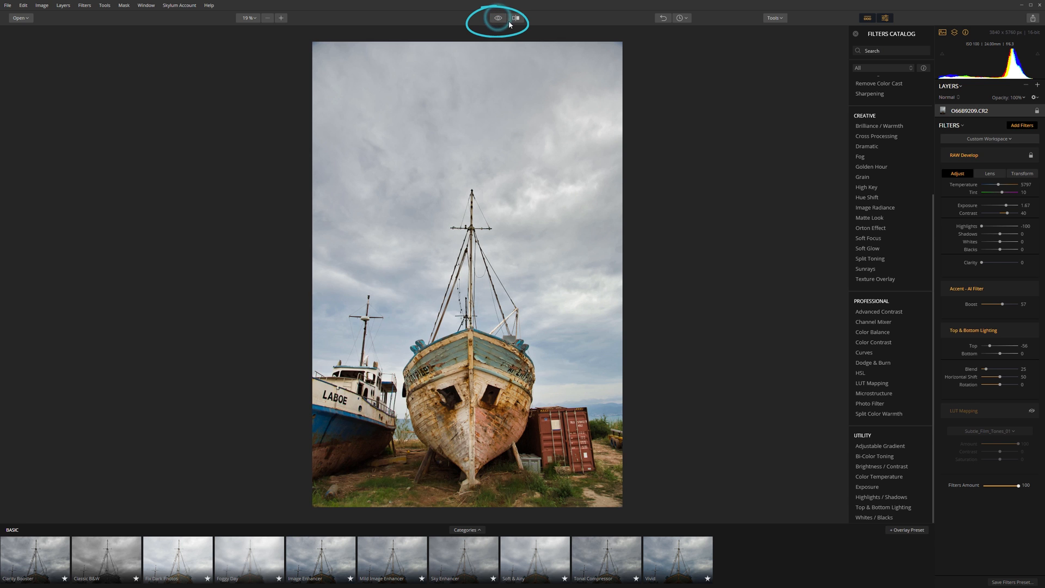
Step: Show the graded boat photo as a before/after split comparison
left_click(515, 17)
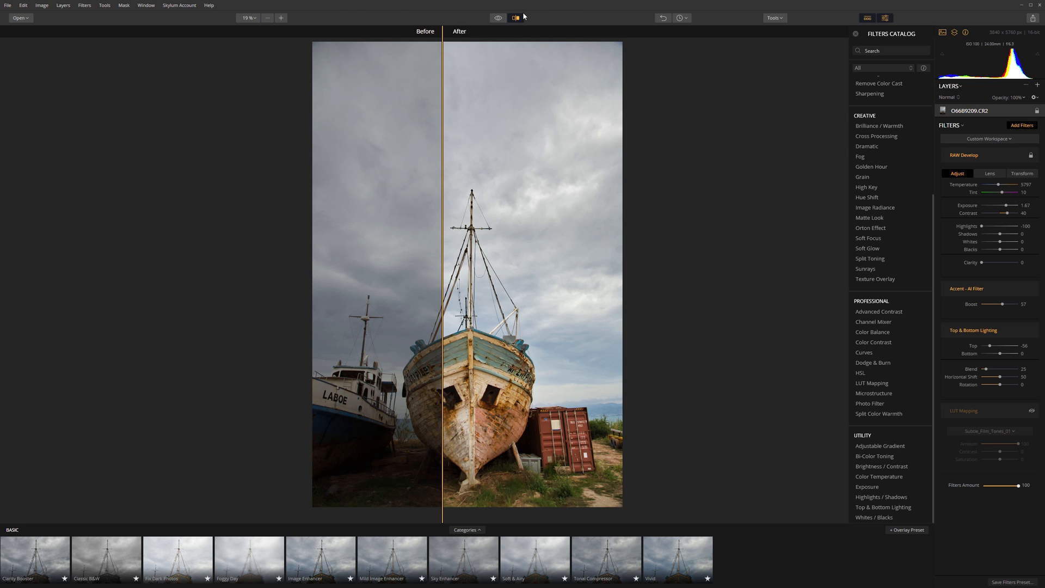
mouse_move(516, 18)
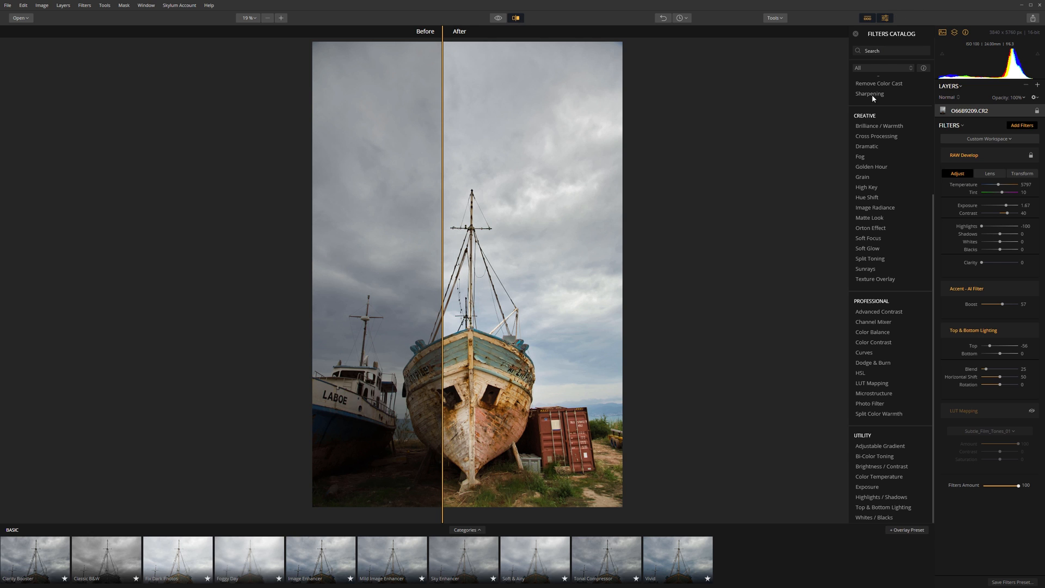
mouse_move(794, 154)
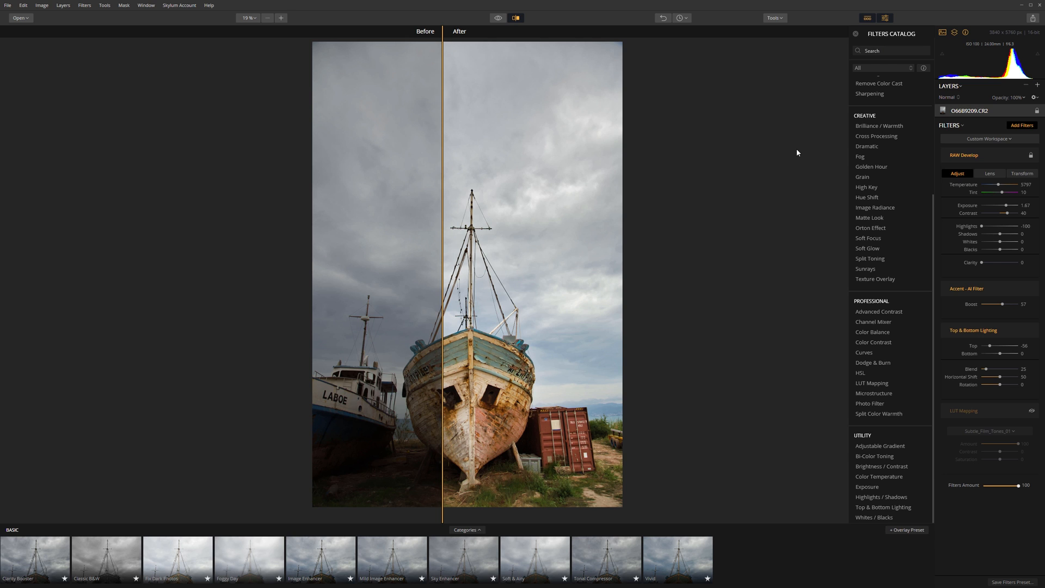
mouse_move(457, 209)
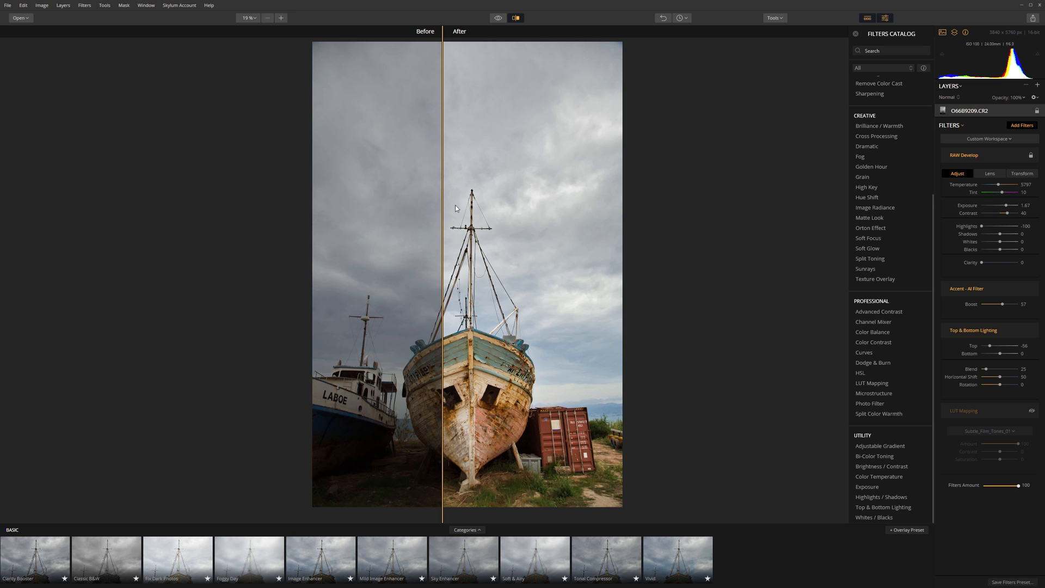
mouse_move(467, 204)
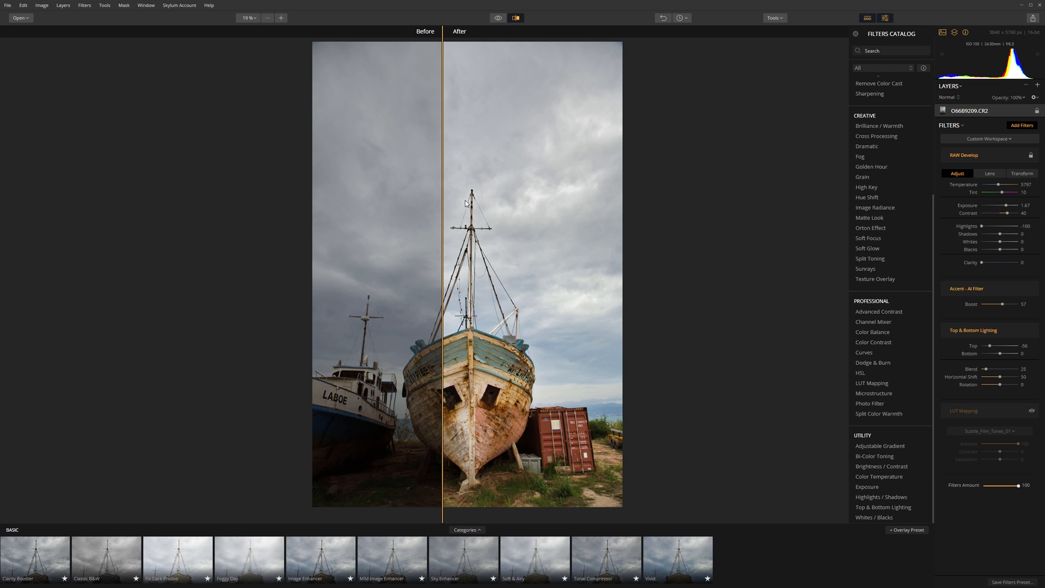
mouse_move(450, 155)
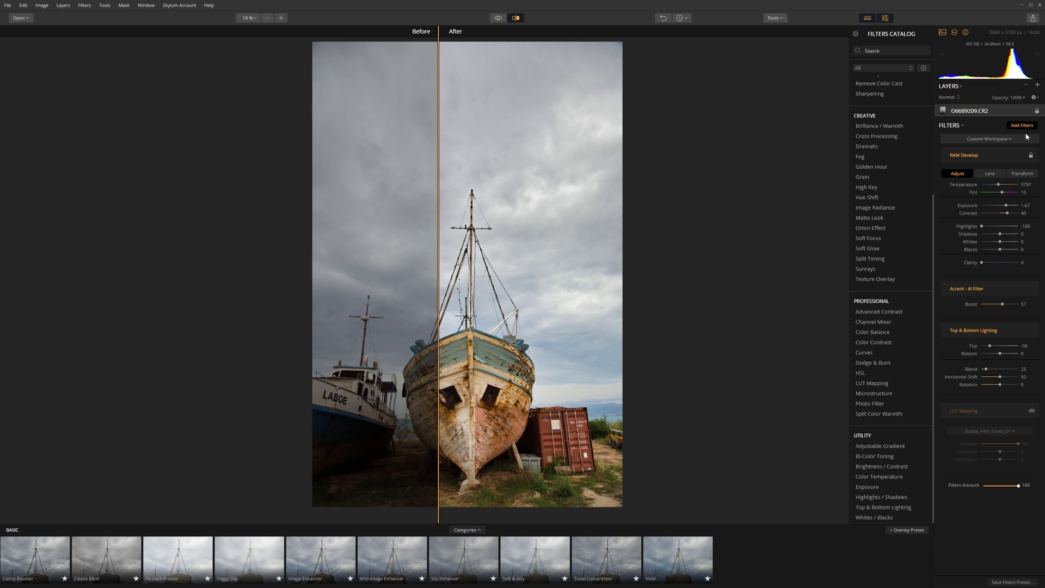
mouse_move(979, 115)
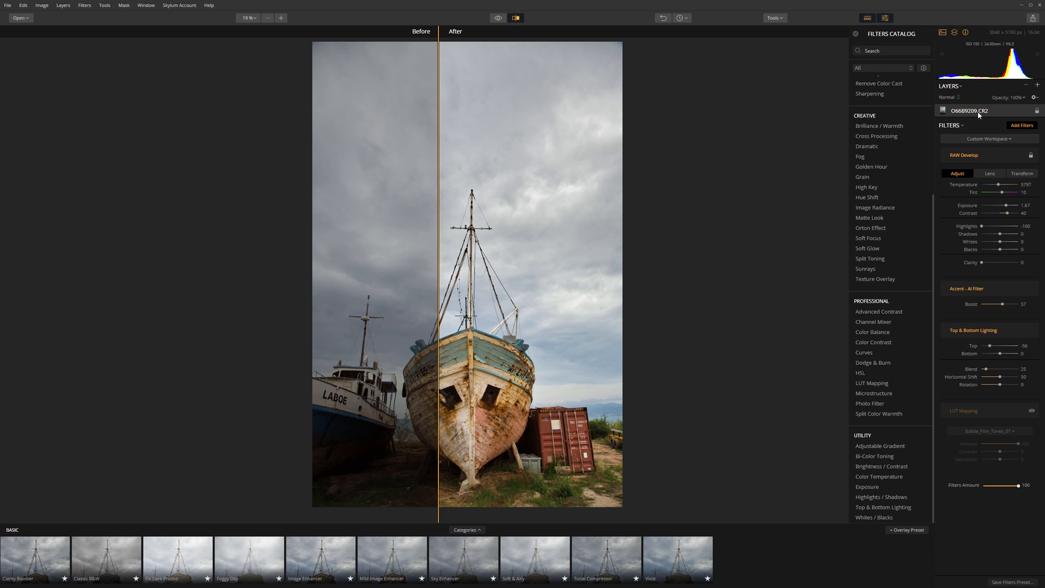
mouse_move(954, 73)
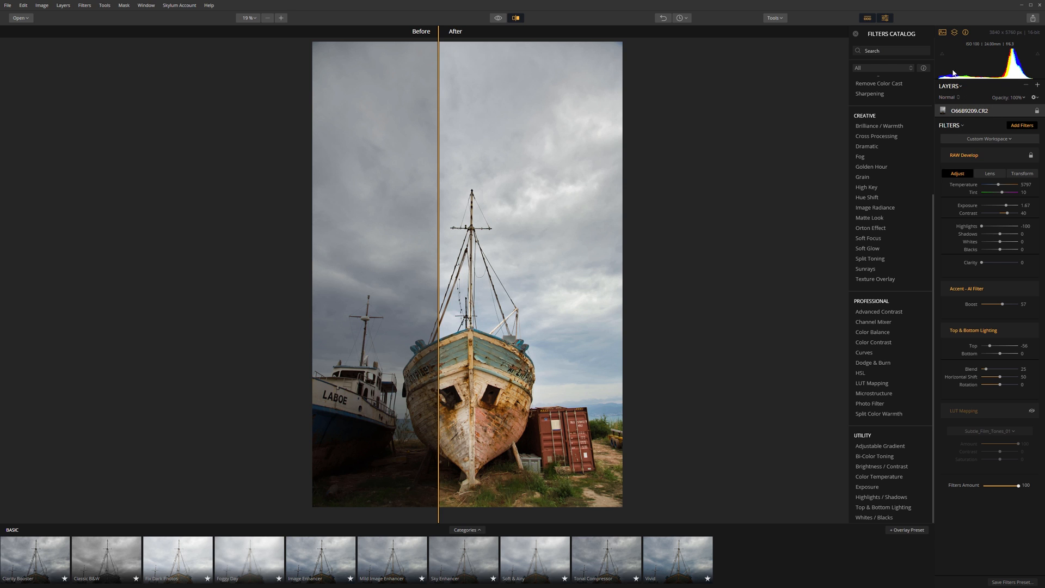
mouse_move(991, 93)
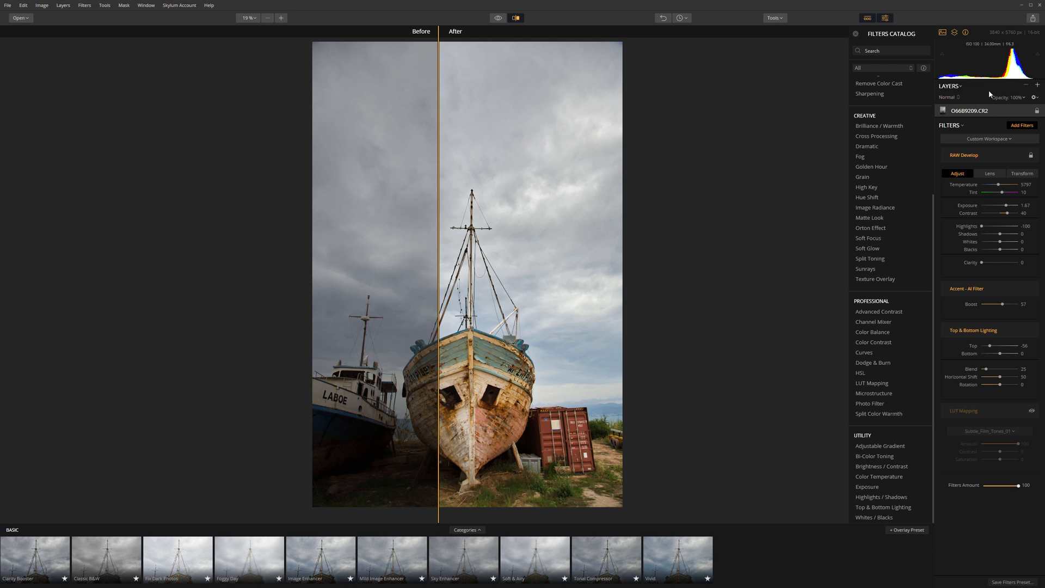
mouse_move(996, 94)
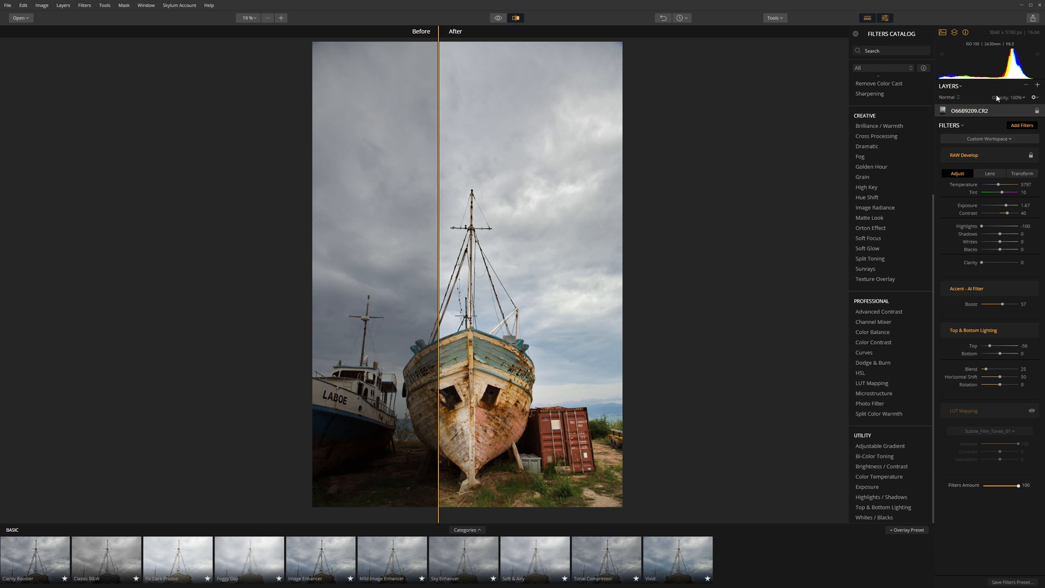
mouse_move(961, 39)
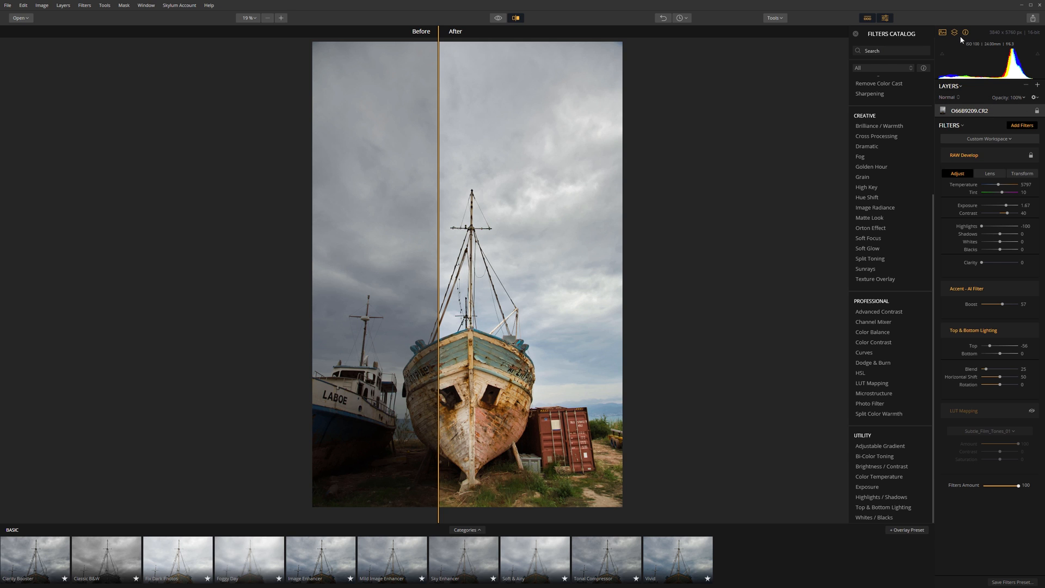
mouse_move(869, 239)
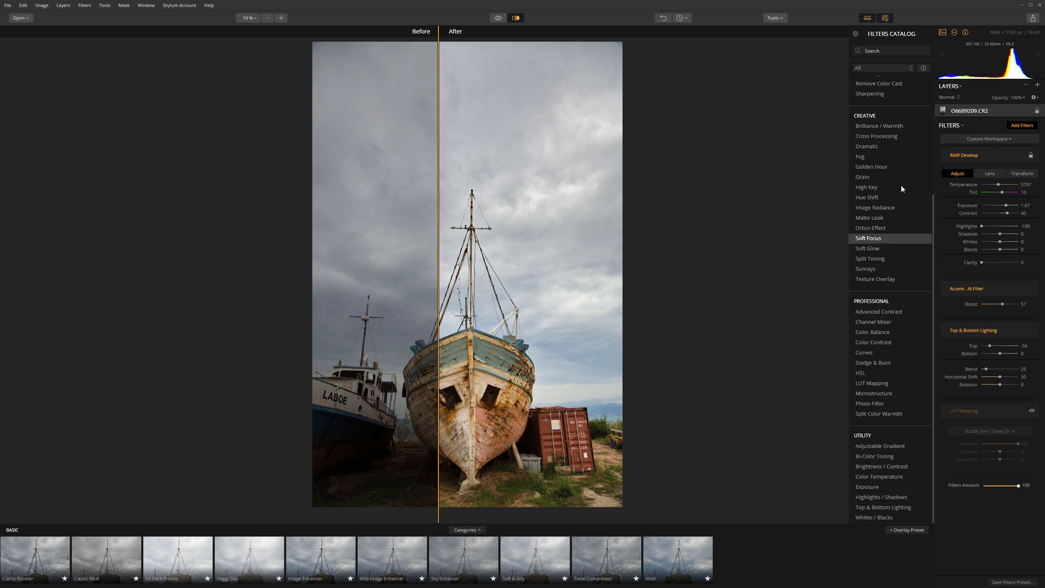
mouse_move(890, 342)
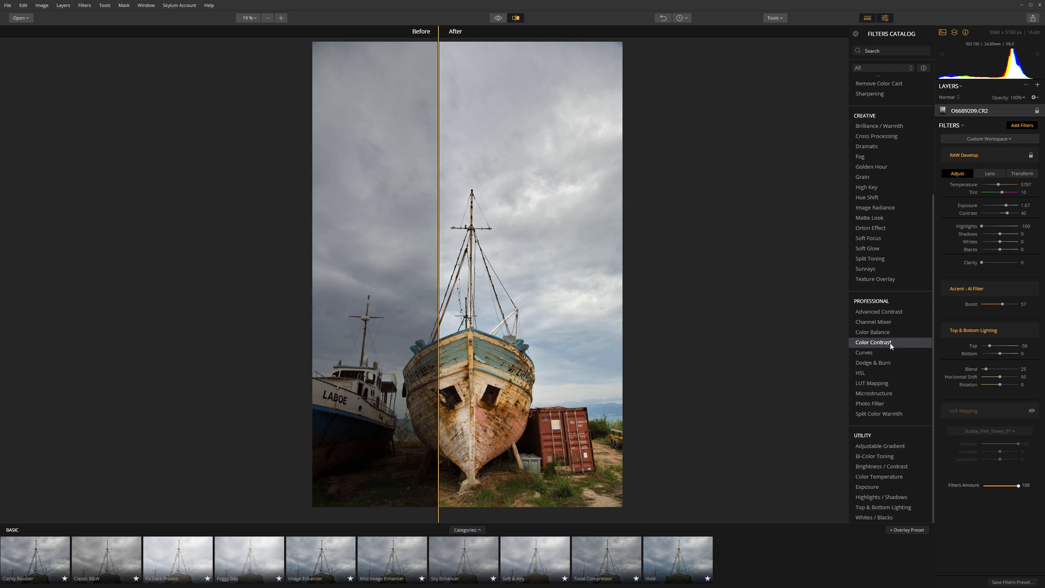
mouse_move(1035, 20)
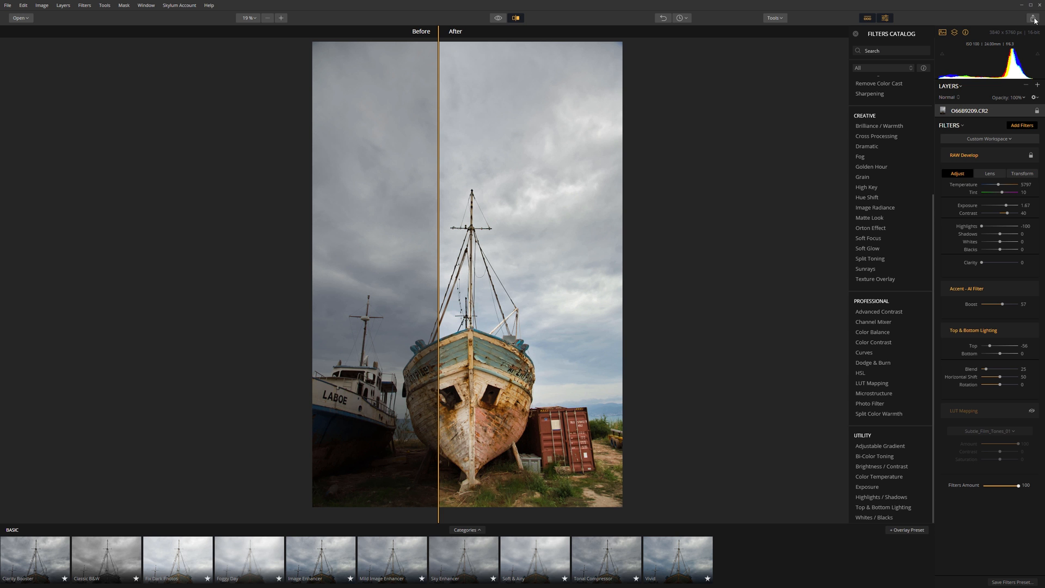
left_click(1035, 18)
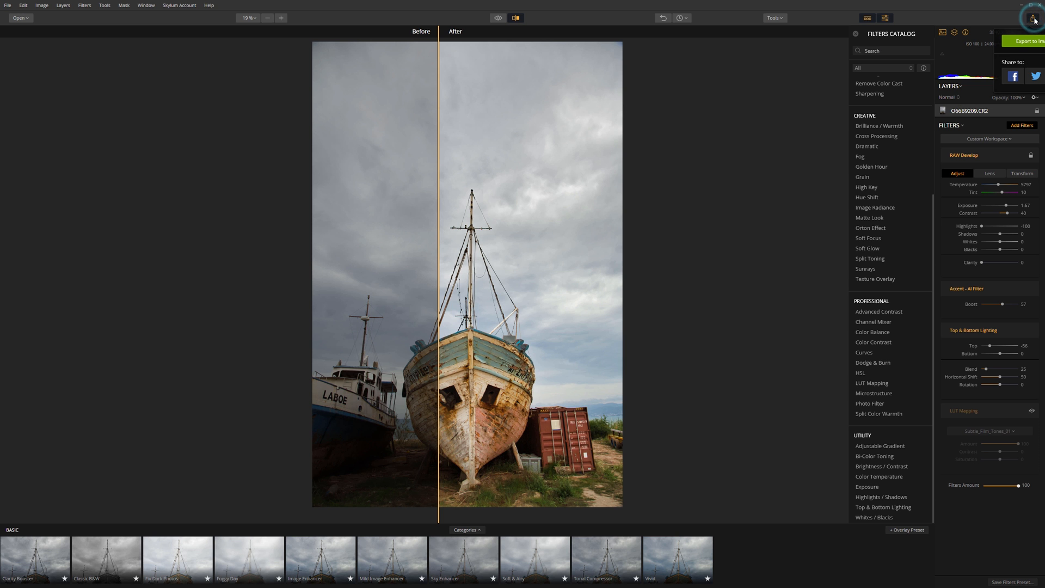
left_click(1025, 40)
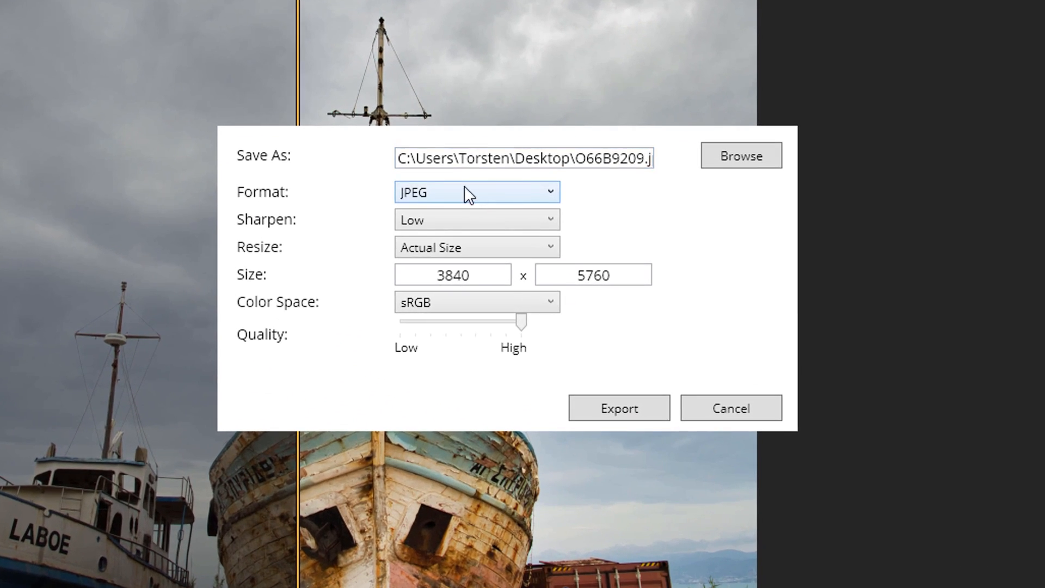
left_click(476, 192)
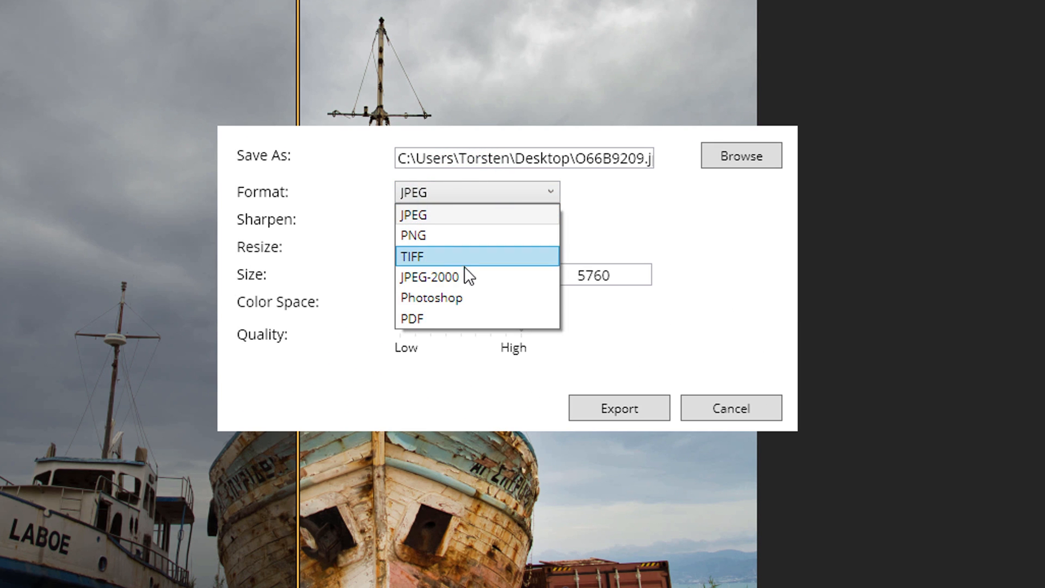
mouse_move(620, 349)
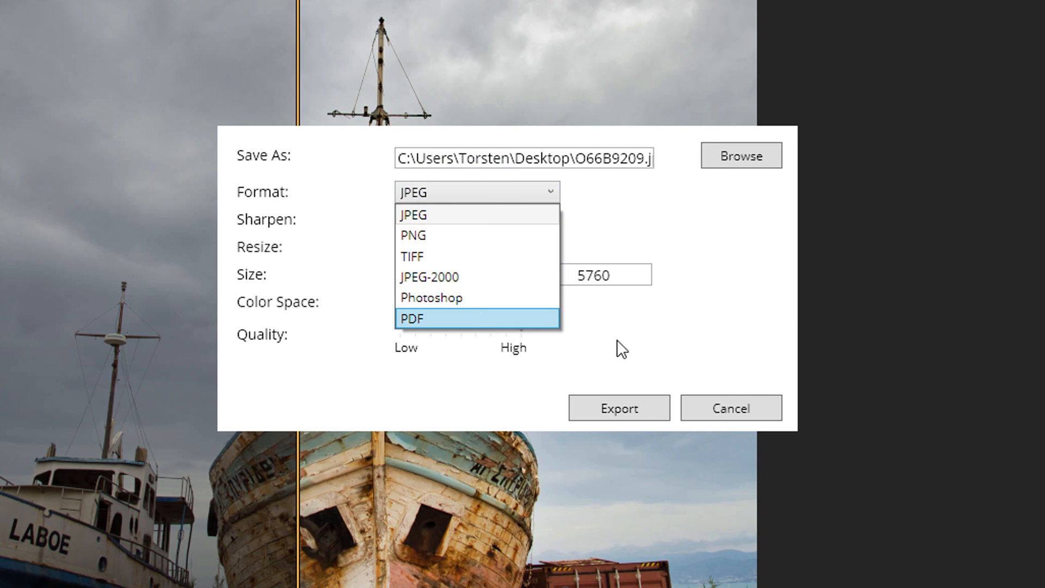
left_click(475, 247)
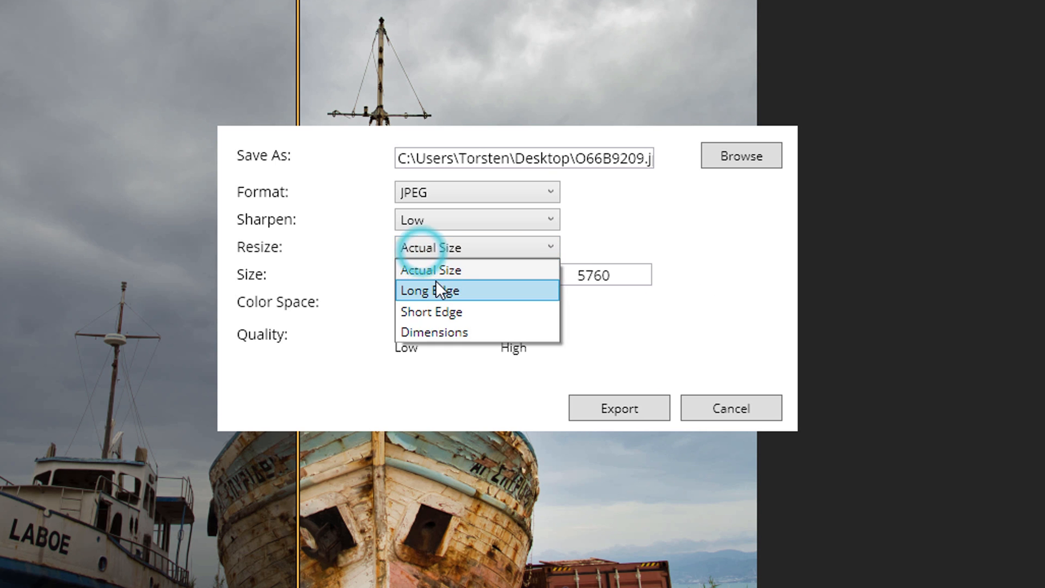
left_click(430, 289)
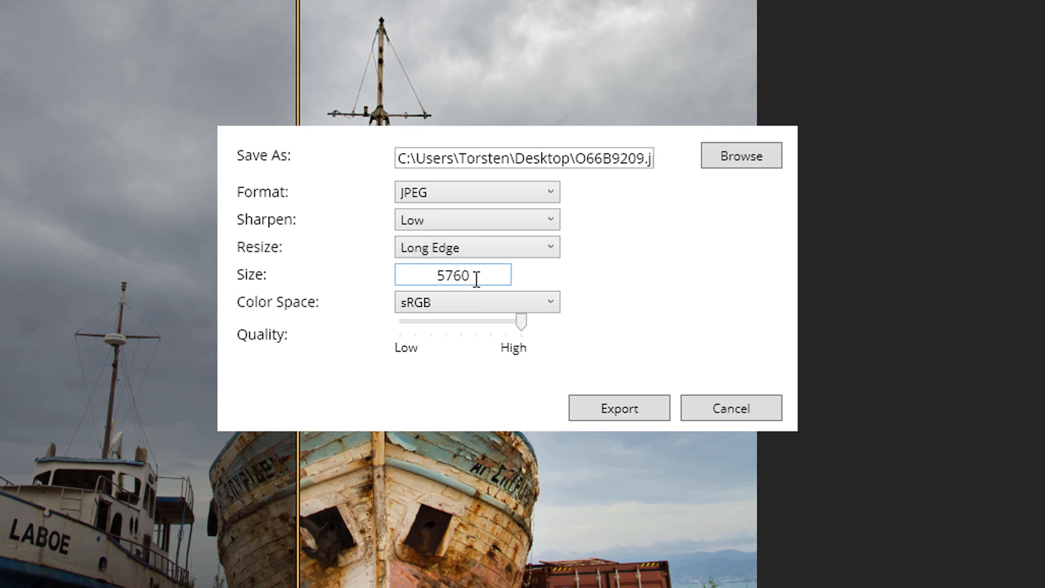
left_click(476, 302)
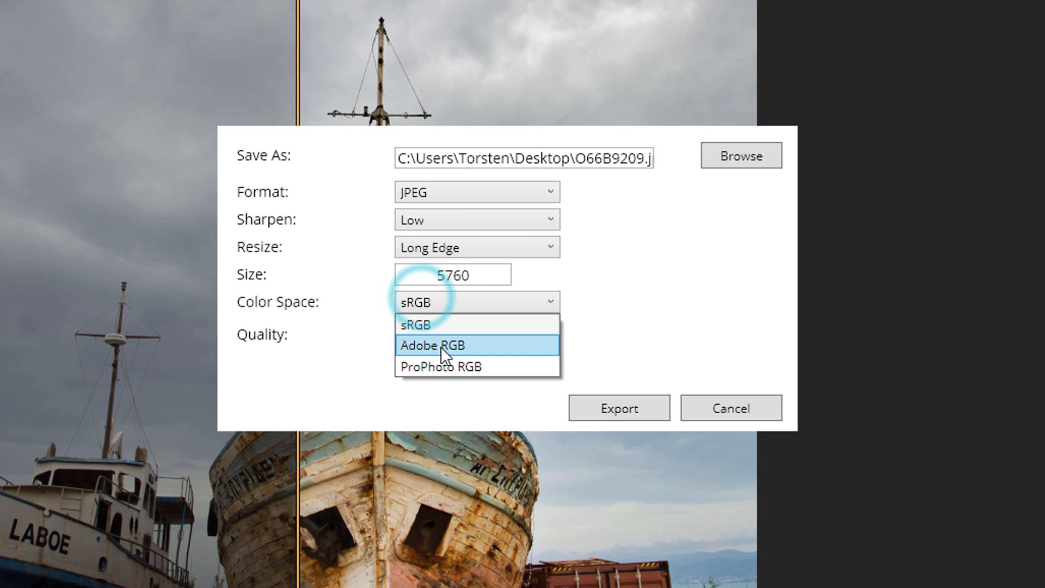
mouse_move(443, 349)
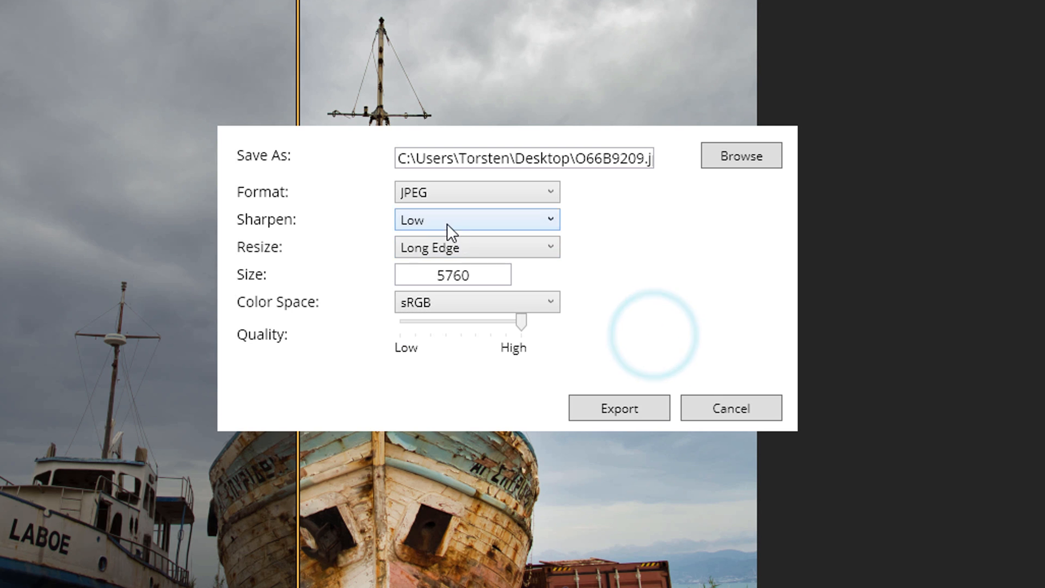
mouse_move(505, 340)
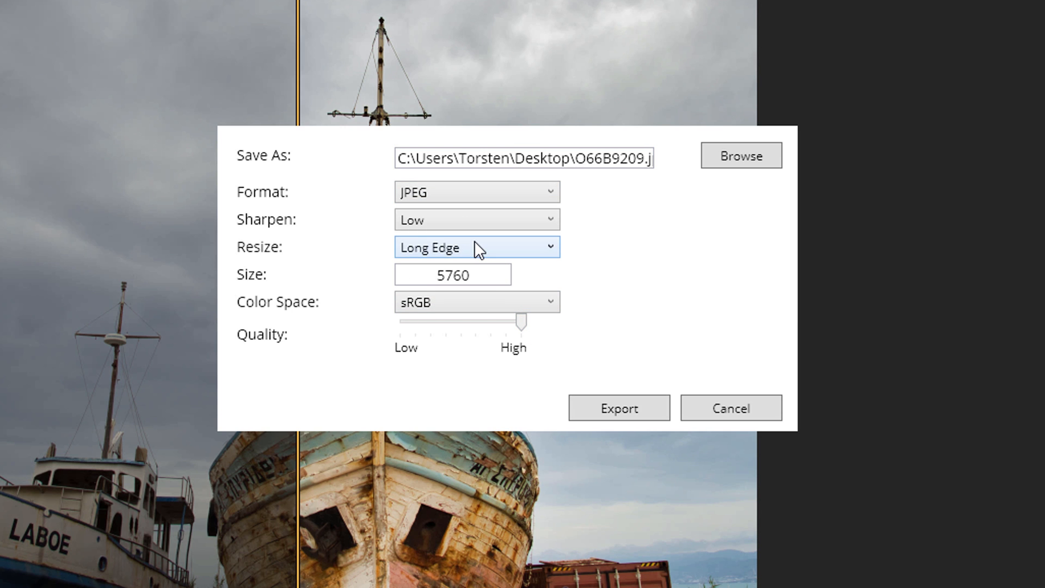
mouse_move(534, 347)
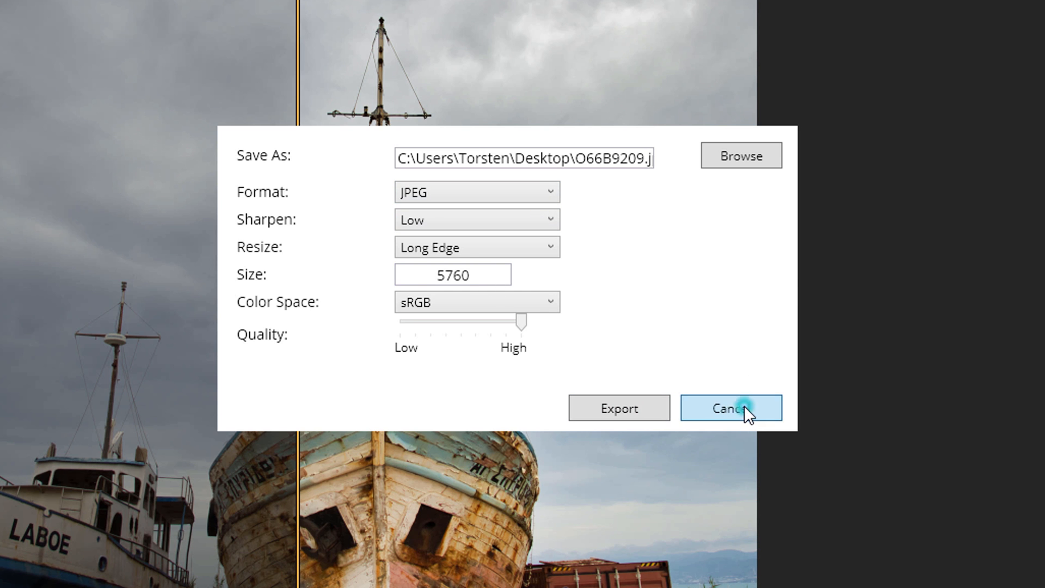
left_click(731, 407)
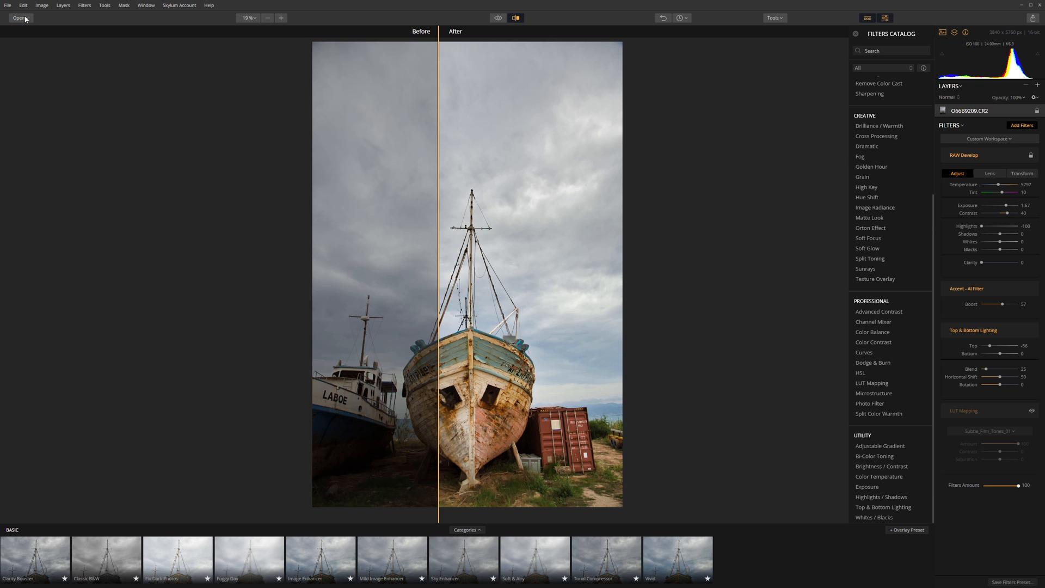
left_click(8, 4)
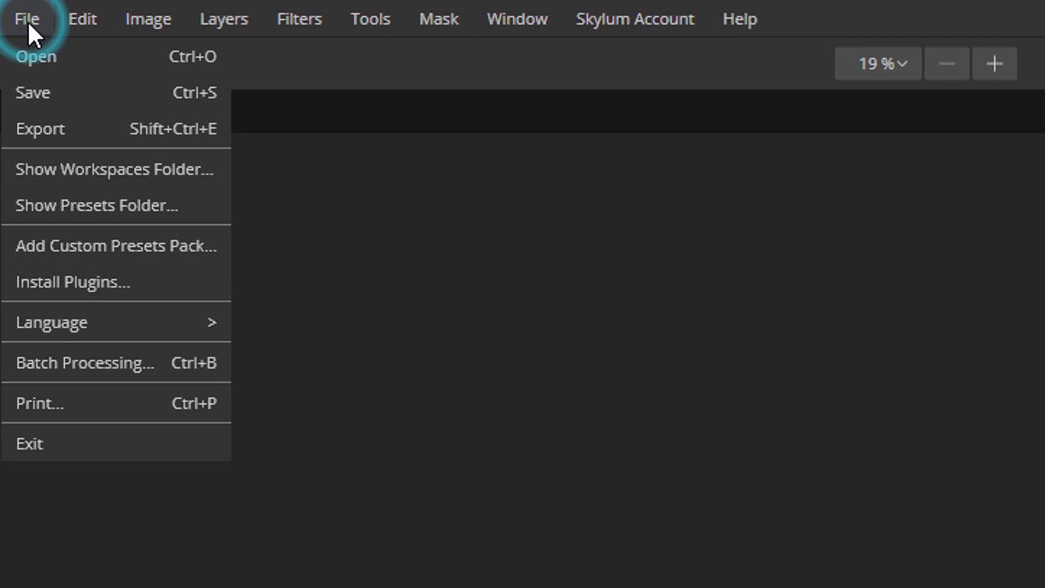
left_click(79, 282)
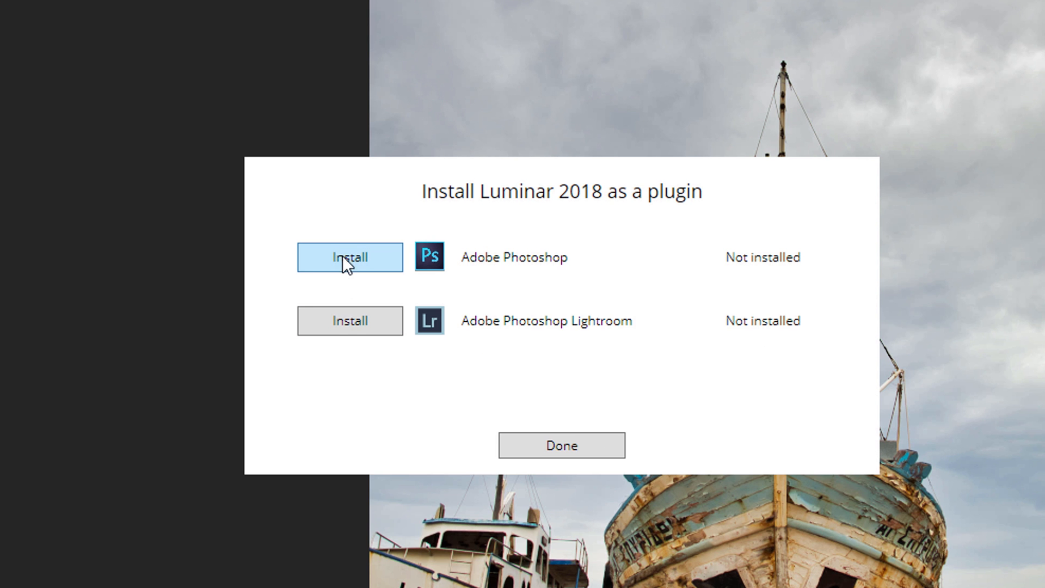
mouse_move(589, 362)
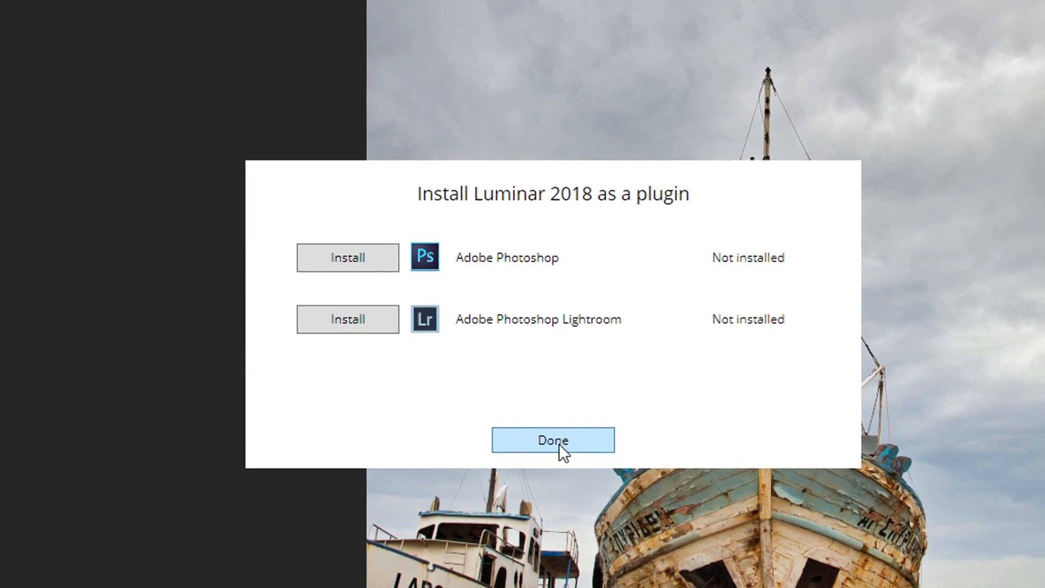
left_click(553, 440)
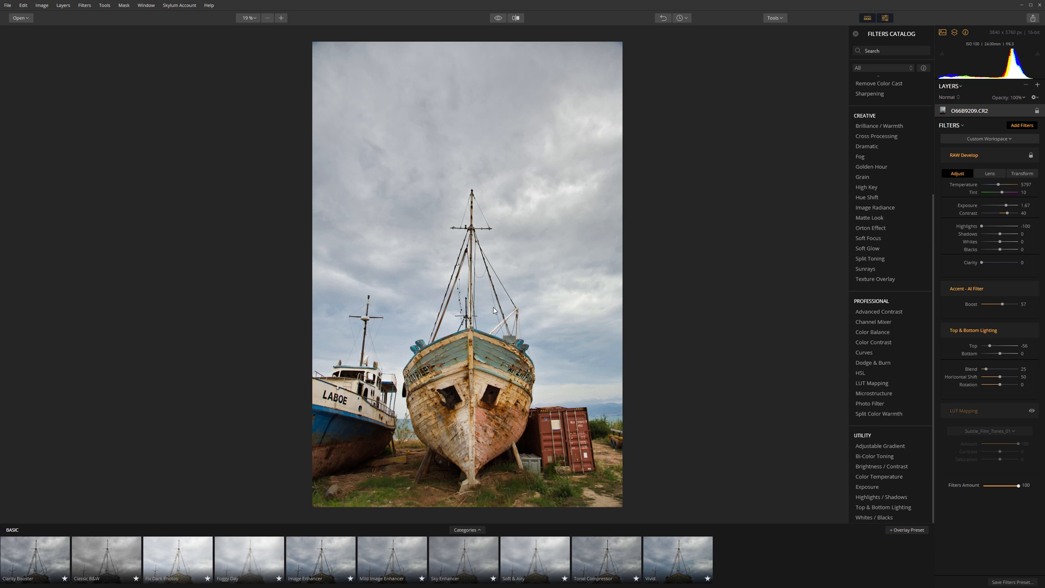
mouse_move(572, 333)
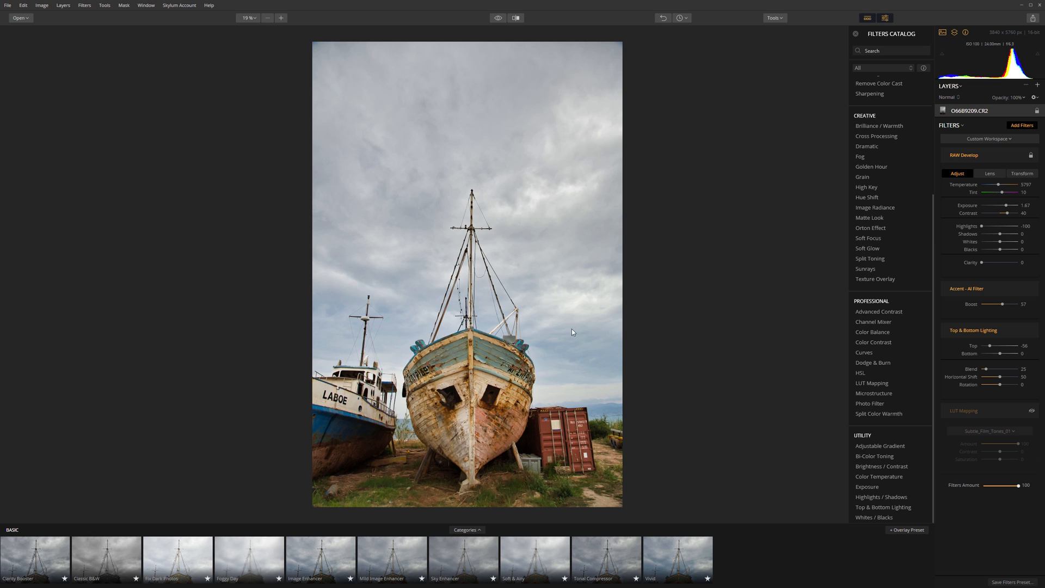
mouse_move(872, 363)
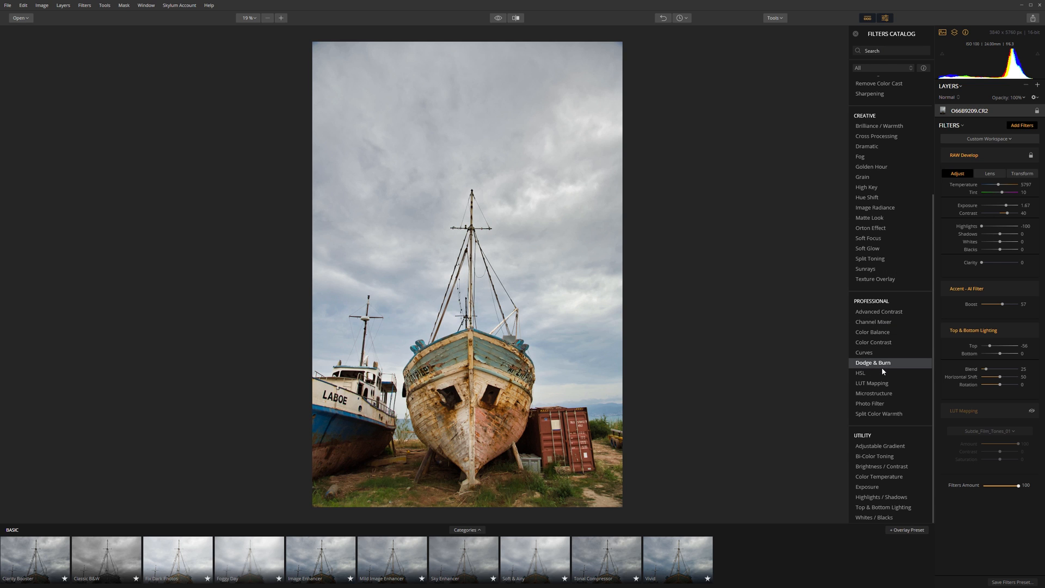
mouse_move(880, 382)
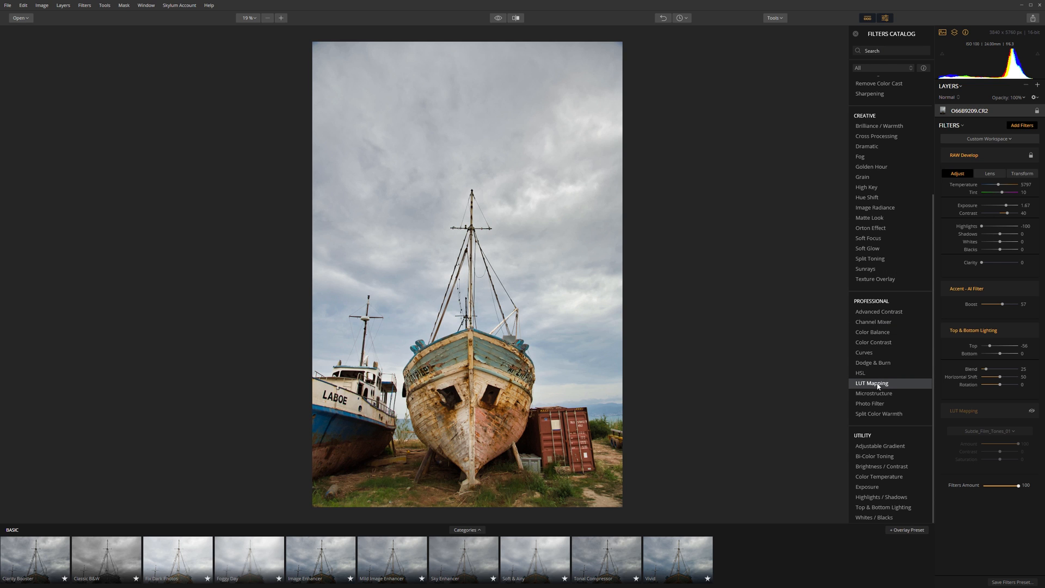
mouse_move(762, 337)
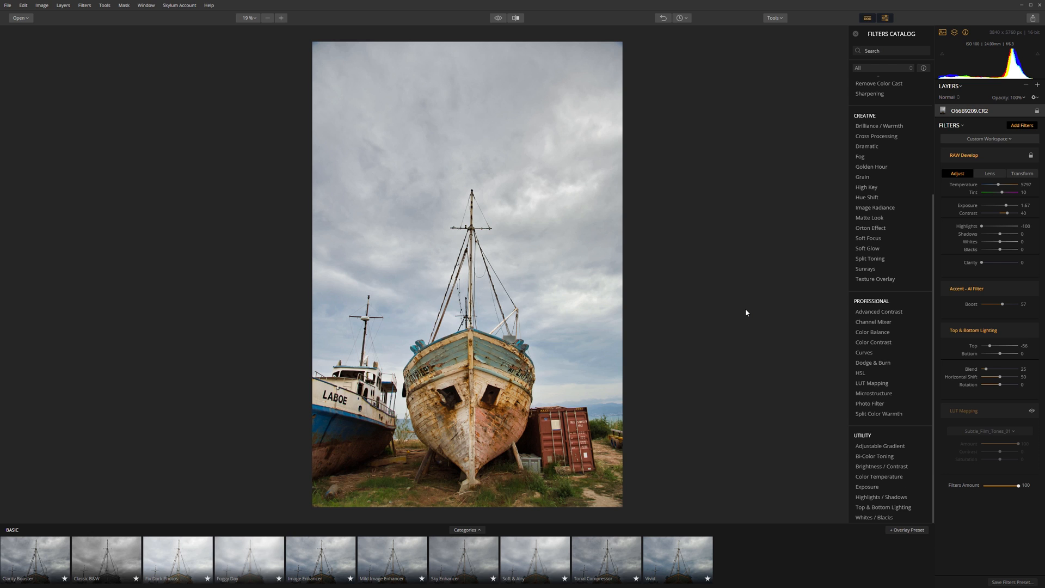
mouse_move(735, 308)
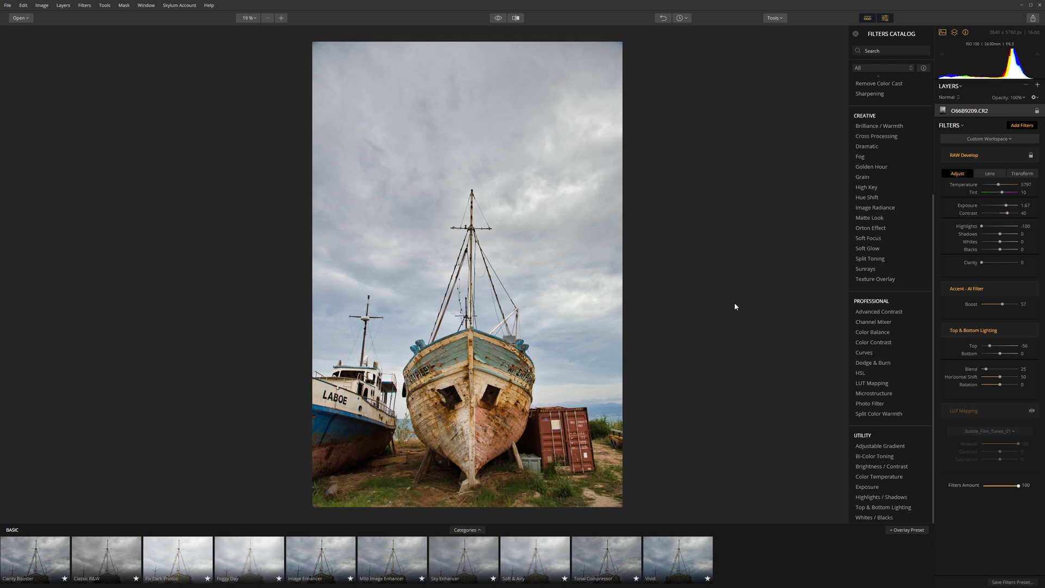
mouse_move(709, 237)
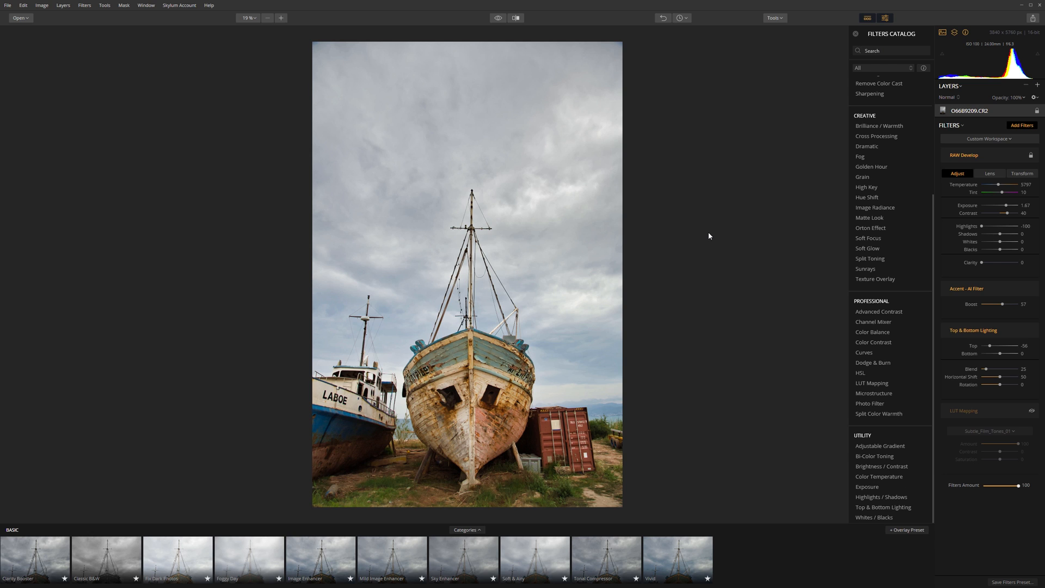